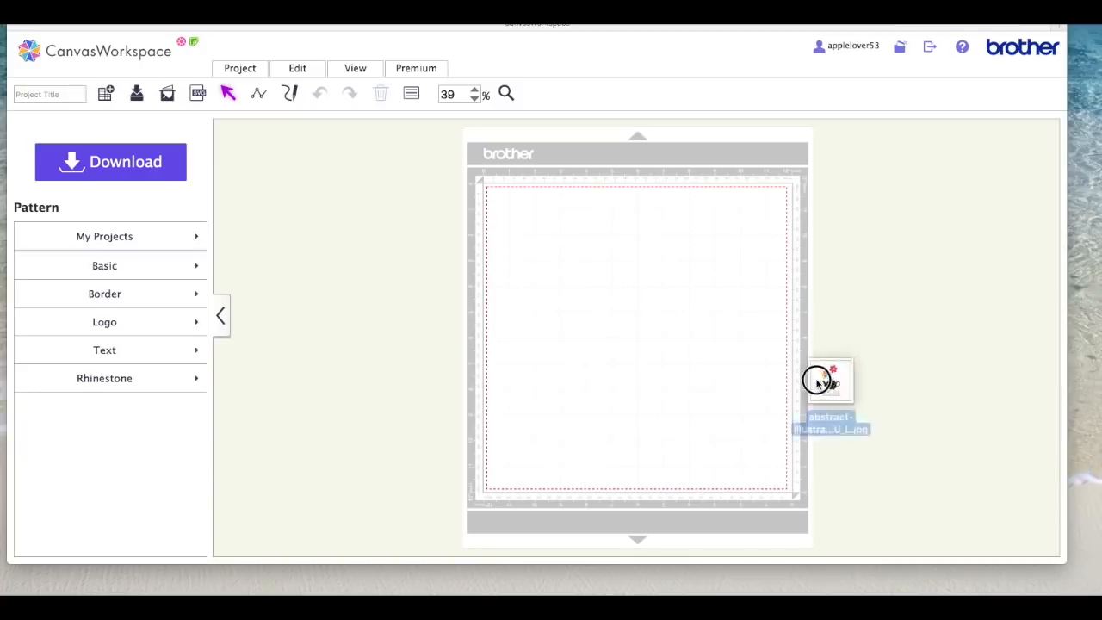
Choose the teapot-with-flowers JPG from the Desktop as the image tracing source.
{"action": "left_click_drag", "start_coordinate": [825, 383], "coordinate": [945, 334]}
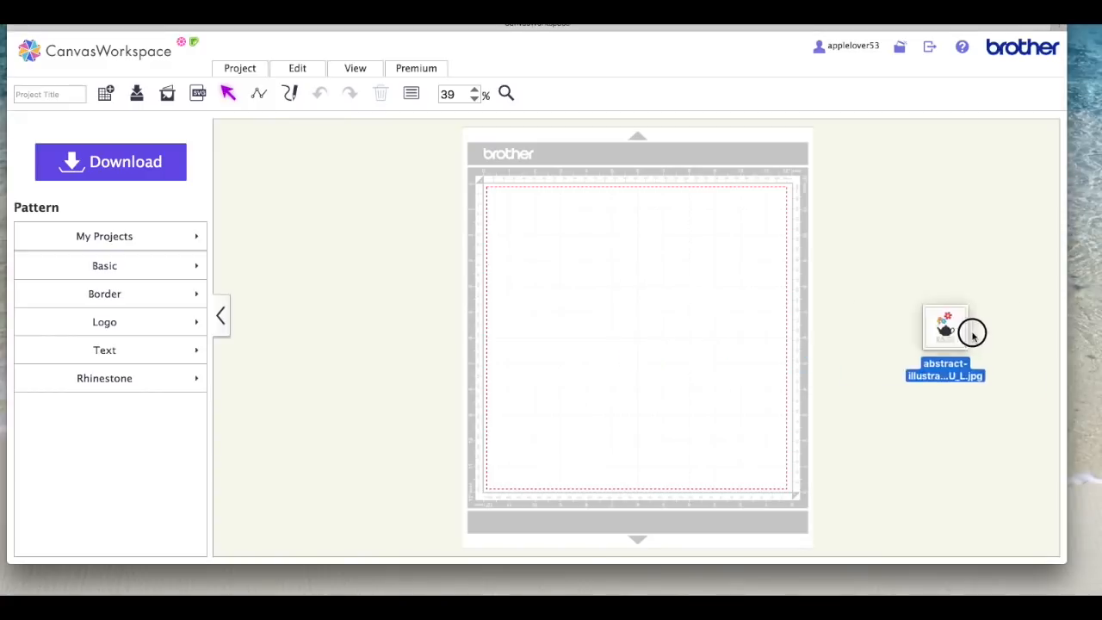
{"action": "left_click_drag", "start_coordinate": [945, 331], "coordinate": [1094, 362]}
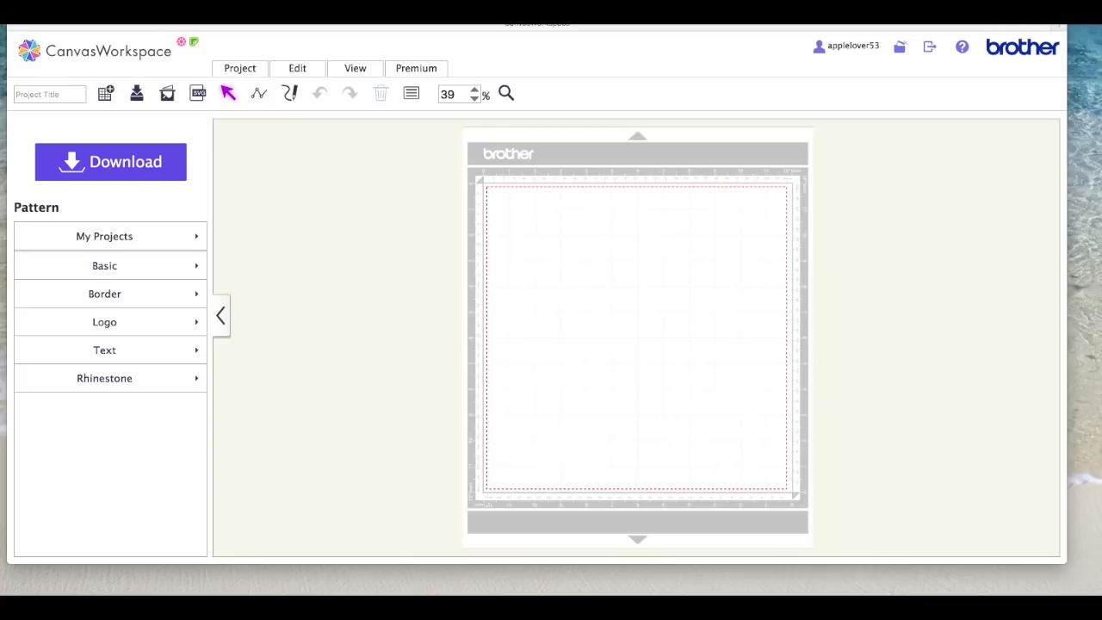
{"action": "mouse_move", "coordinate": [968, 365]}
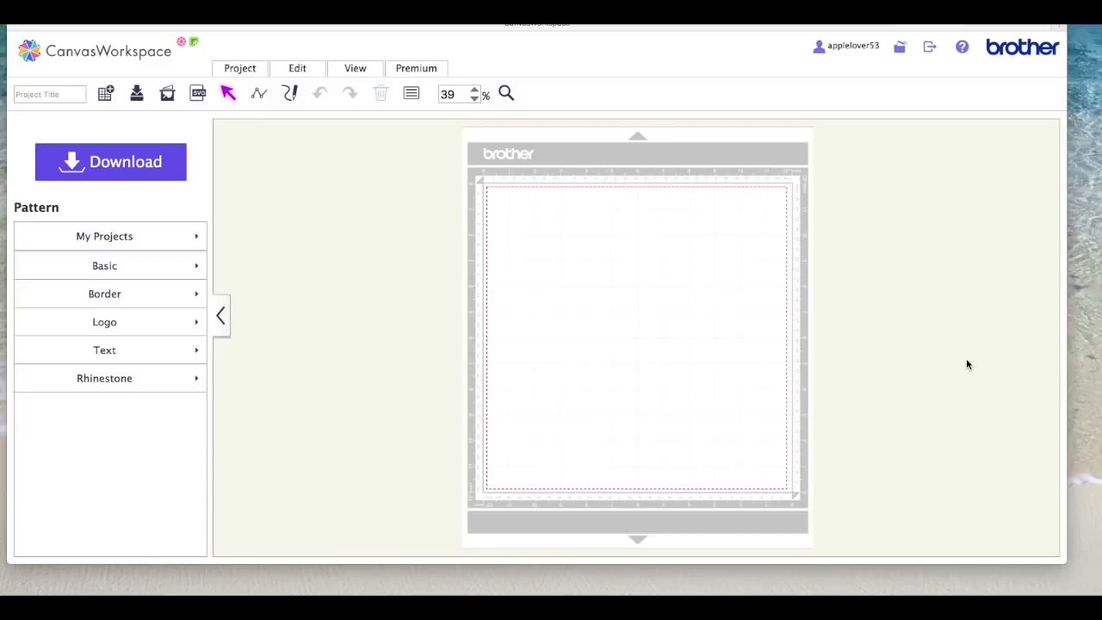
{"action": "mouse_move", "coordinate": [52, 45]}
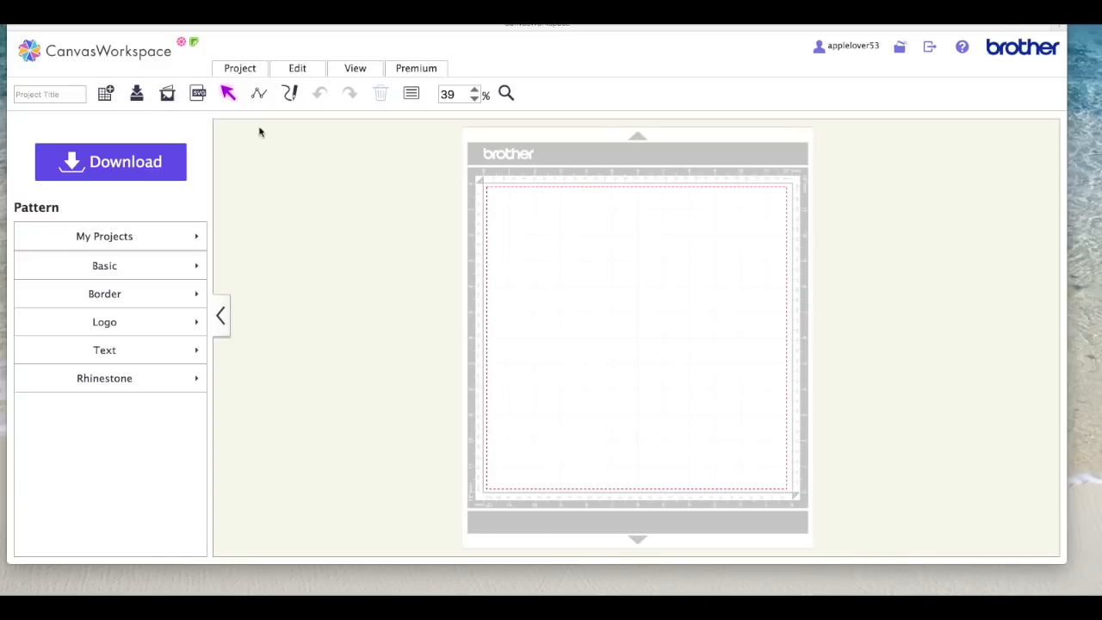
{"action": "mouse_move", "coordinate": [816, 273]}
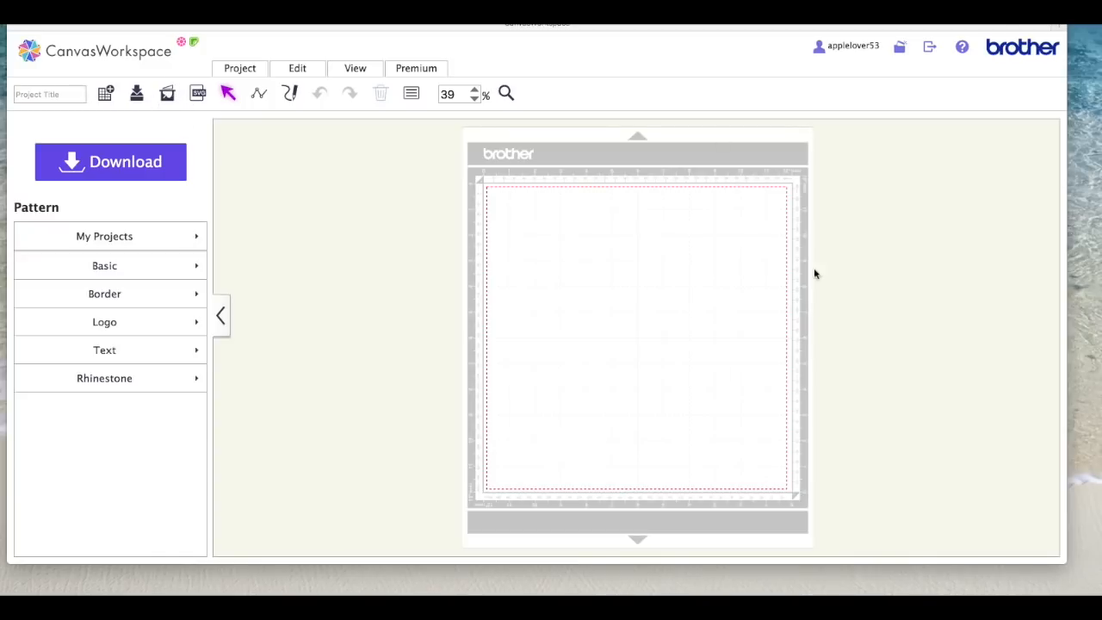
{"action": "mouse_move", "coordinate": [589, 403]}
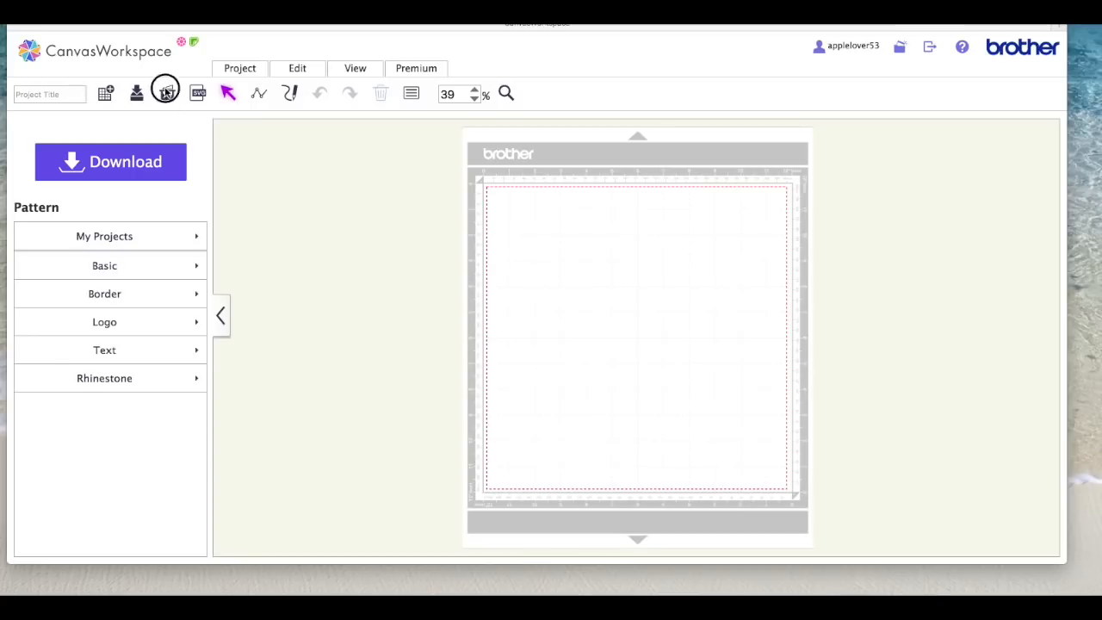
{"action": "left_click", "coordinate": [166, 93]}
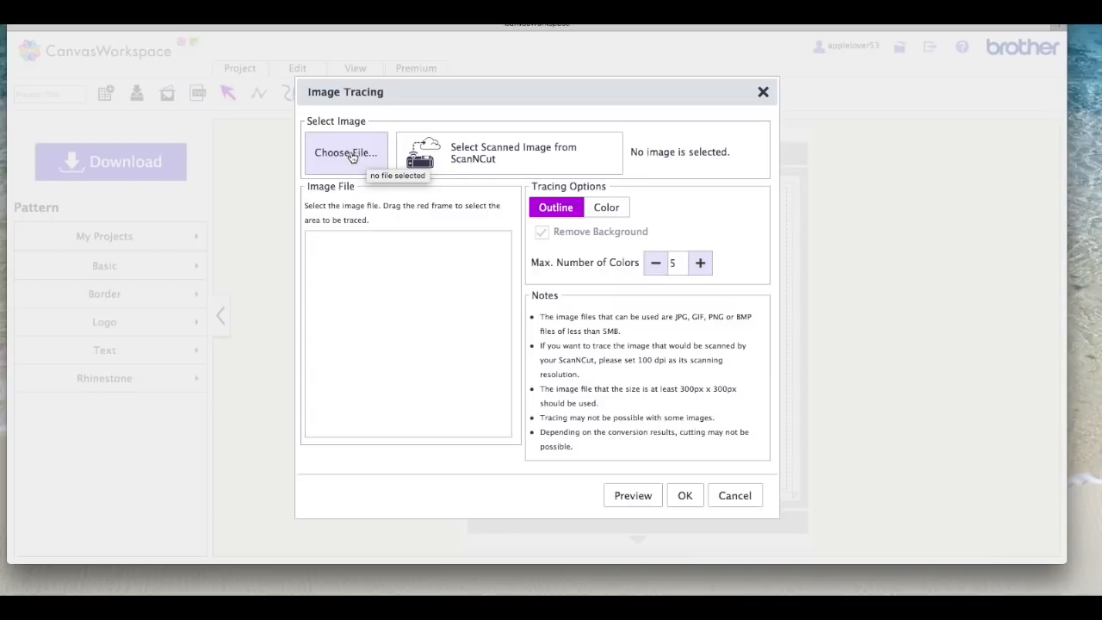
{"action": "left_click", "coordinate": [344, 151]}
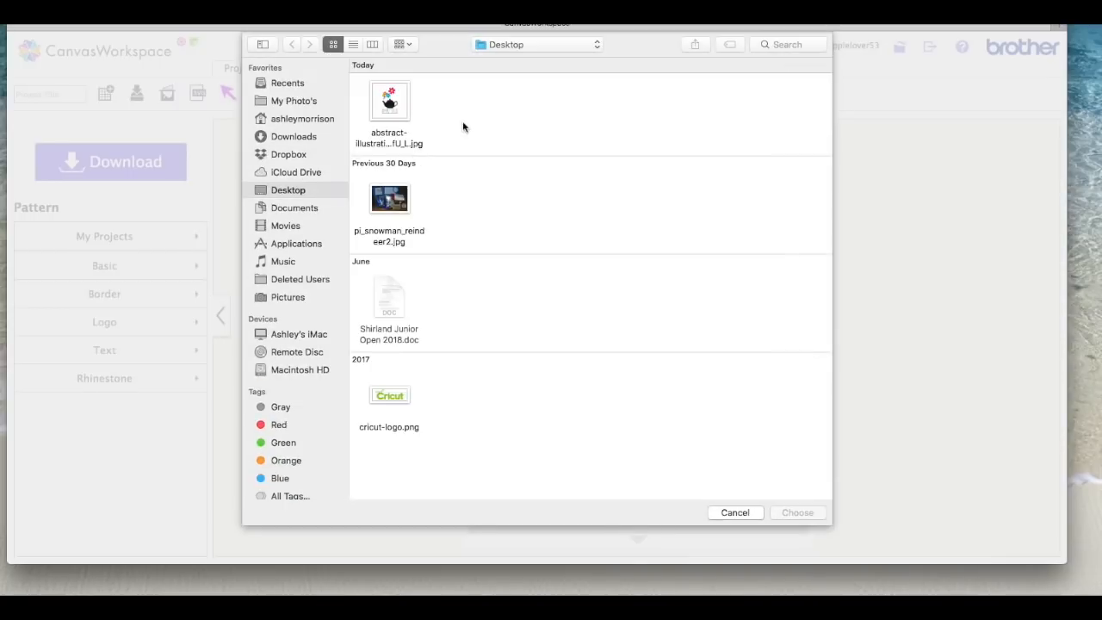
{"action": "left_click", "coordinate": [389, 99]}
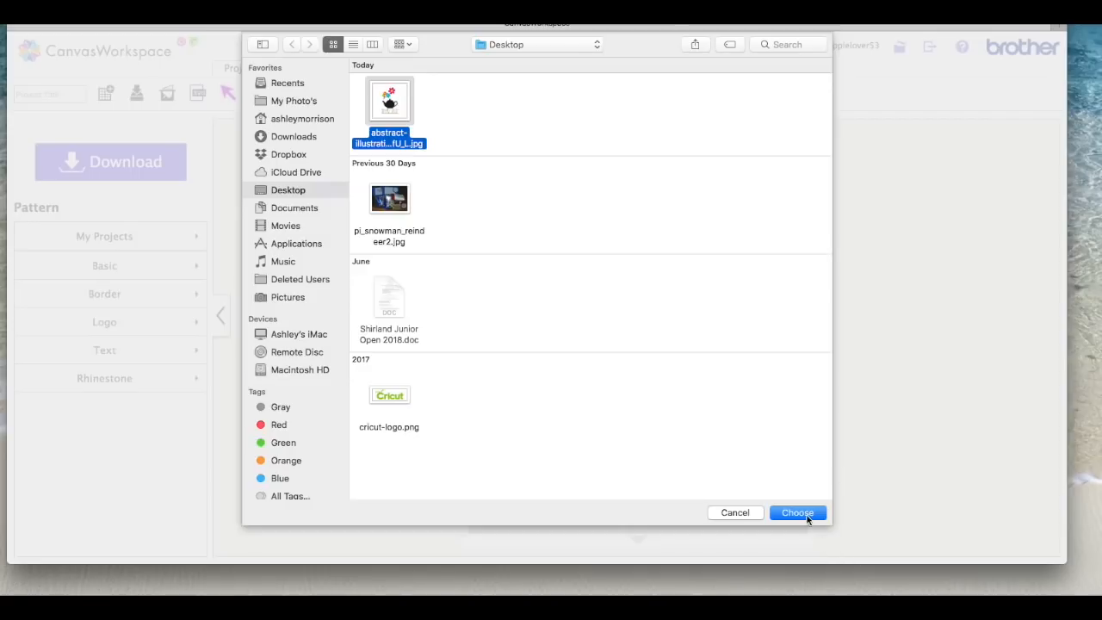
{"action": "left_click", "coordinate": [798, 513]}
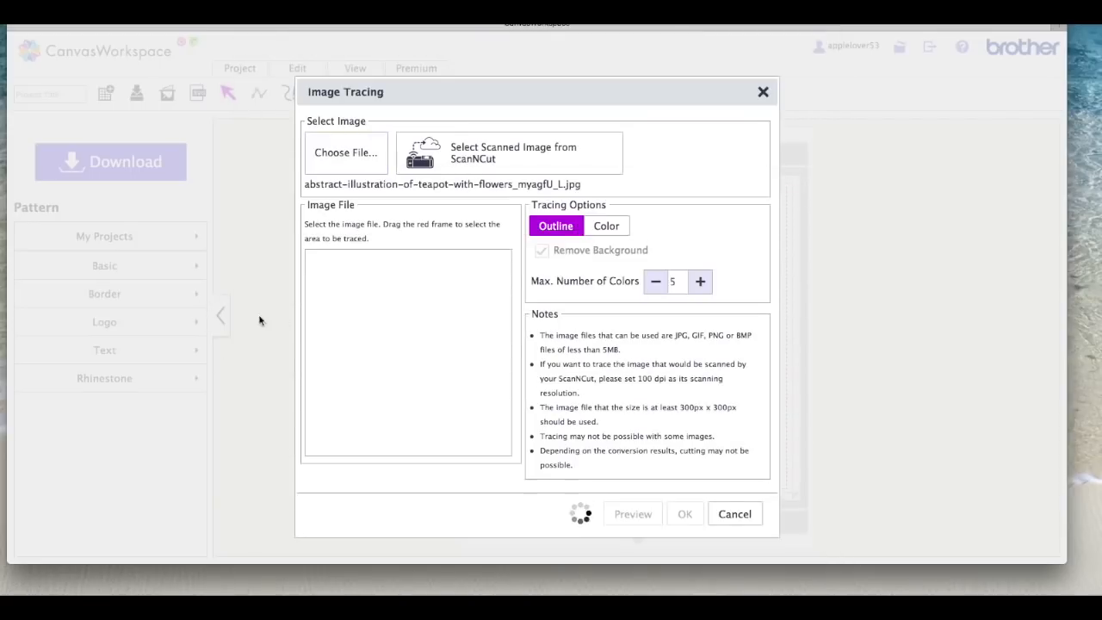
{"action": "mouse_move", "coordinate": [371, 389]}
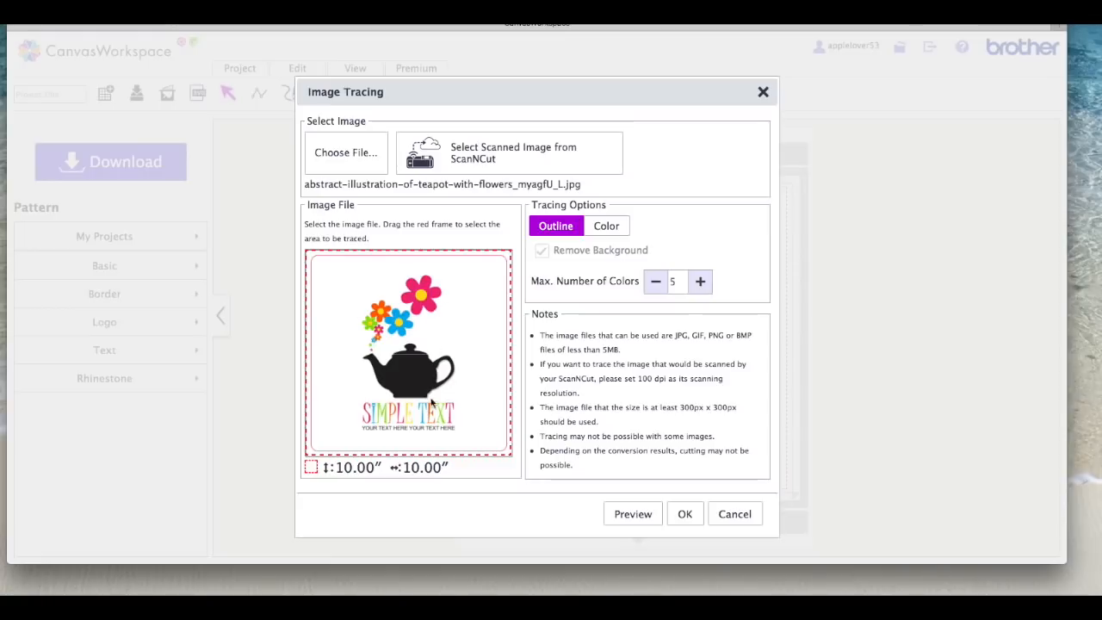
{"action": "mouse_move", "coordinate": [422, 383]}
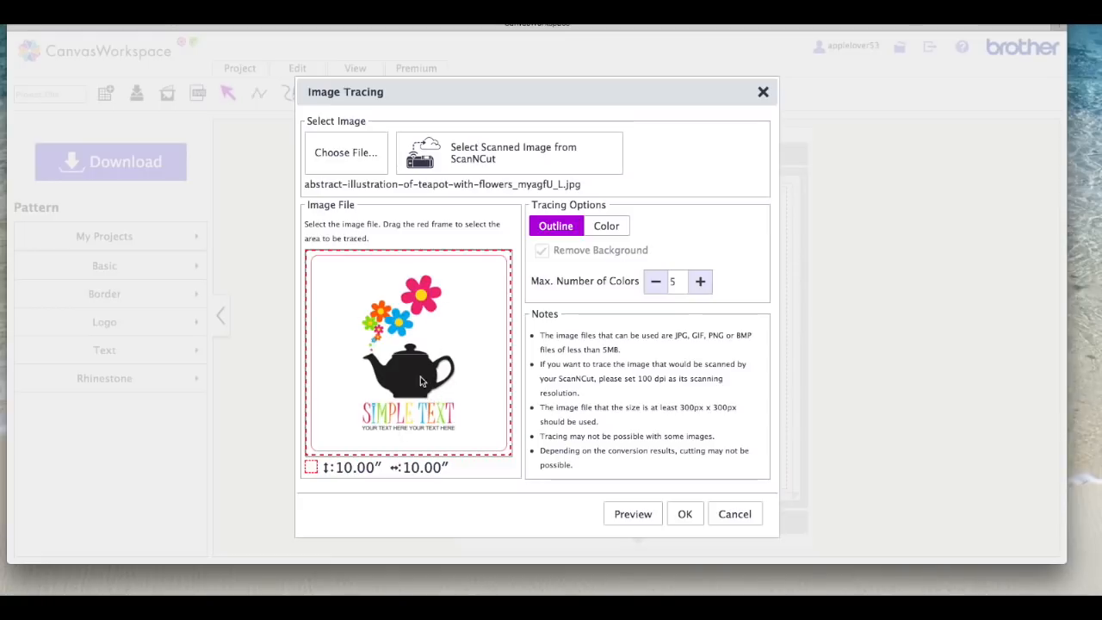
{"action": "mouse_move", "coordinate": [389, 365]}
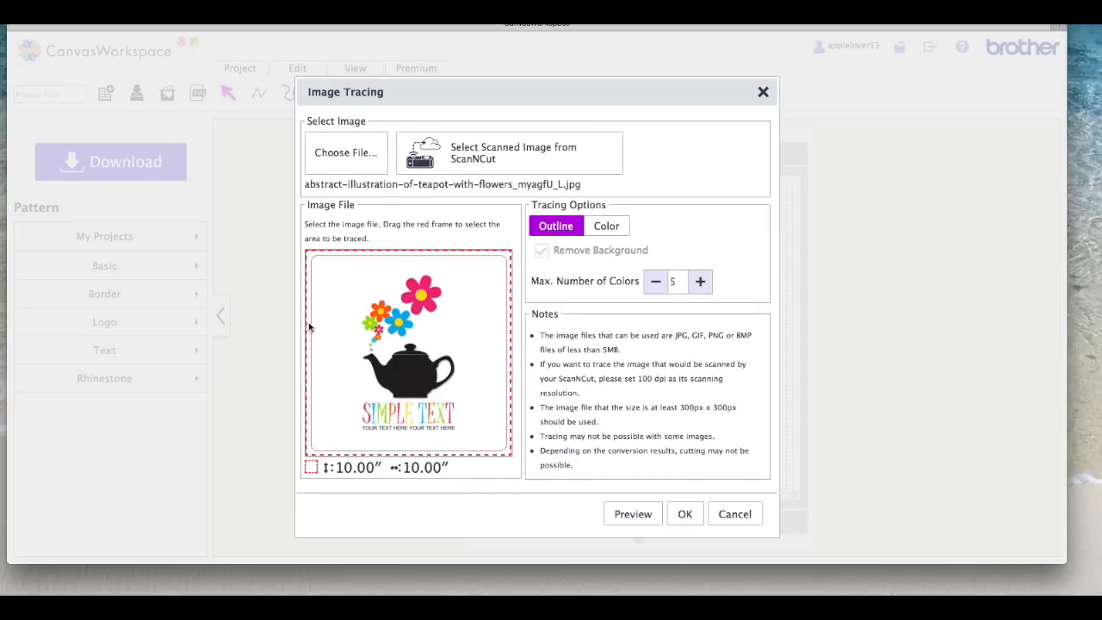
{"action": "mouse_move", "coordinate": [298, 423]}
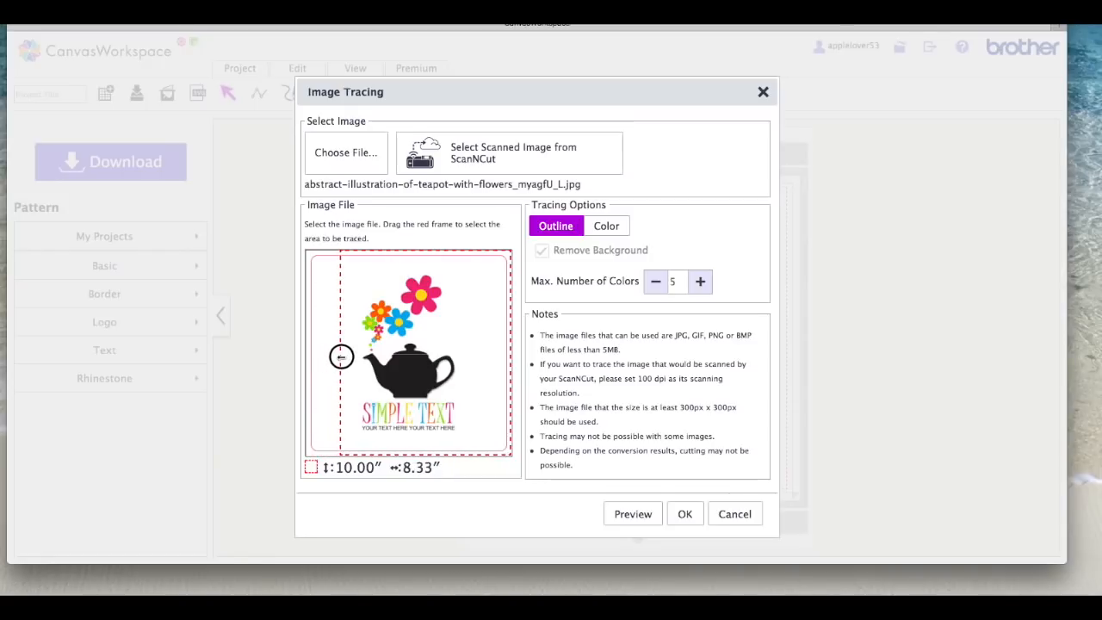
Pull the red trace frame inward to enclose only the teapot, about 2.97 × 4.90 inches.
{"action": "left_click_drag", "start_coordinate": [341, 357], "coordinate": [356, 356]}
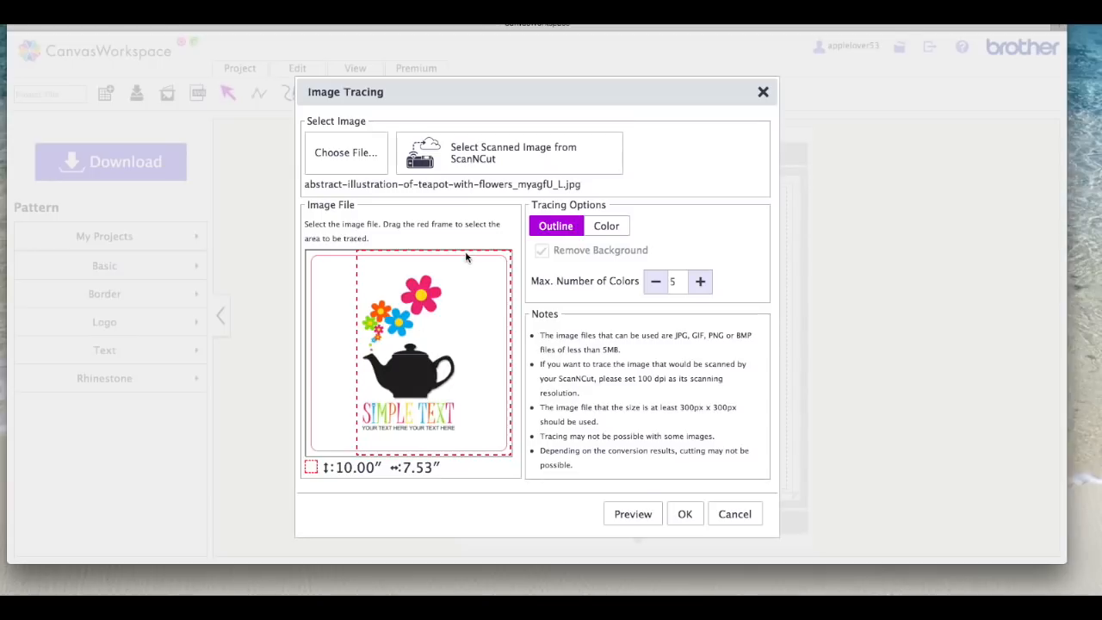
{"action": "mouse_move", "coordinate": [465, 252]}
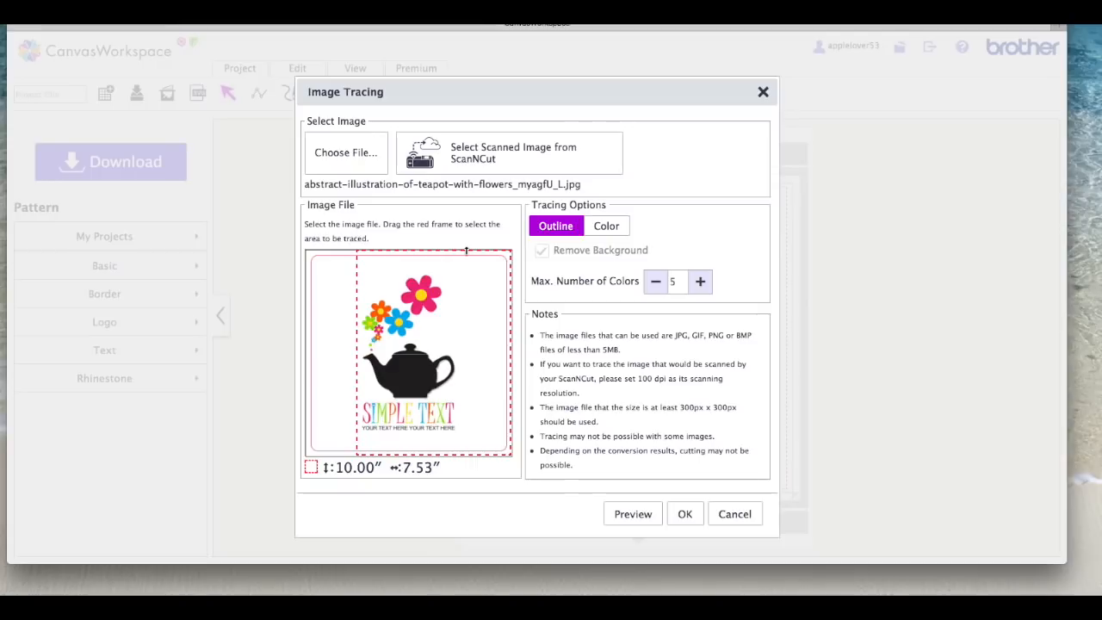
{"action": "left_click_drag", "start_coordinate": [465, 251], "coordinate": [465, 318]}
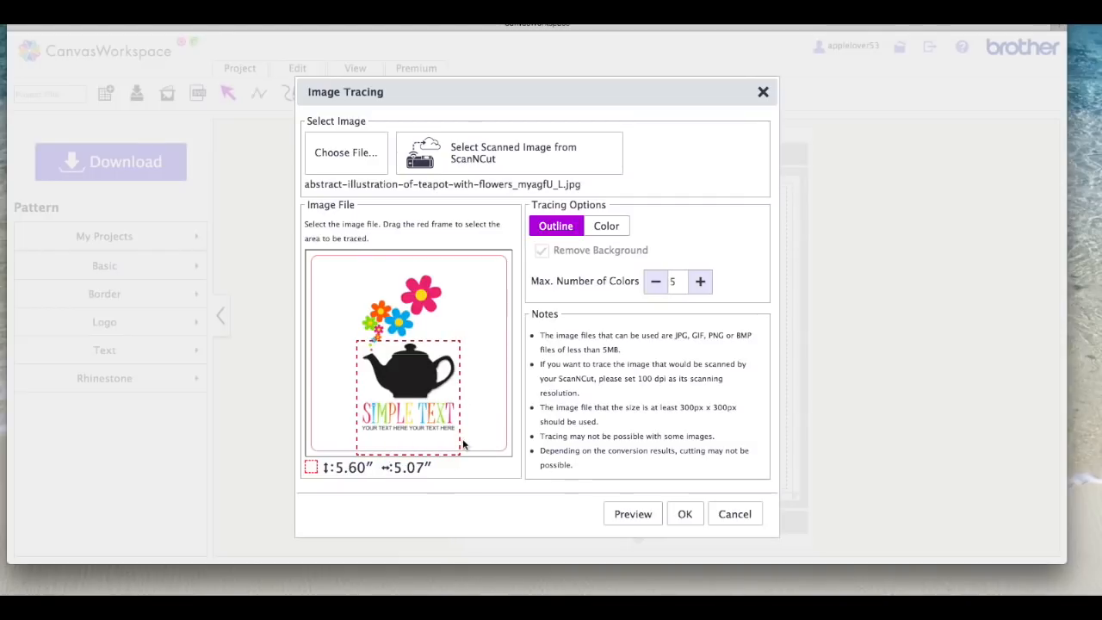
{"action": "left_click_drag", "start_coordinate": [462, 445], "coordinate": [451, 403]}
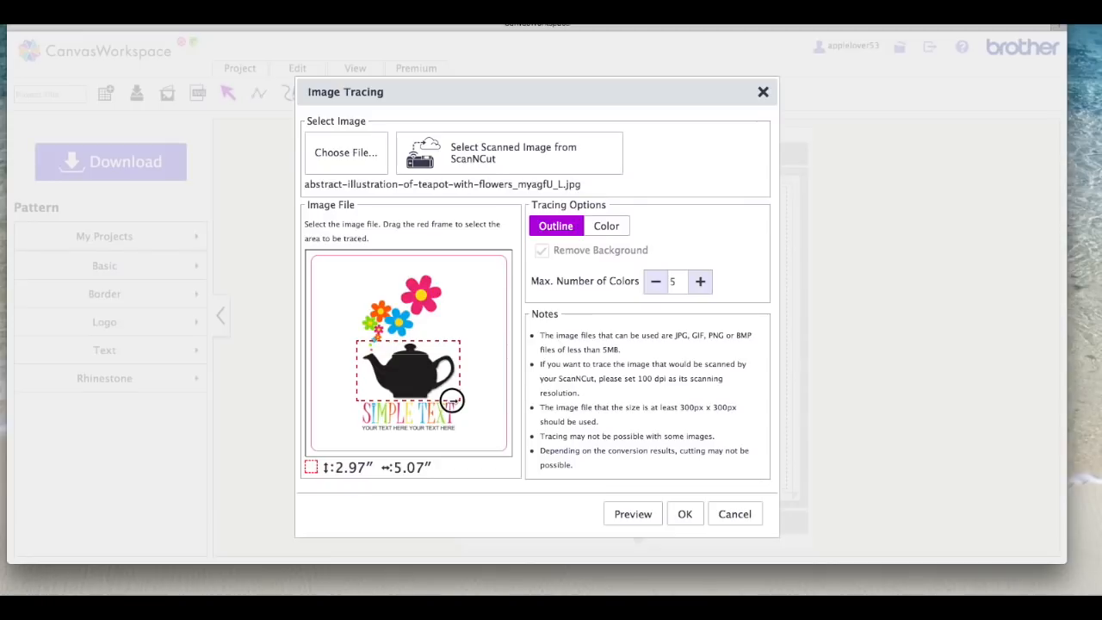
{"action": "mouse_move", "coordinate": [346, 379]}
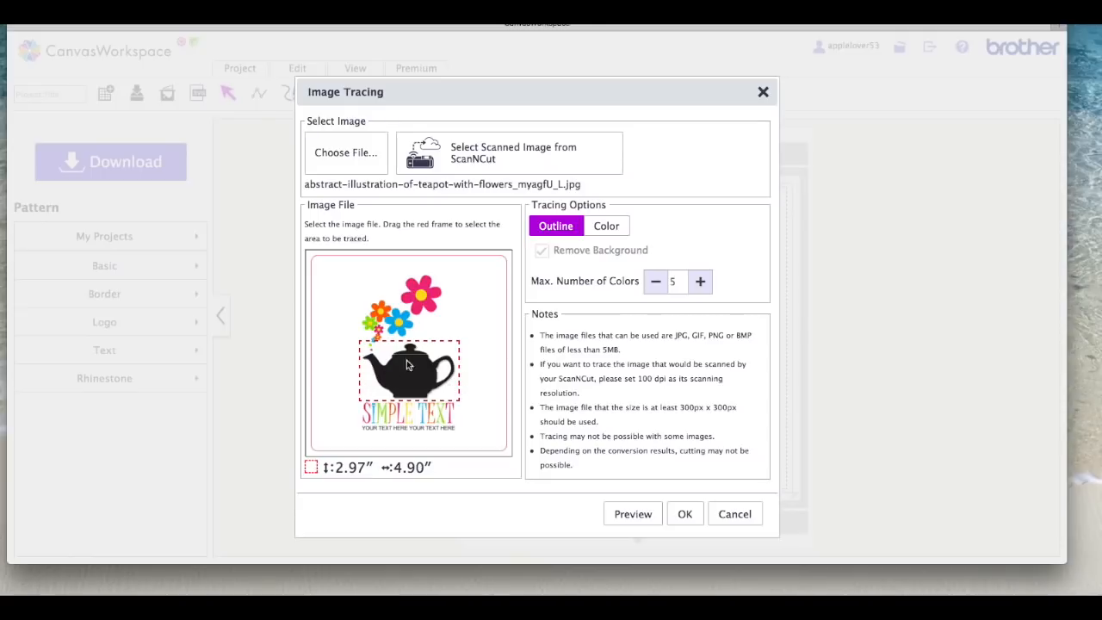
{"action": "mouse_move", "coordinate": [382, 381]}
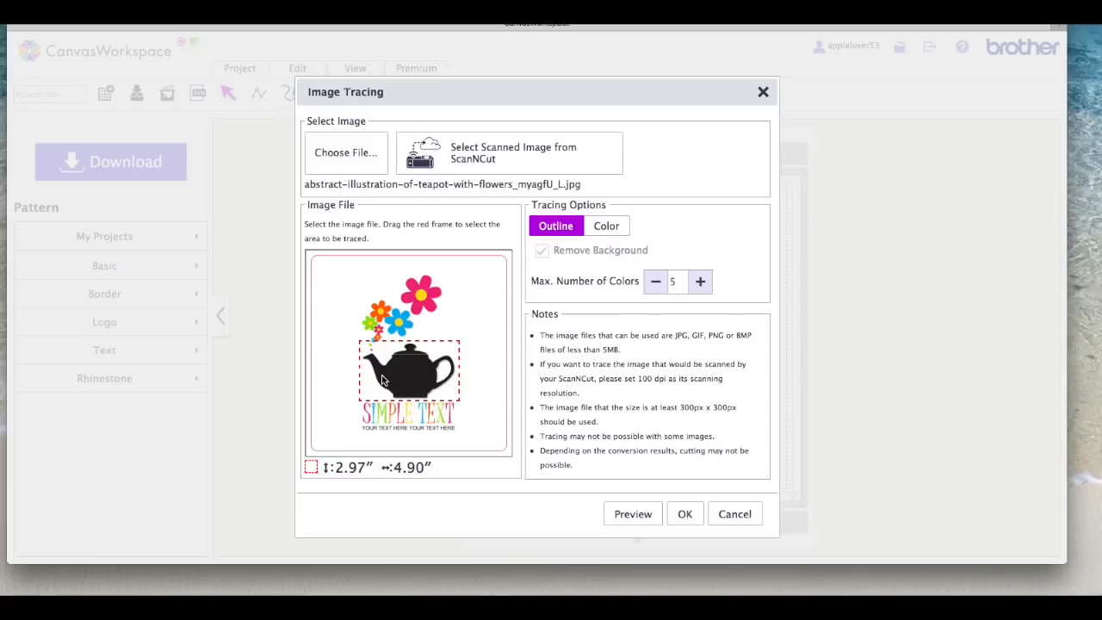
{"action": "mouse_move", "coordinate": [434, 372]}
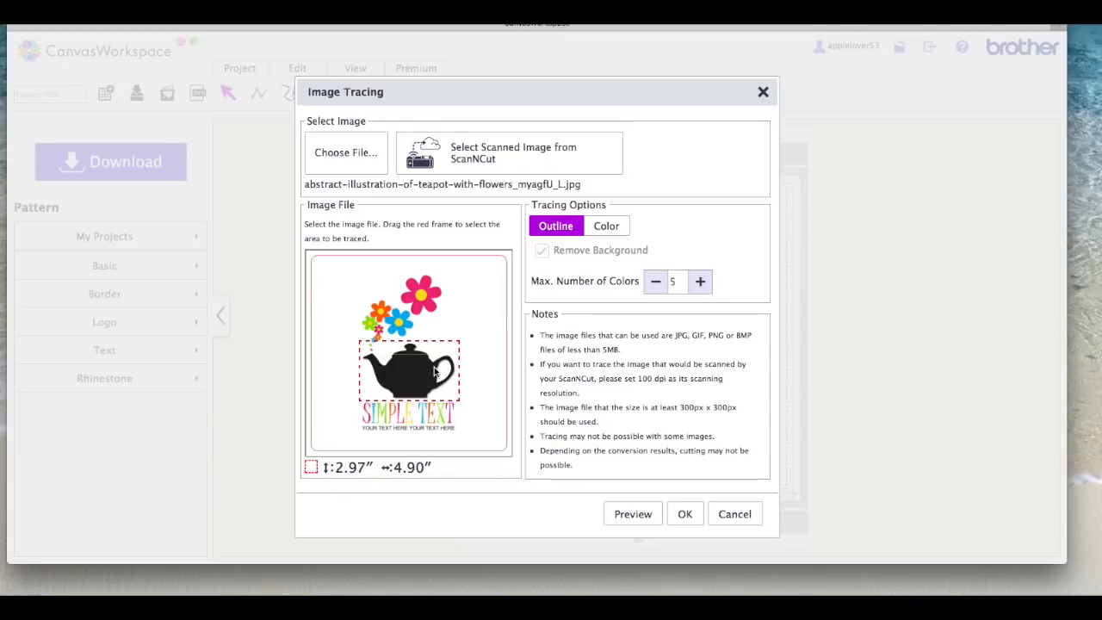
{"action": "mouse_move", "coordinate": [410, 396]}
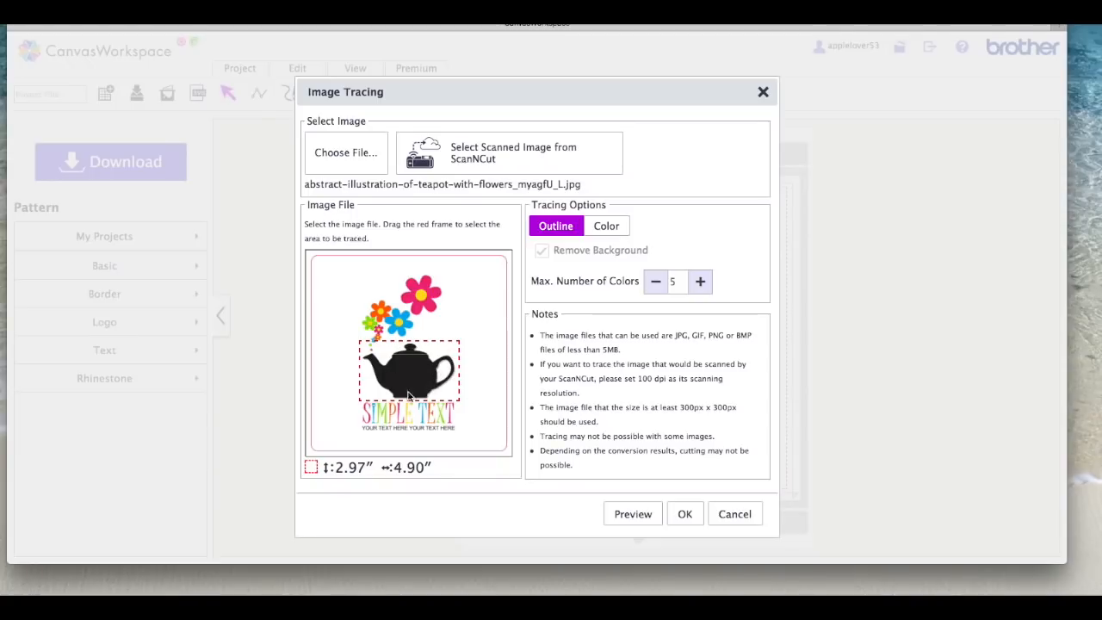
{"action": "mouse_move", "coordinate": [434, 383]}
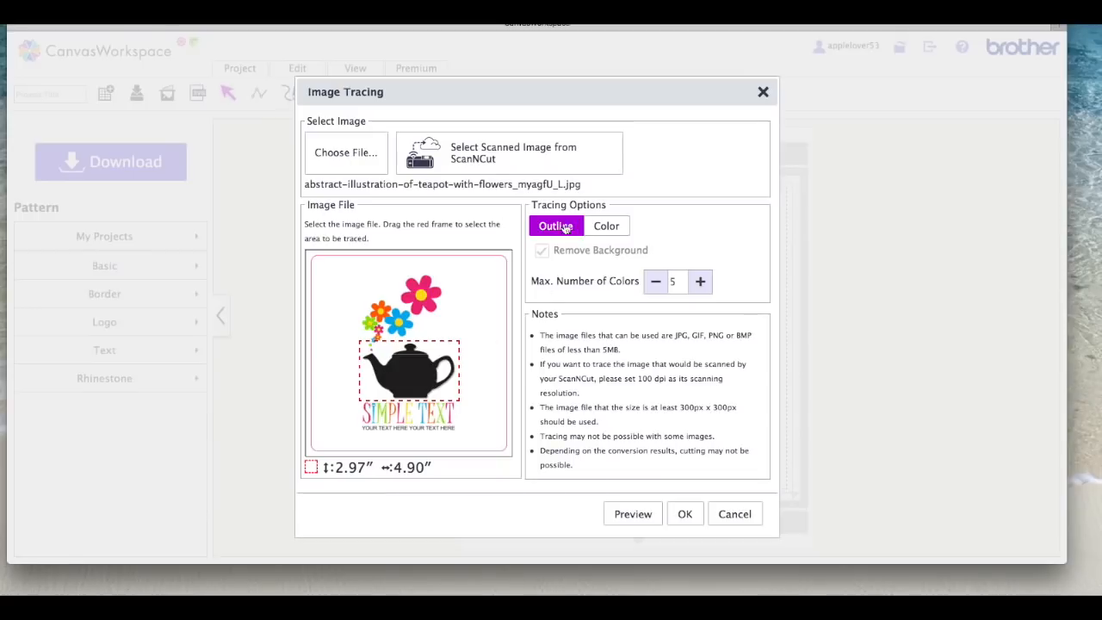
Reduce Max. Number of Colors to 2 and preview the teapot's traced outline.
{"action": "left_click", "coordinate": [654, 283]}
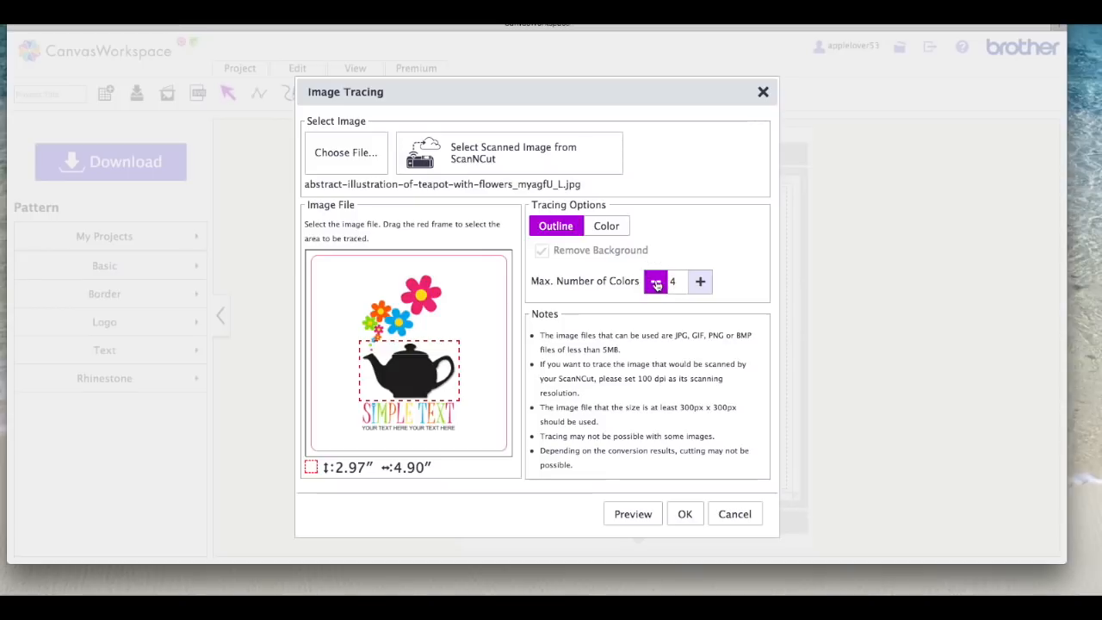
{"action": "left_click", "coordinate": [656, 283]}
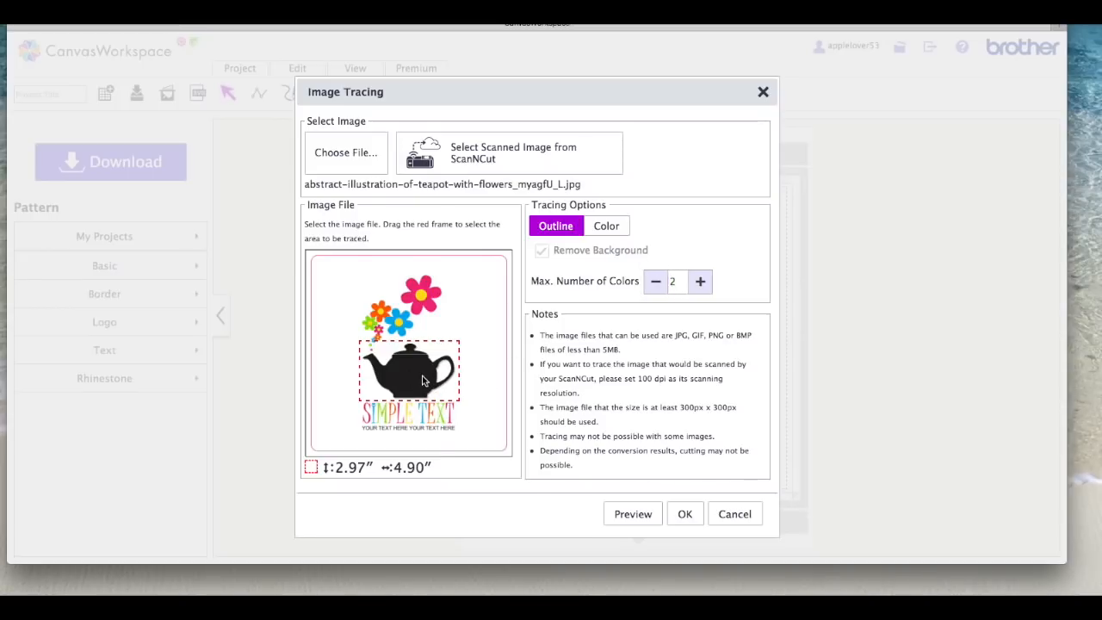
{"action": "left_click", "coordinate": [632, 513]}
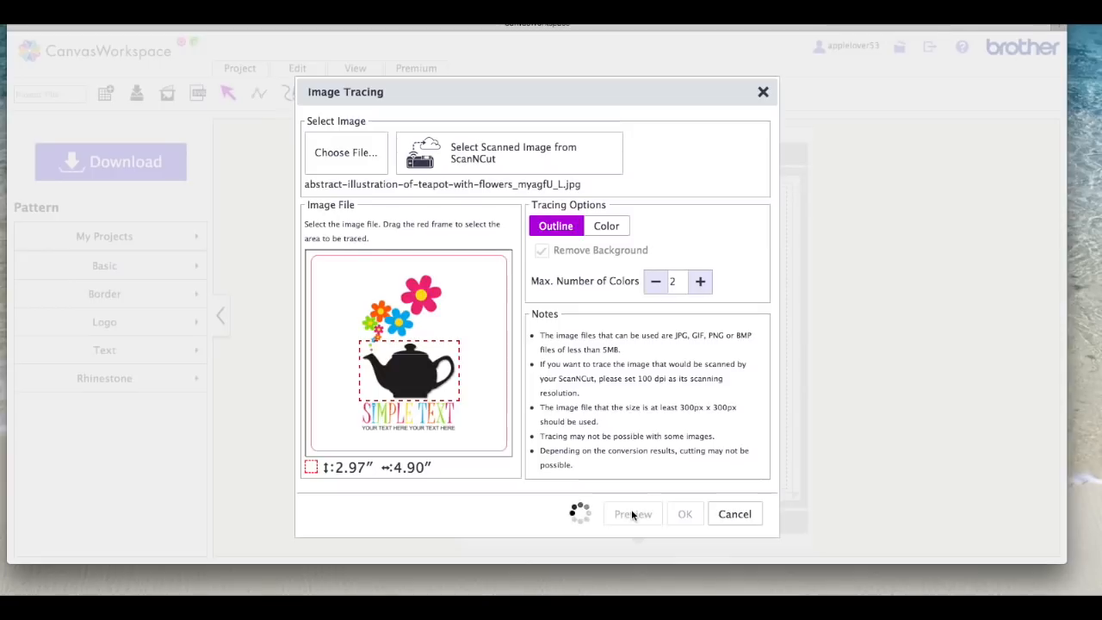
{"action": "left_click", "coordinate": [634, 513]}
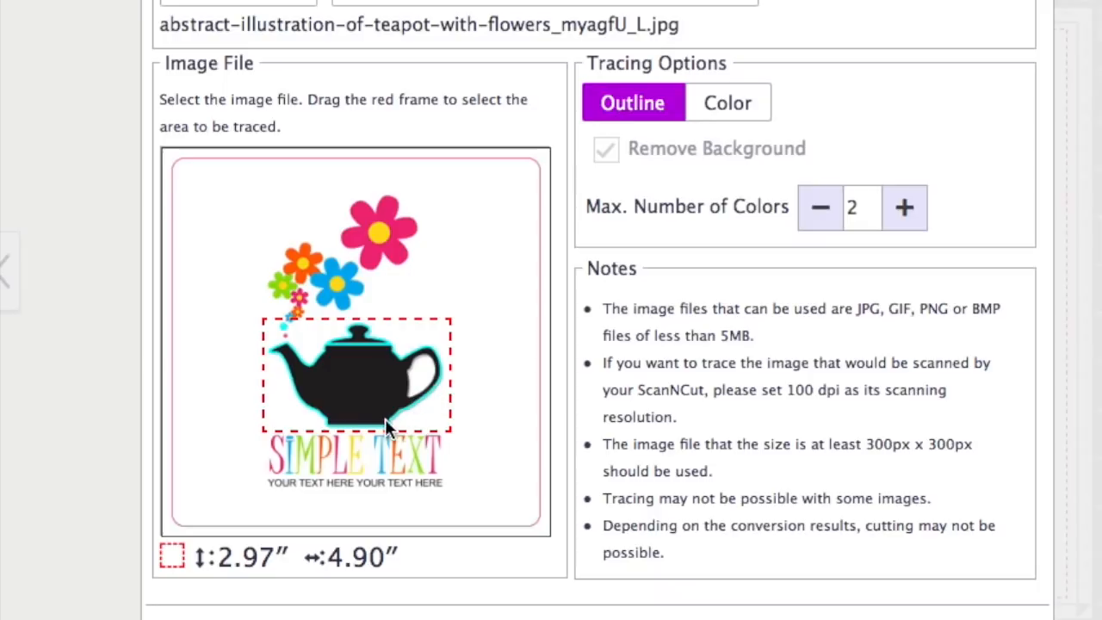
{"action": "mouse_move", "coordinate": [420, 422]}
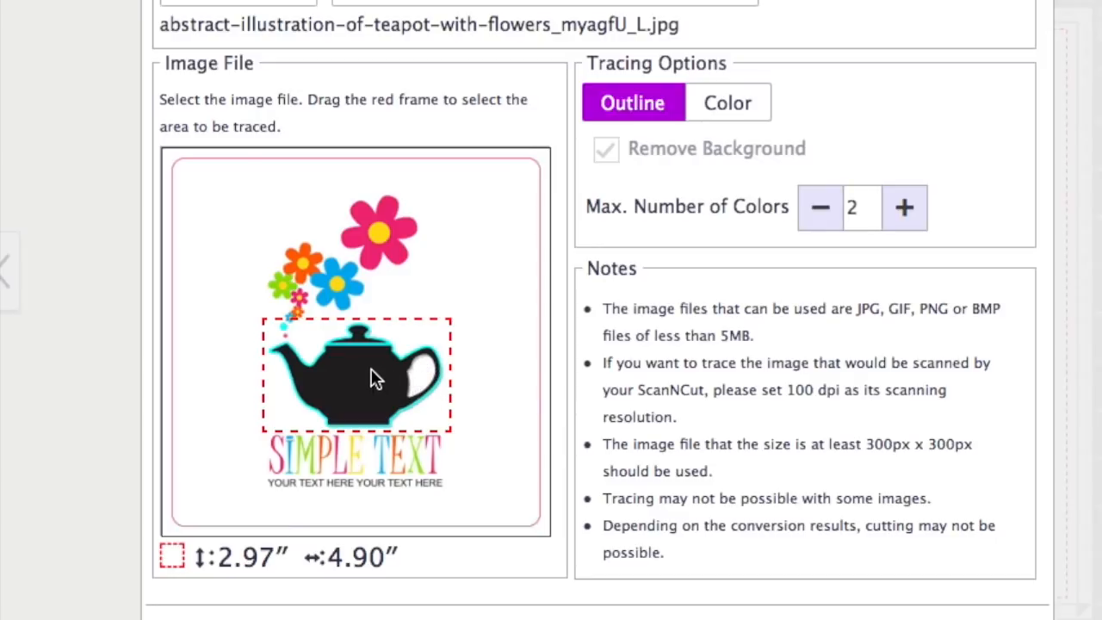
{"action": "mouse_move", "coordinate": [403, 382]}
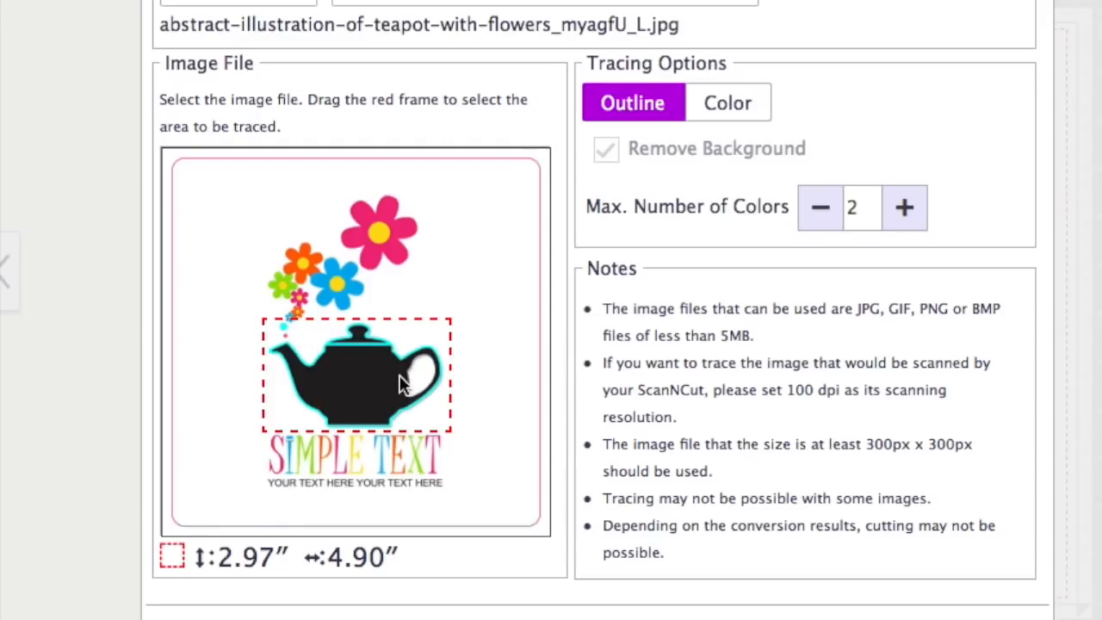
{"action": "mouse_move", "coordinate": [415, 391]}
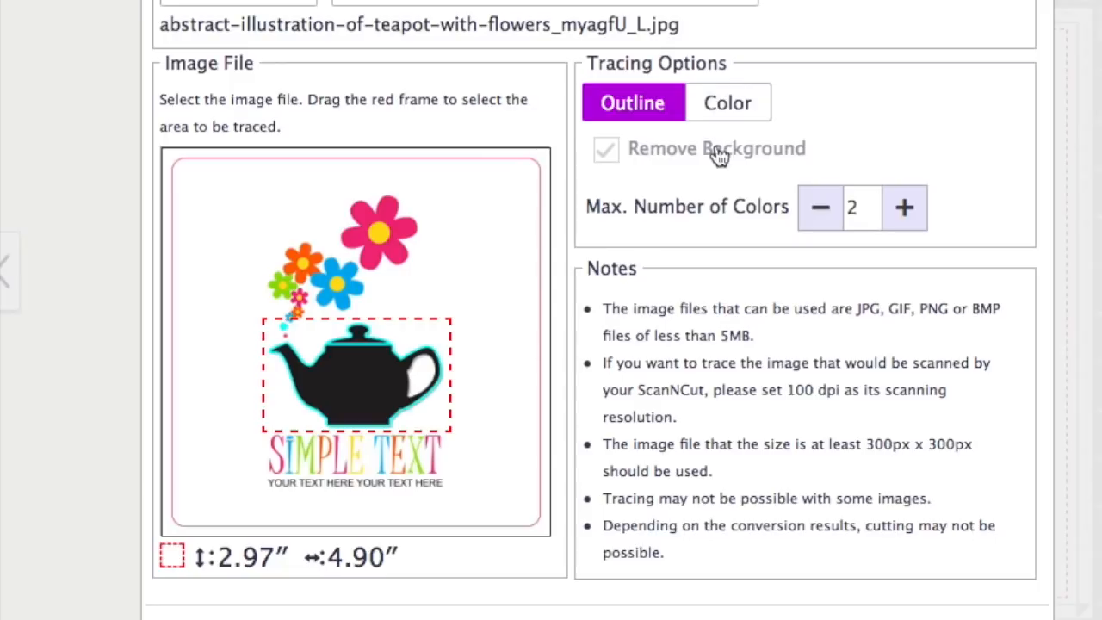
{"action": "mouse_move", "coordinate": [858, 553]}
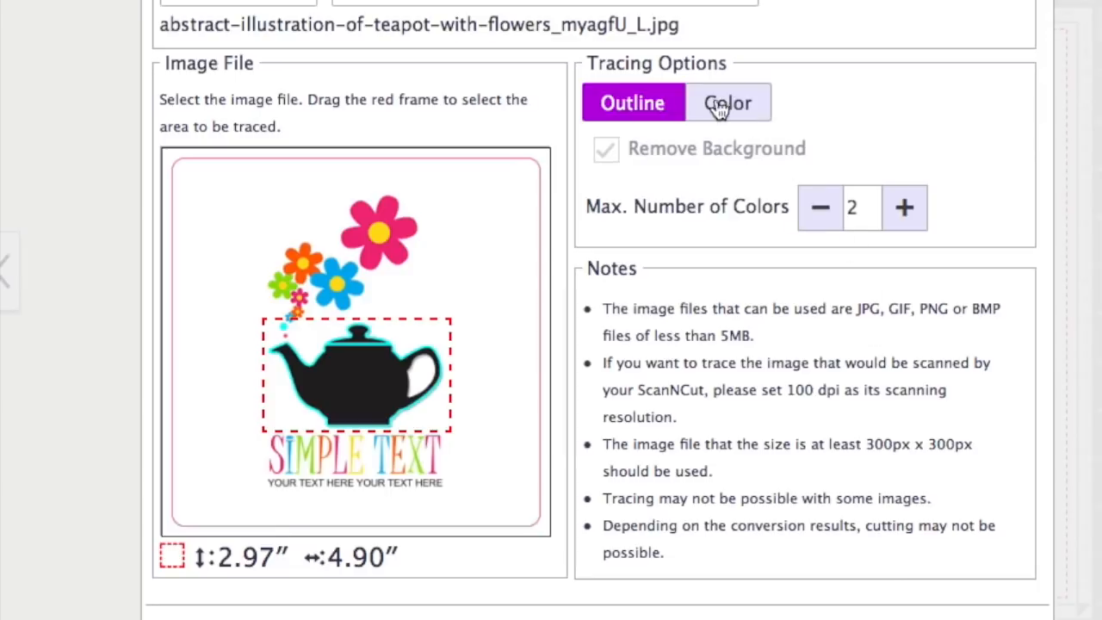
Switch tracing to Color mode with background removed and two colours kept.
{"action": "left_click", "coordinate": [729, 103]}
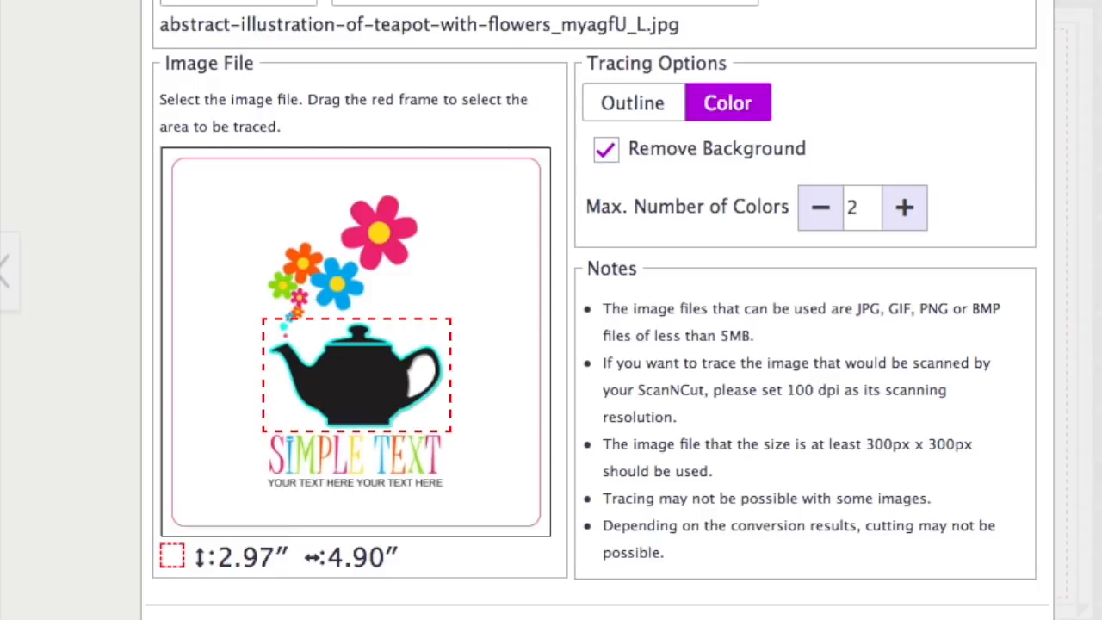
{"action": "mouse_move", "coordinate": [686, 565]}
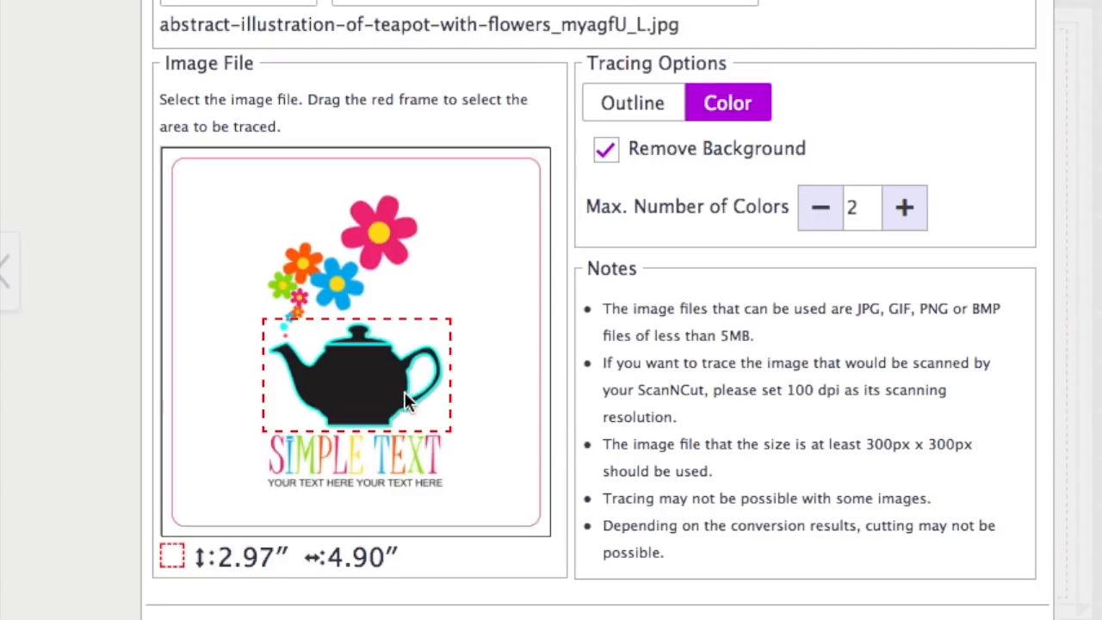
{"action": "mouse_move", "coordinate": [420, 367]}
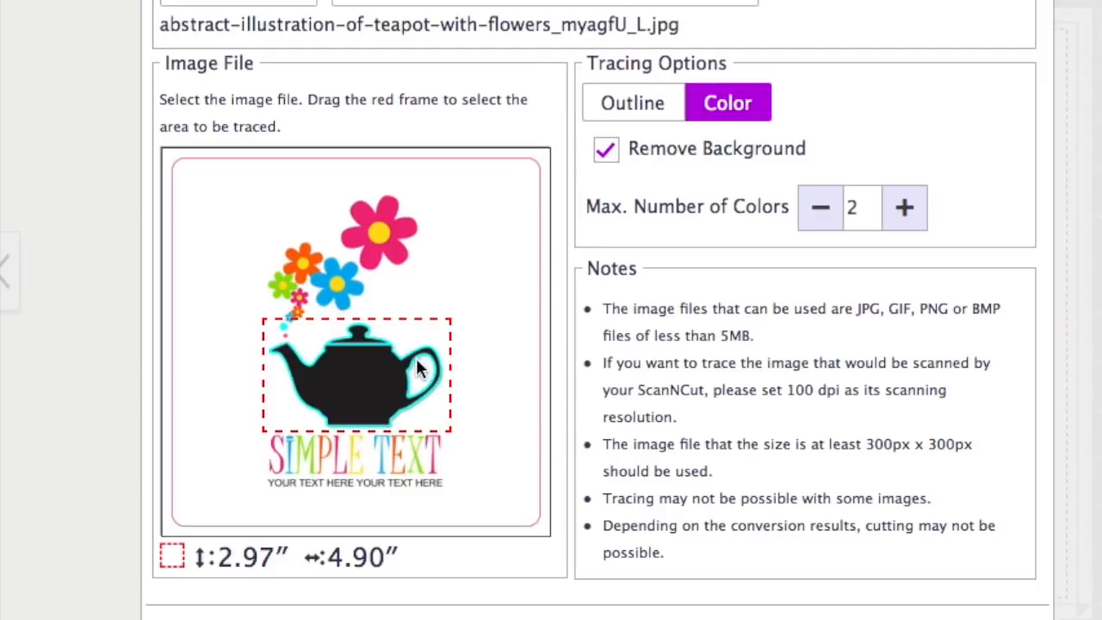
{"action": "mouse_move", "coordinate": [394, 394]}
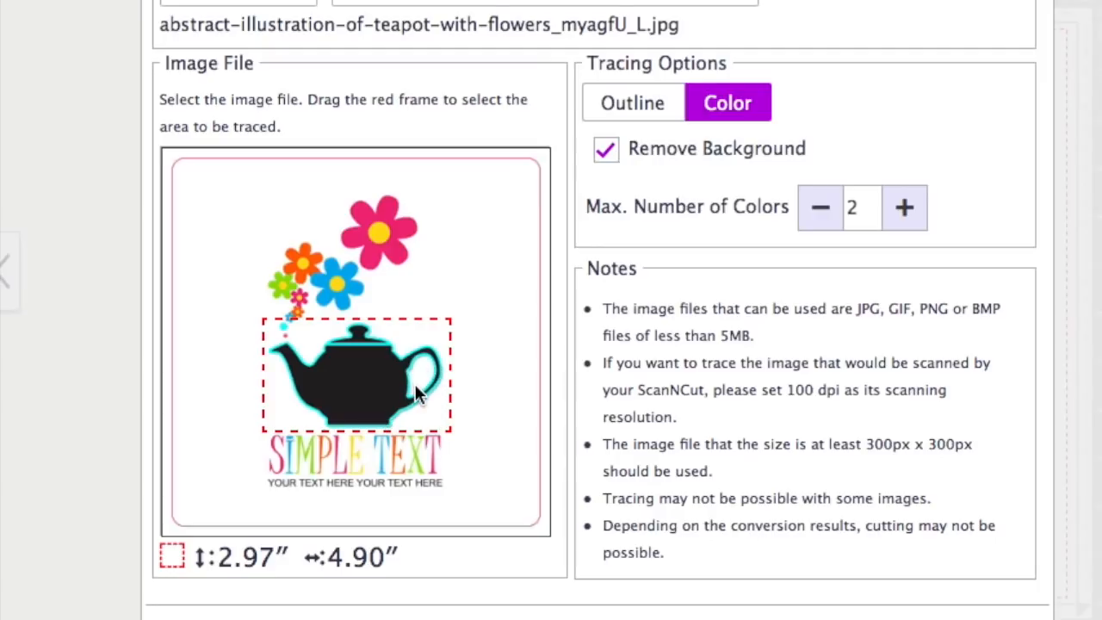
{"action": "mouse_move", "coordinate": [324, 410]}
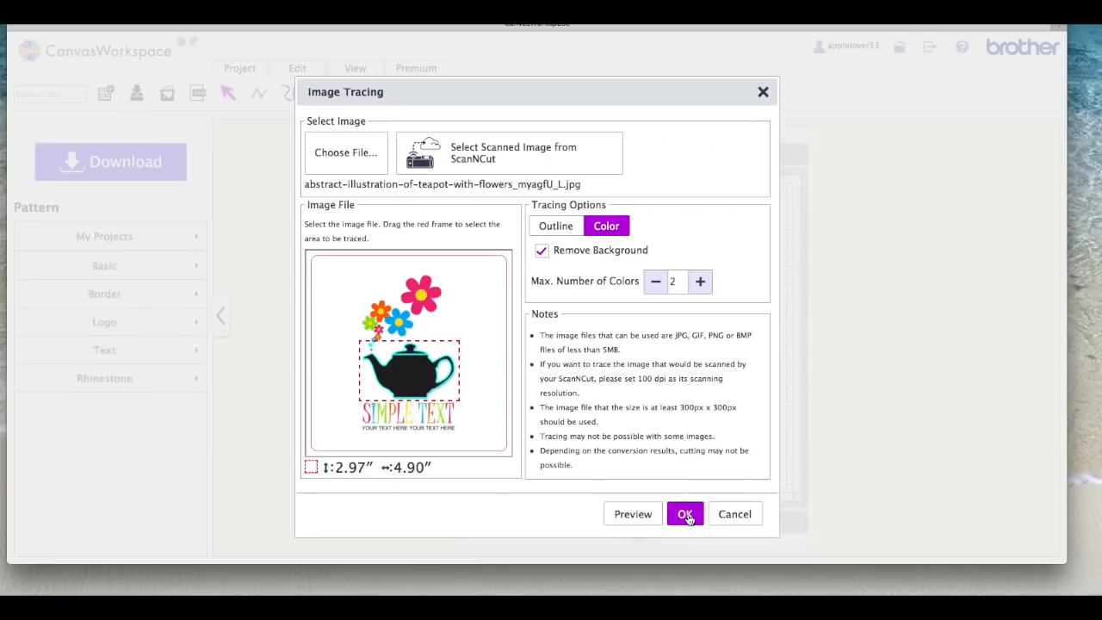
Confirm the trace so the teapot outline lands on the cutting mat.
{"action": "left_click", "coordinate": [686, 513]}
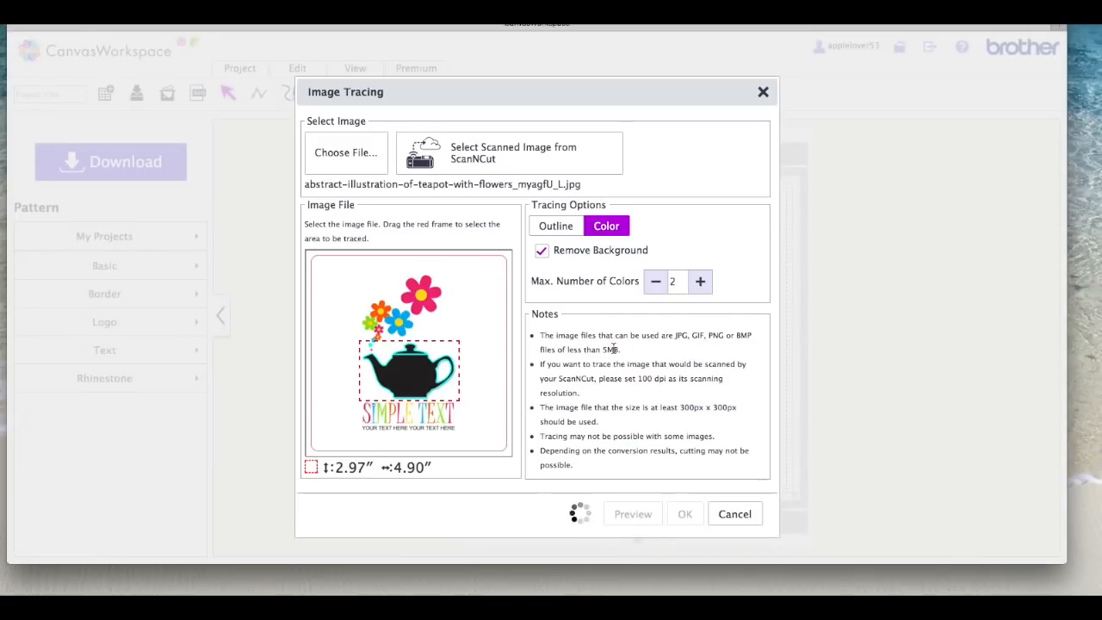
{"action": "left_click", "coordinate": [686, 513]}
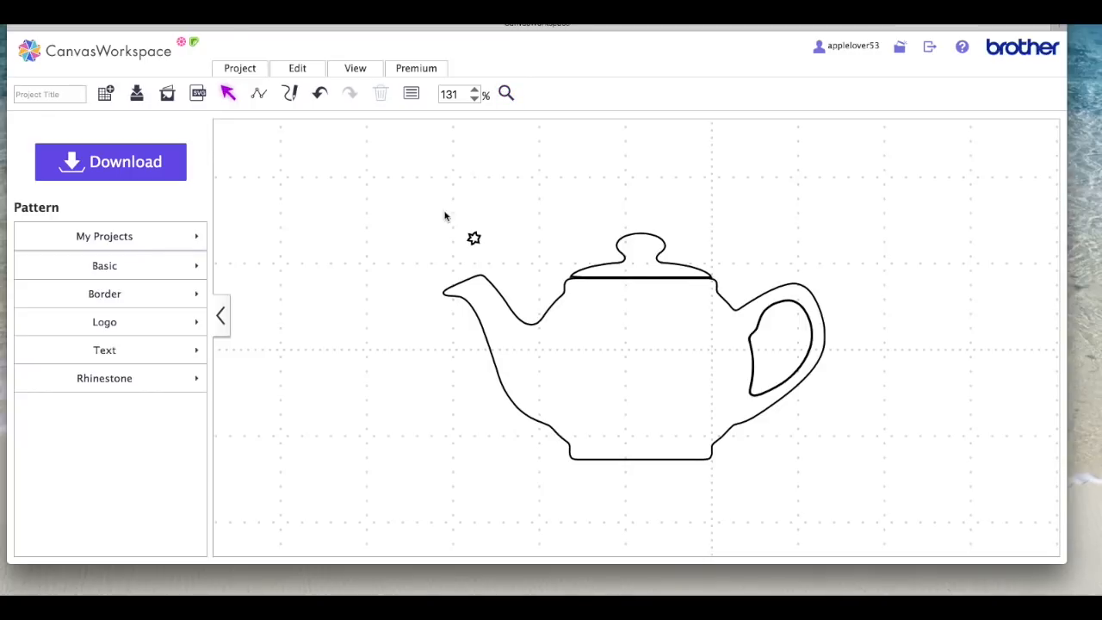
{"action": "mouse_move", "coordinate": [469, 207]}
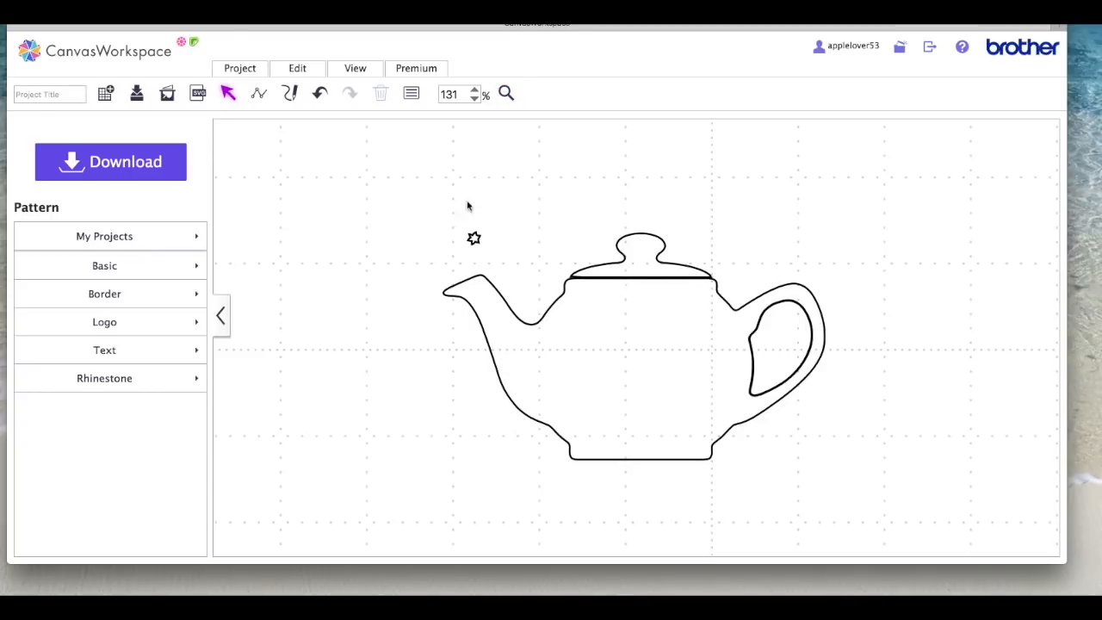
{"action": "mouse_move", "coordinate": [806, 472]}
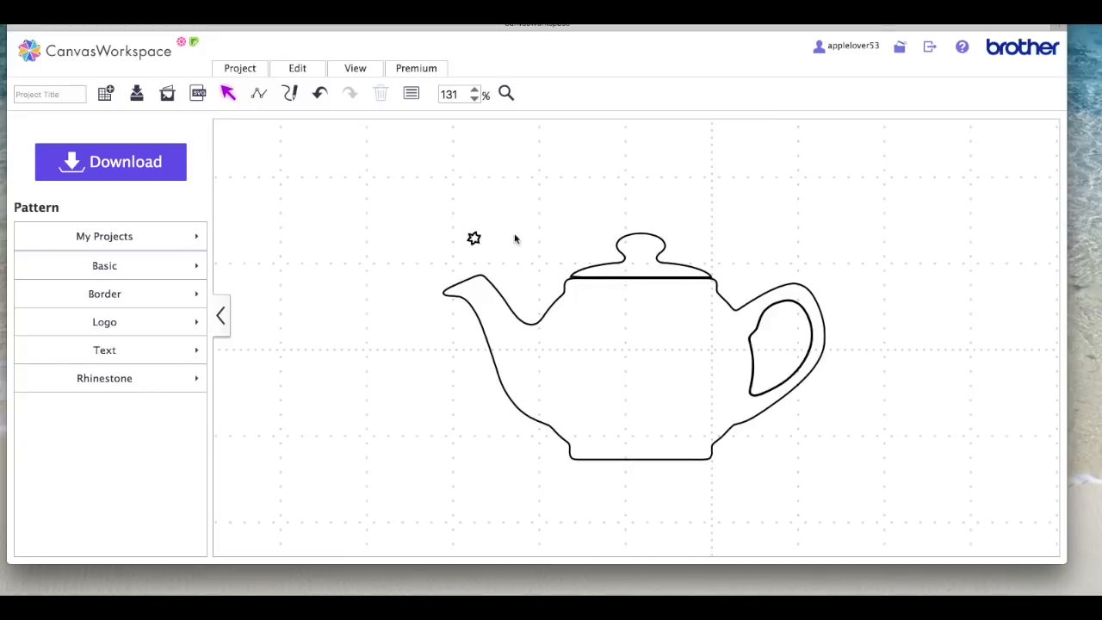
Delete the tiny stray star fragment beside the teapot spout.
{"action": "left_click", "coordinate": [474, 237]}
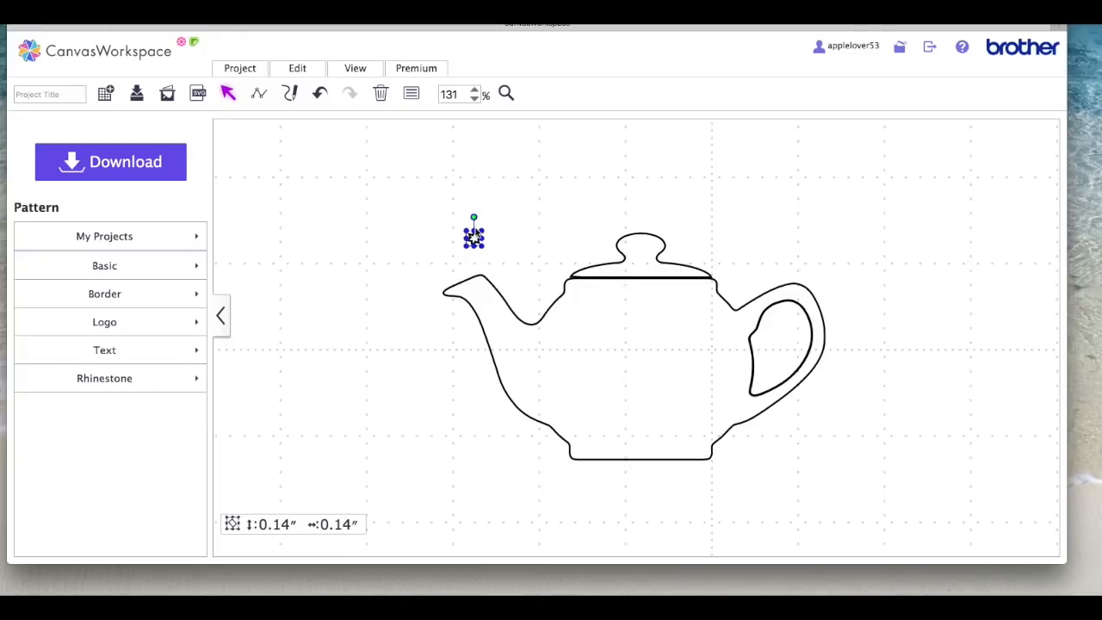
{"action": "left_click", "coordinate": [380, 93]}
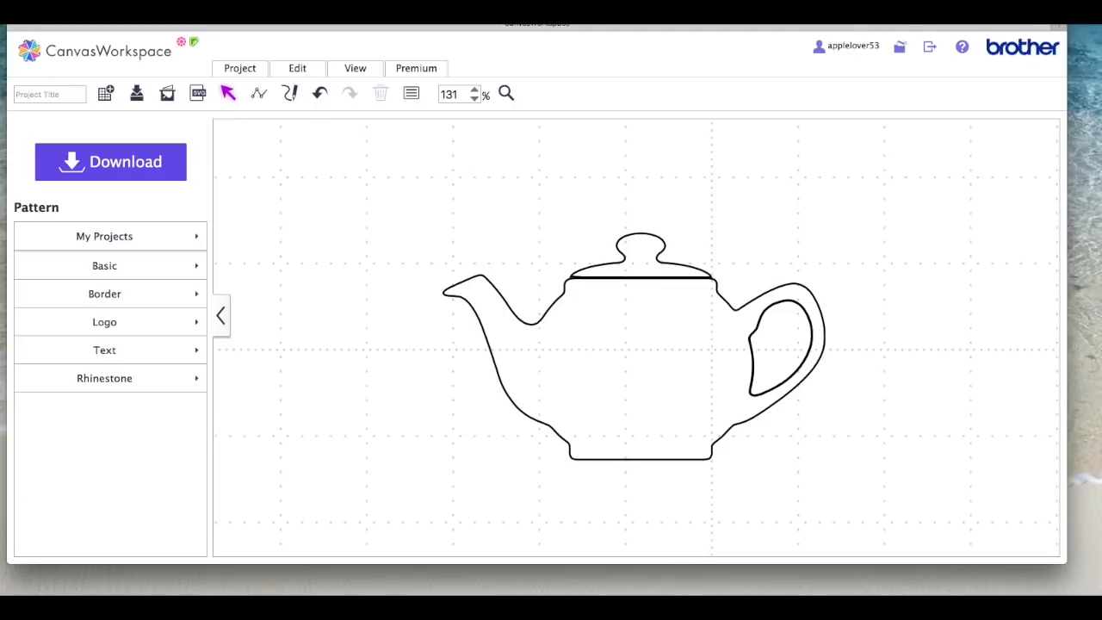
{"action": "mouse_move", "coordinate": [684, 384]}
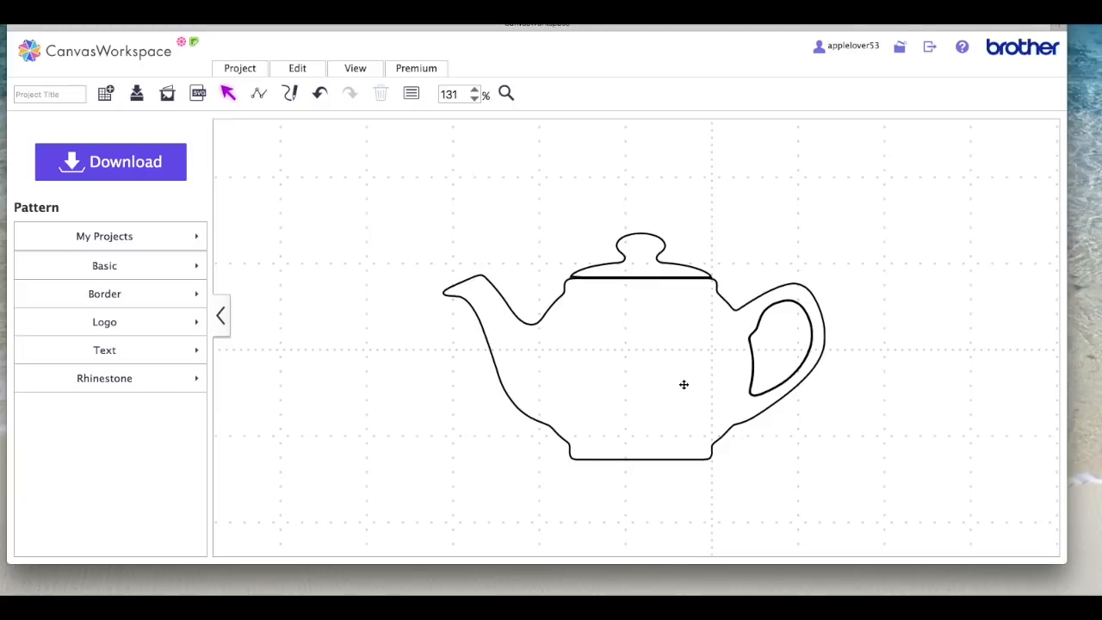
{"action": "left_click", "coordinate": [644, 254]}
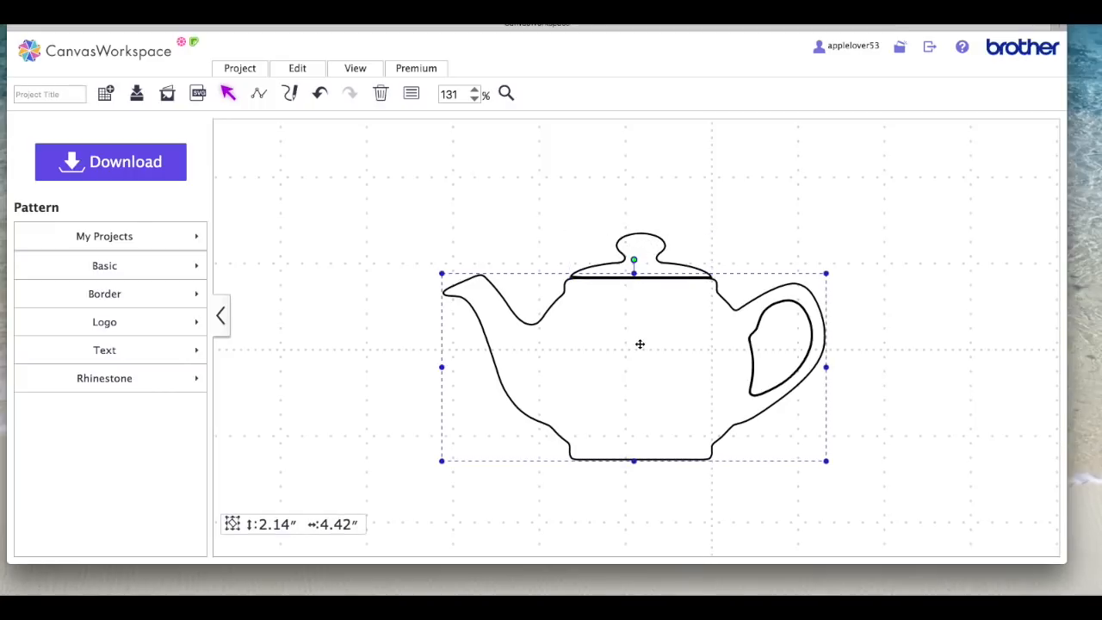
{"action": "left_click", "coordinate": [933, 372]}
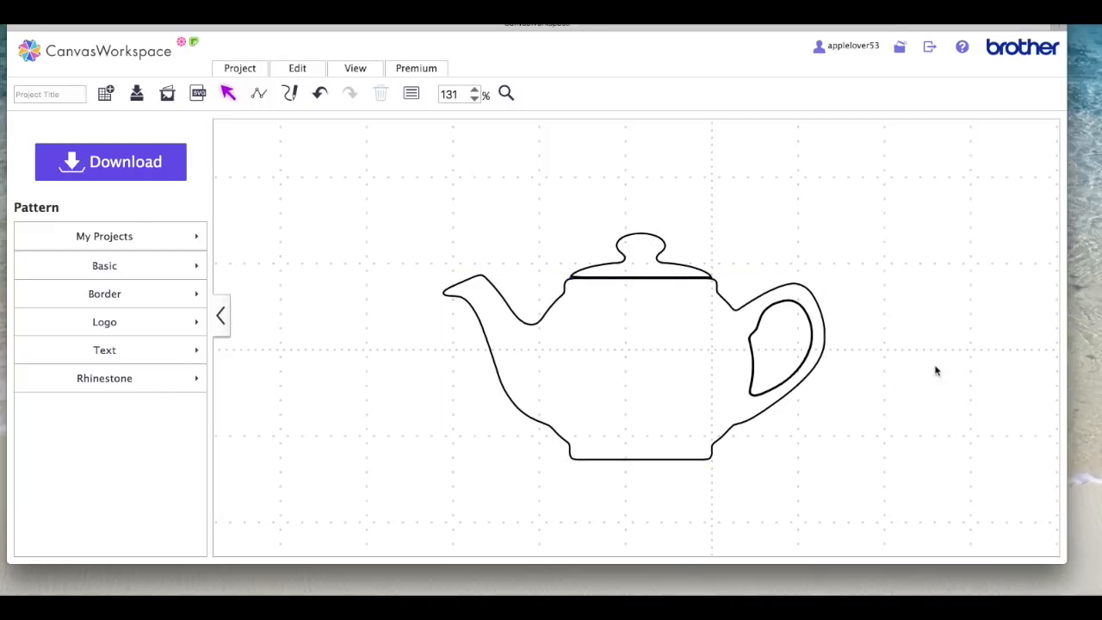
{"action": "left_click", "coordinate": [777, 353]}
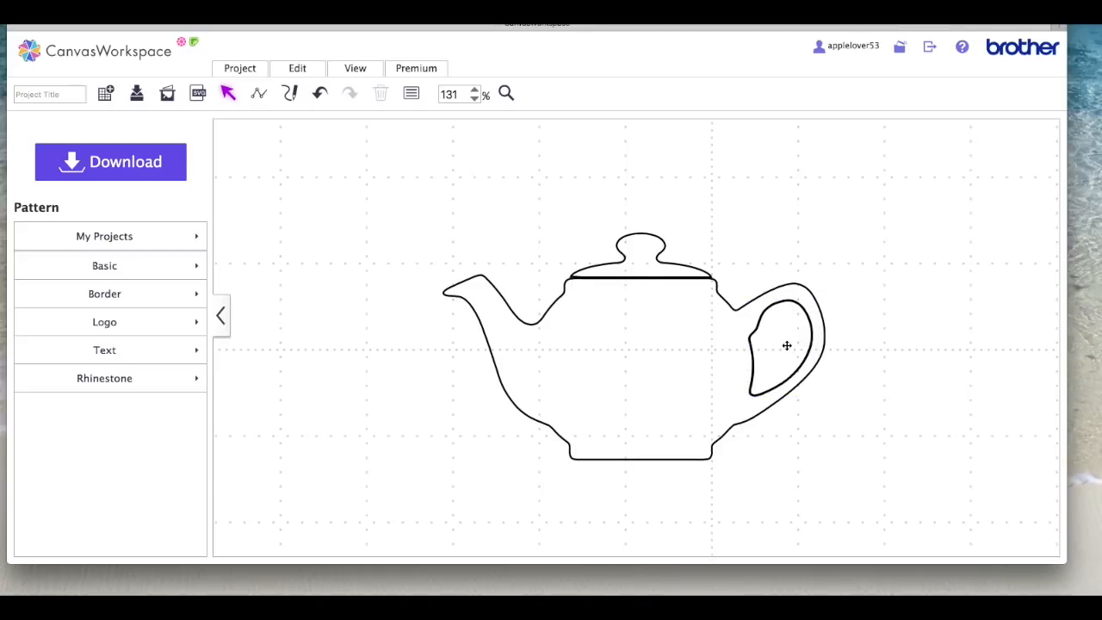
{"action": "left_click", "coordinate": [785, 345]}
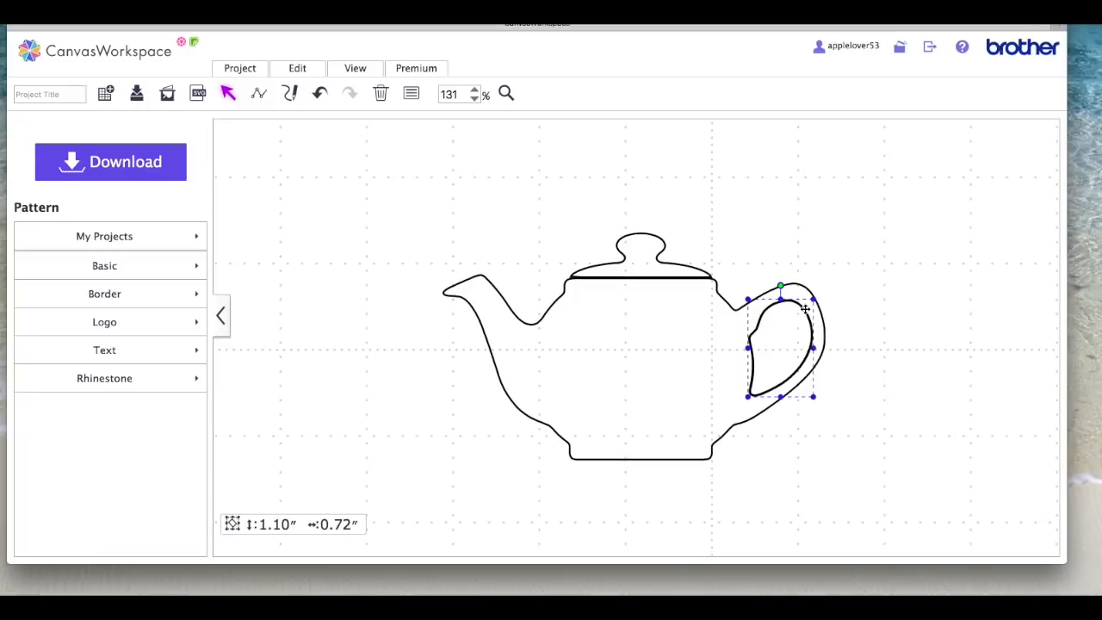
{"action": "mouse_move", "coordinate": [569, 291]}
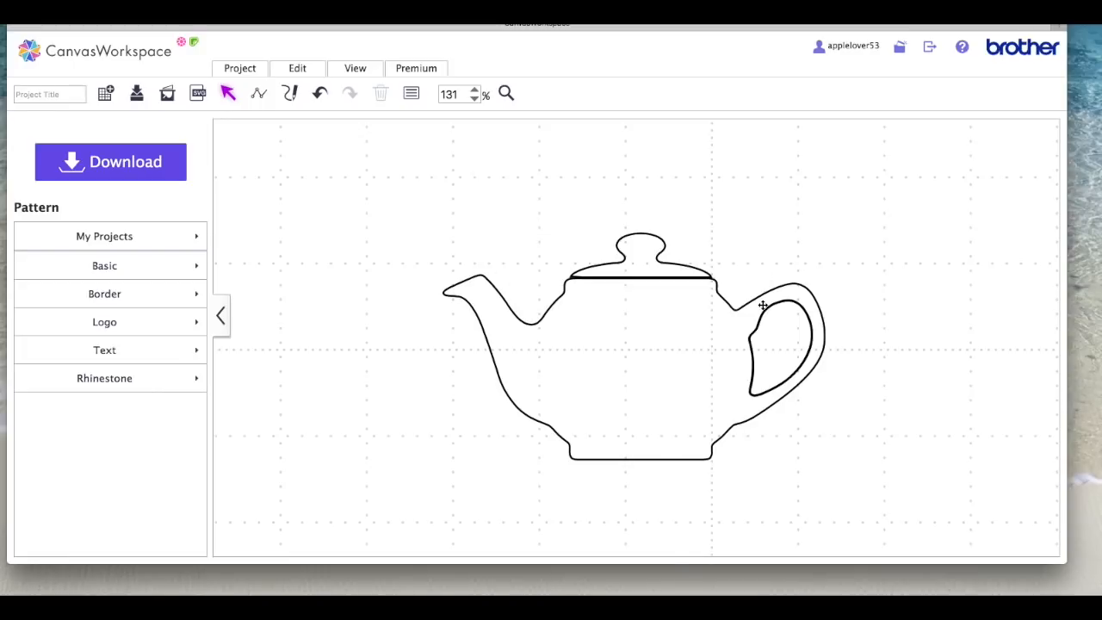
{"action": "mouse_move", "coordinate": [651, 260]}
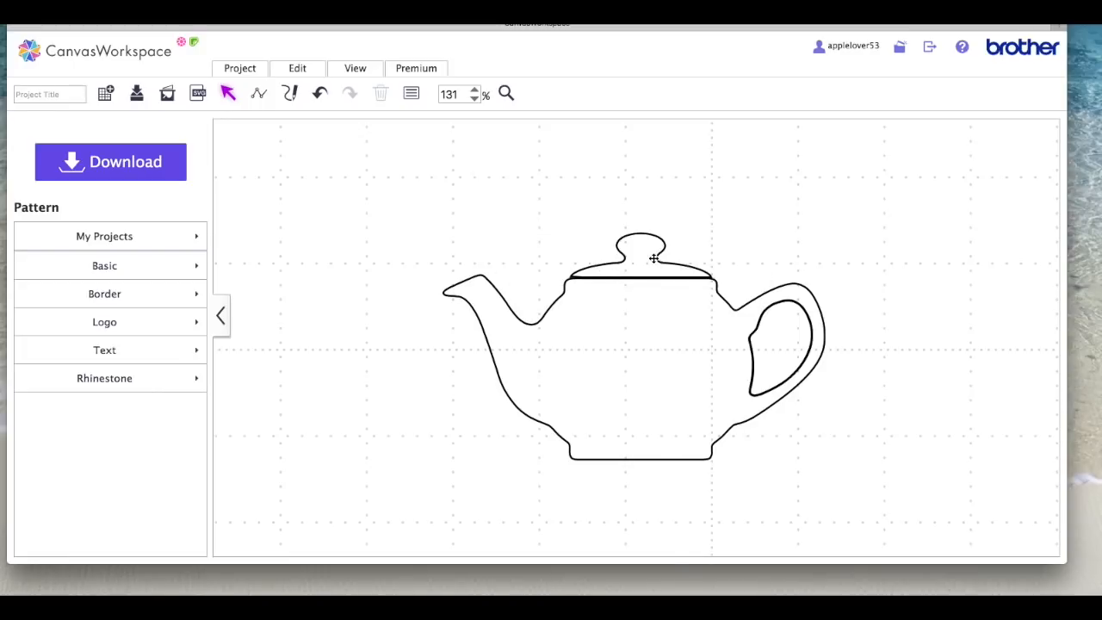
{"action": "mouse_move", "coordinate": [651, 338]}
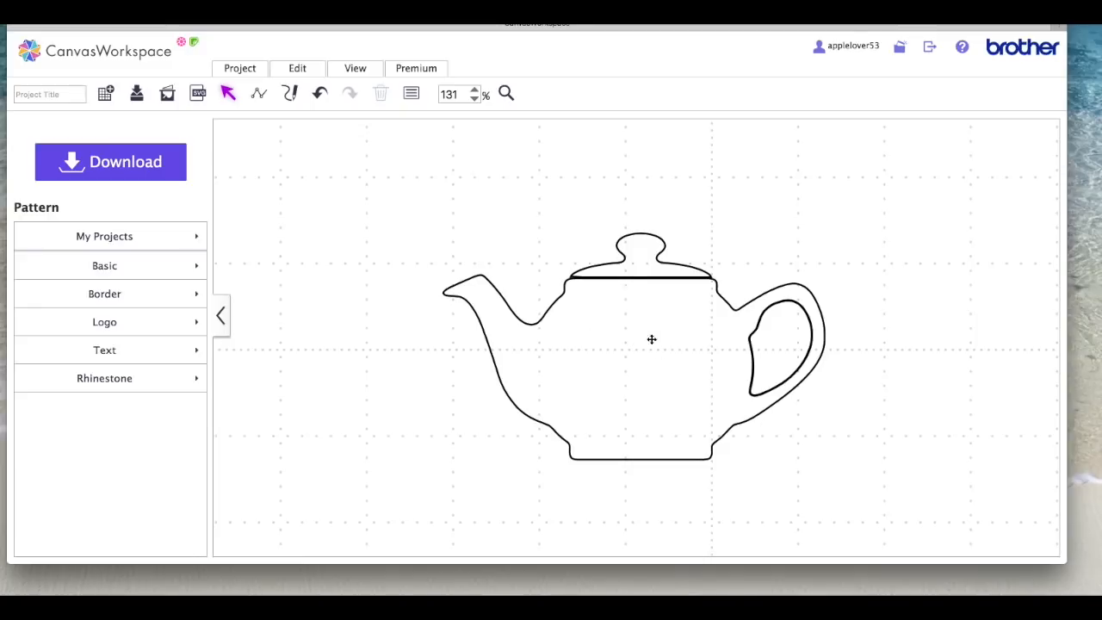
{"action": "mouse_move", "coordinate": [794, 307]}
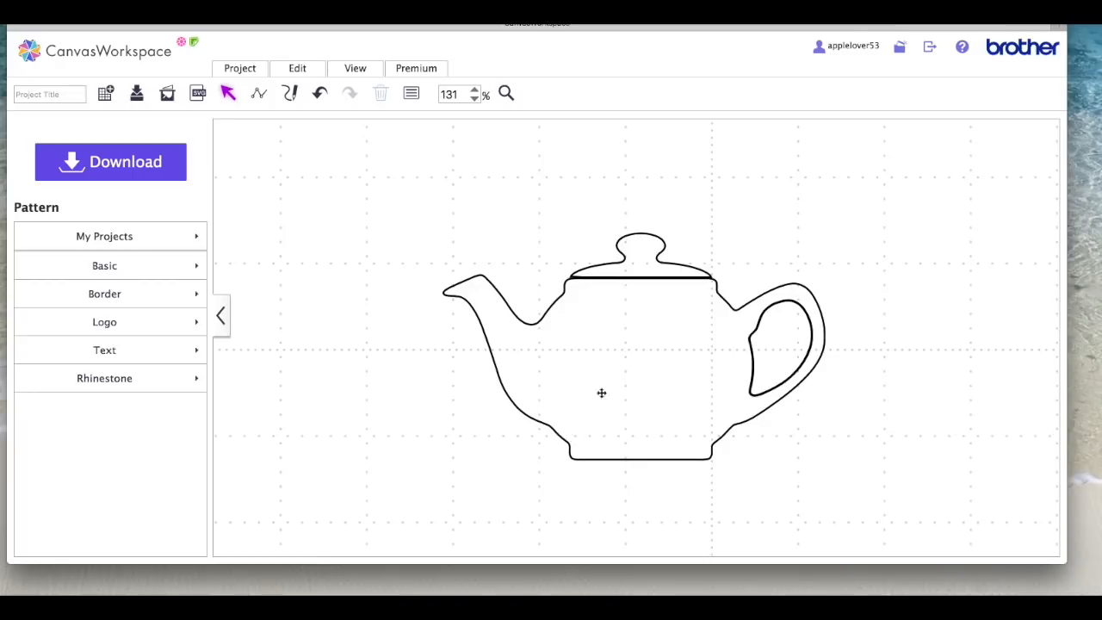
{"action": "mouse_move", "coordinate": [777, 334]}
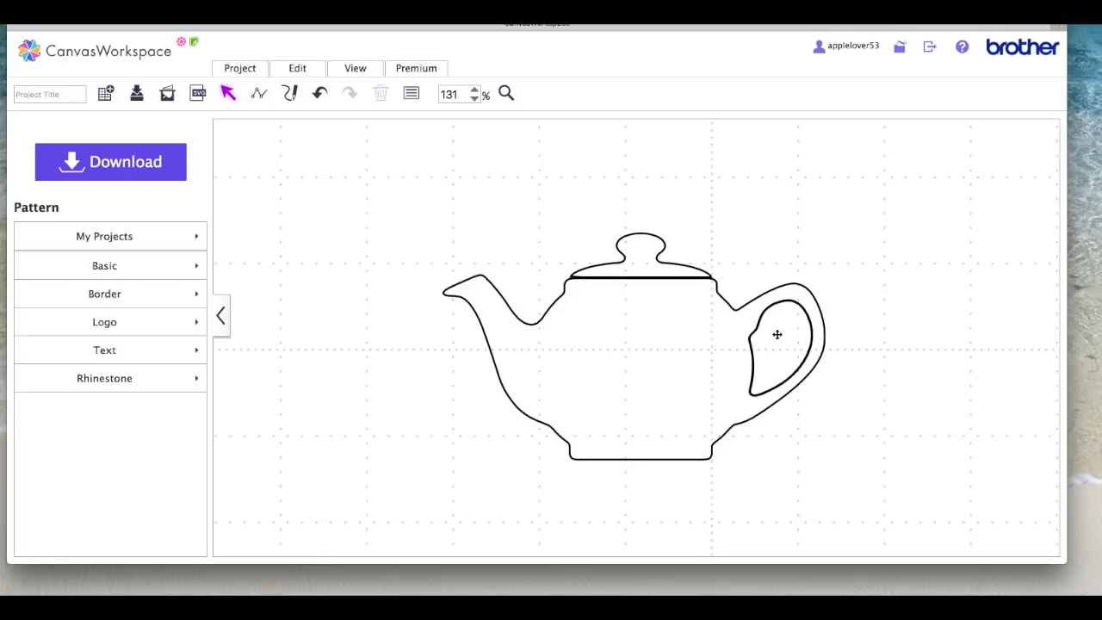
{"action": "mouse_move", "coordinate": [768, 317]}
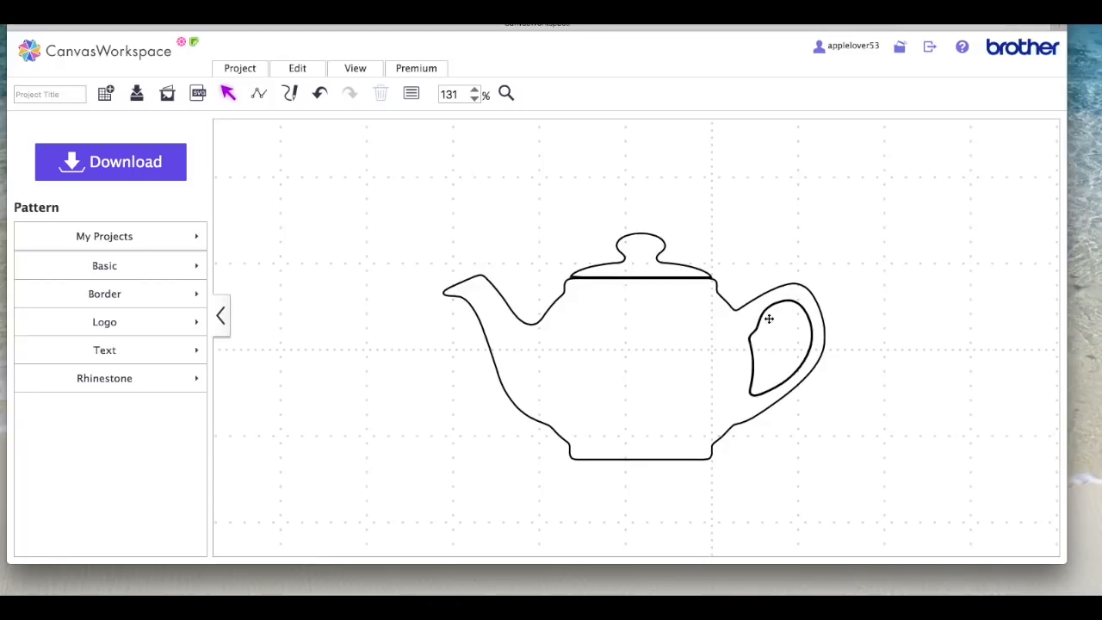
{"action": "left_click", "coordinate": [641, 259]}
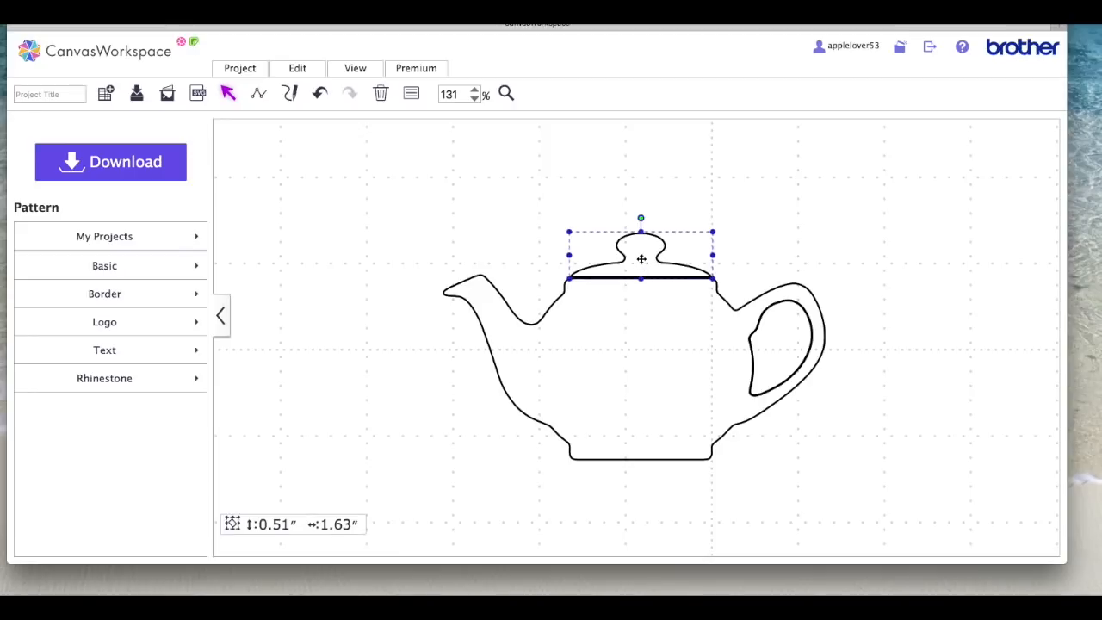
{"action": "mouse_move", "coordinate": [694, 255]}
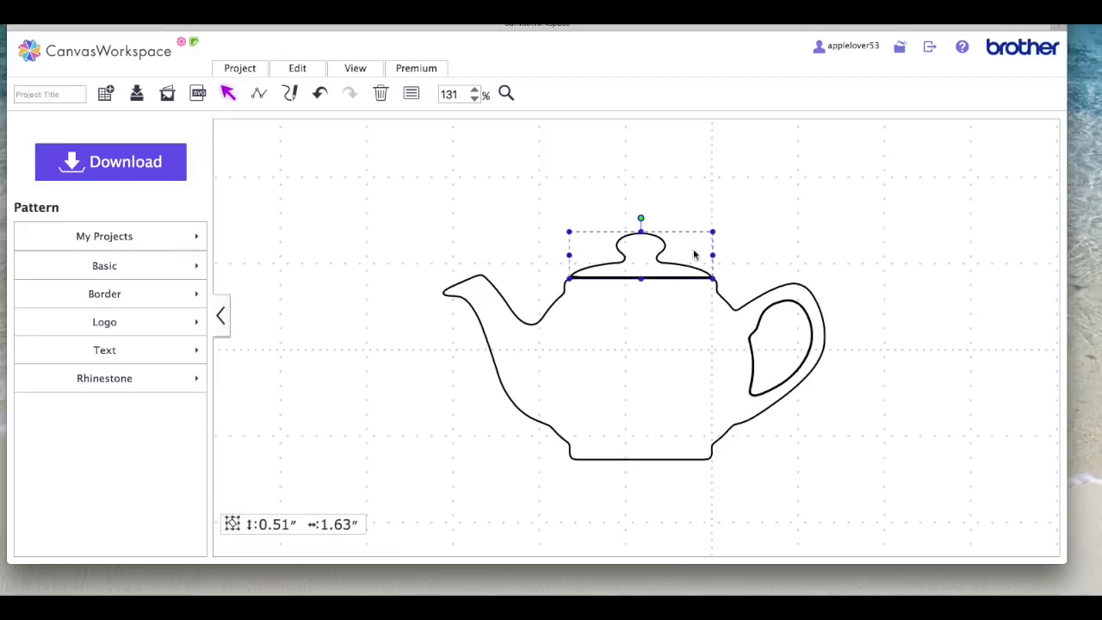
{"action": "mouse_move", "coordinate": [543, 265]}
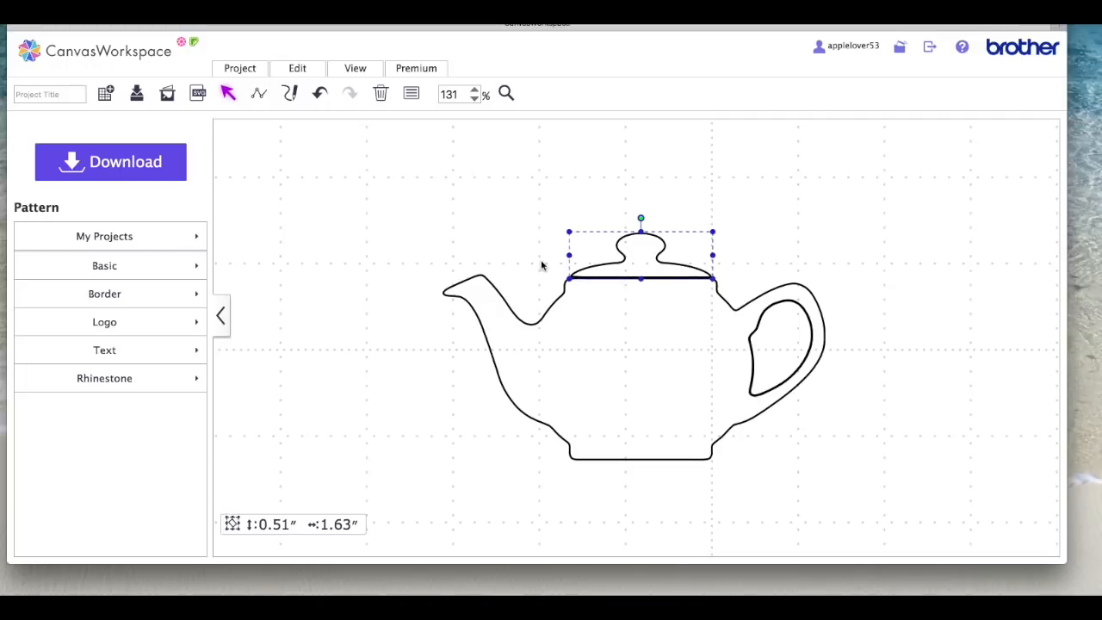
{"action": "left_click", "coordinate": [871, 352]}
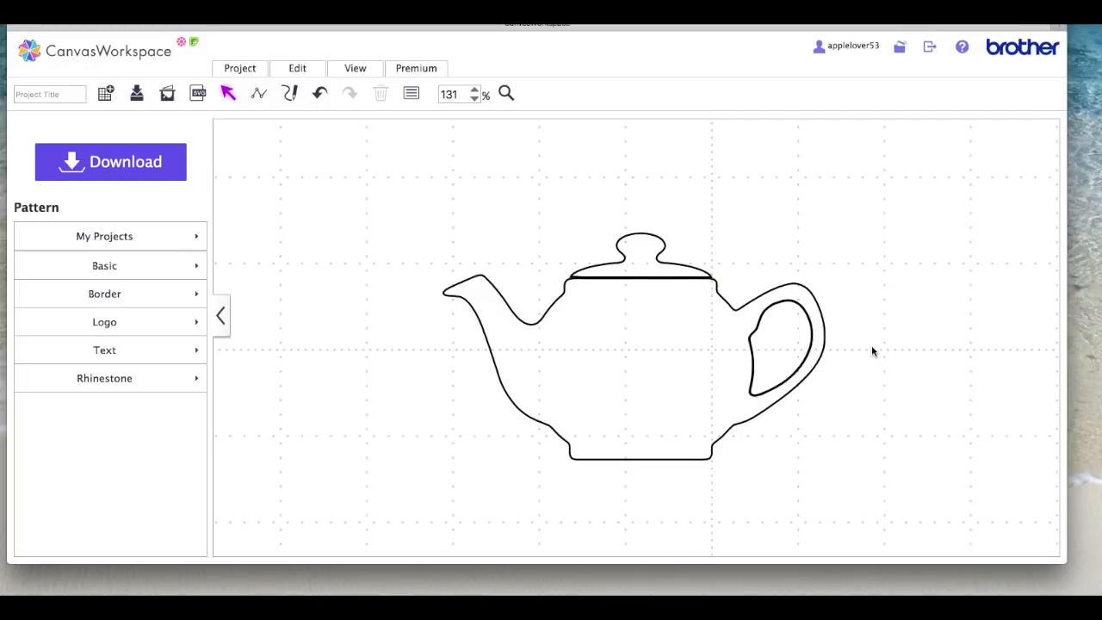
{"action": "left_click", "coordinate": [783, 345]}
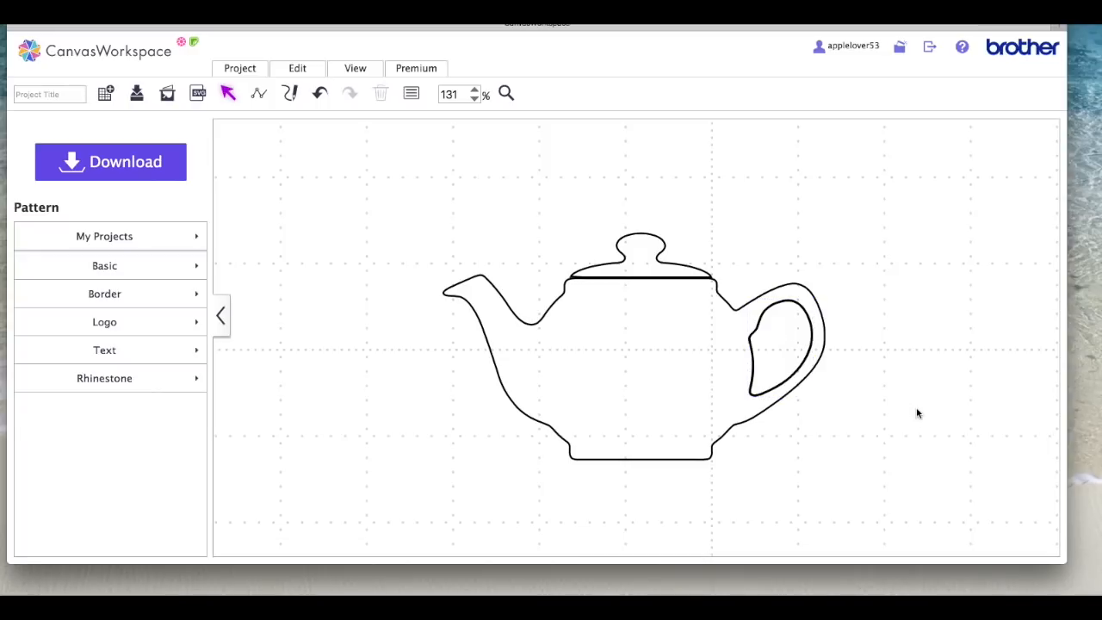
{"action": "left_click", "coordinate": [779, 351]}
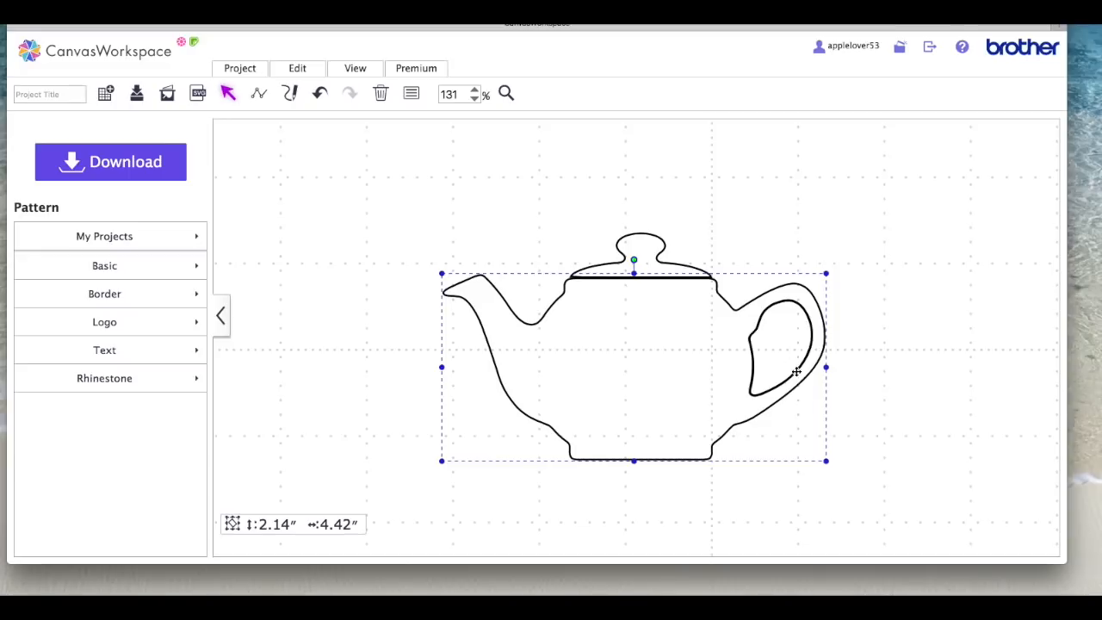
{"action": "mouse_move", "coordinate": [906, 412]}
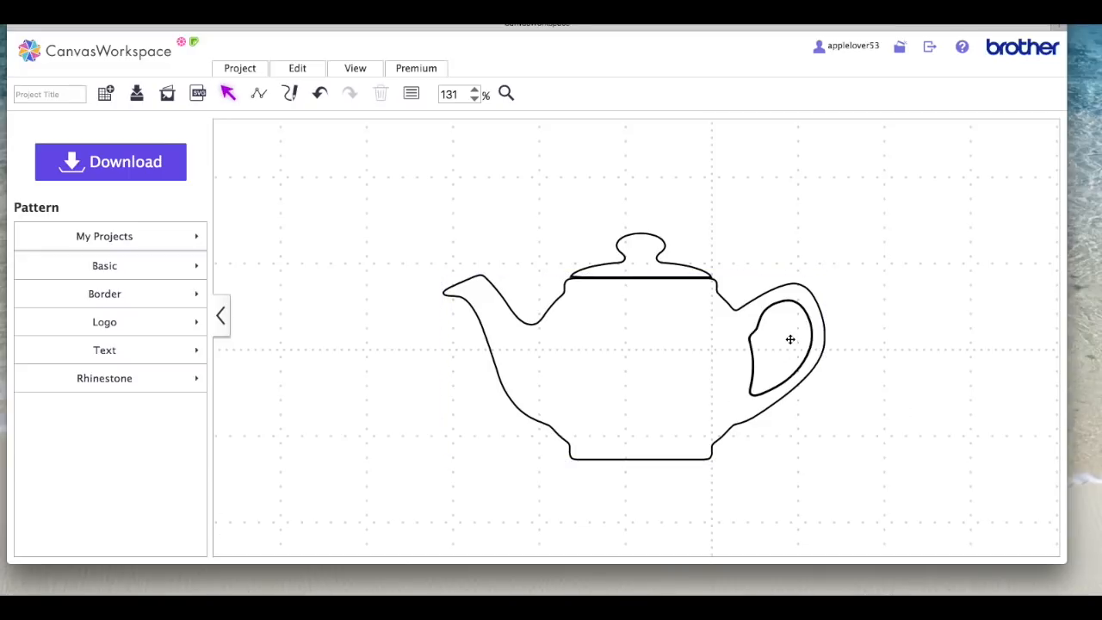
Bring the 1.10 × 0.72-inch inner handle cutout to the front of the teapot design.
{"action": "left_click", "coordinate": [791, 339]}
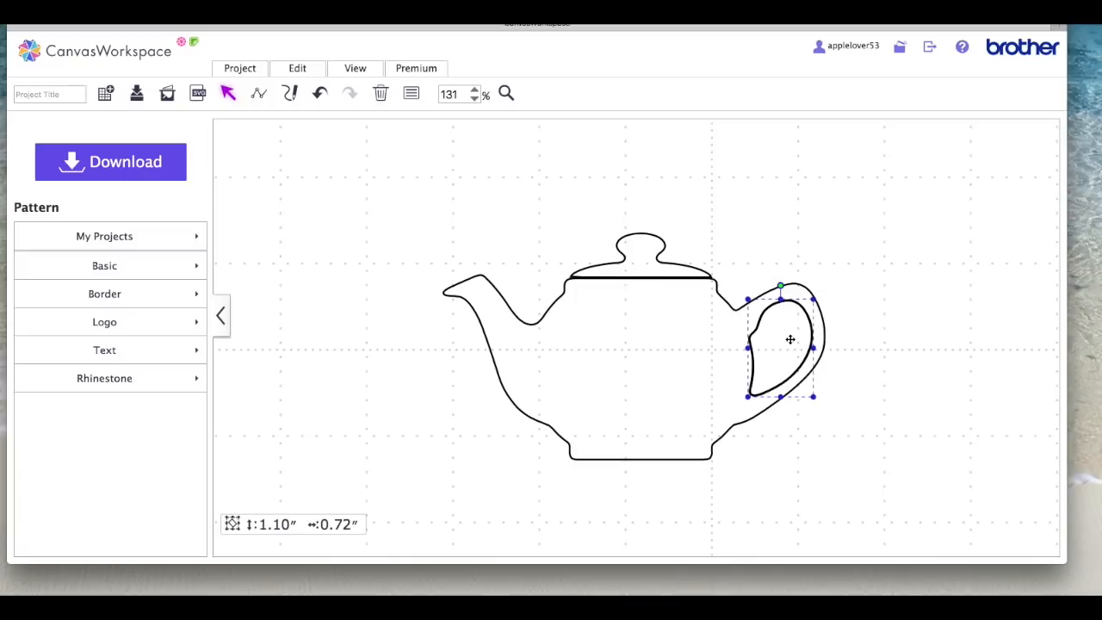
{"action": "right_click", "coordinate": [789, 339]}
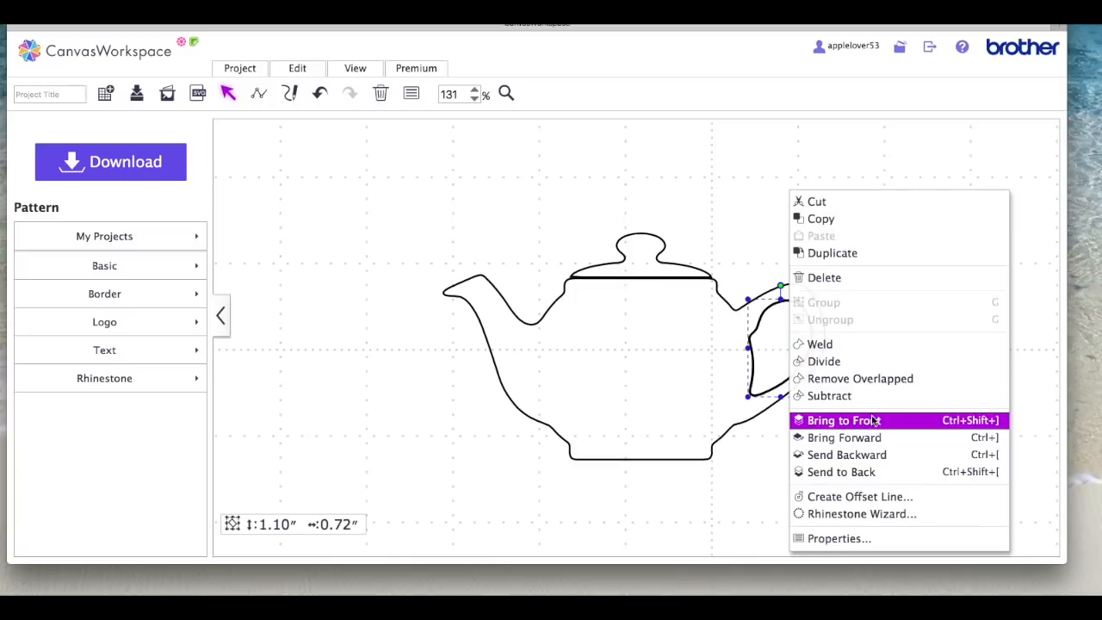
{"action": "left_click", "coordinate": [841, 420]}
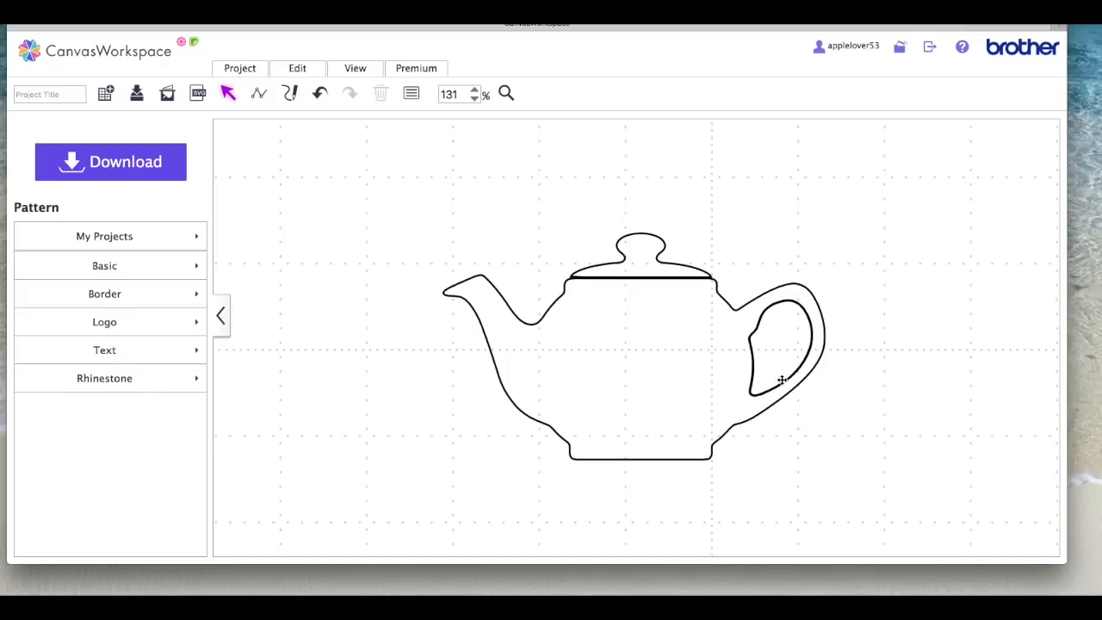
{"action": "left_click", "coordinate": [782, 379]}
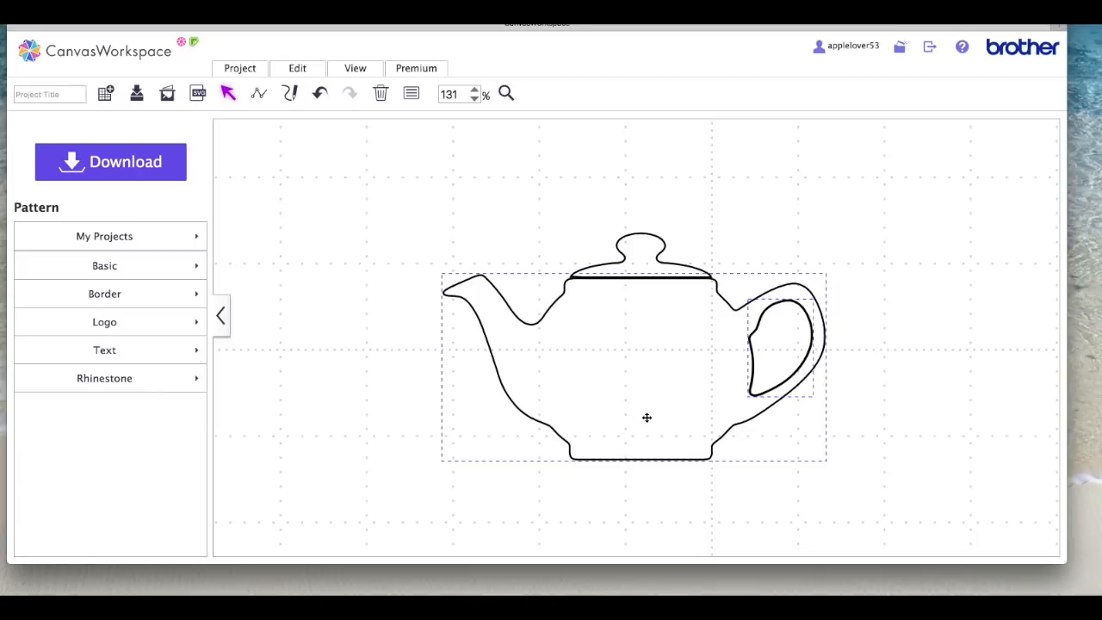
{"action": "left_click", "coordinate": [296, 69]}
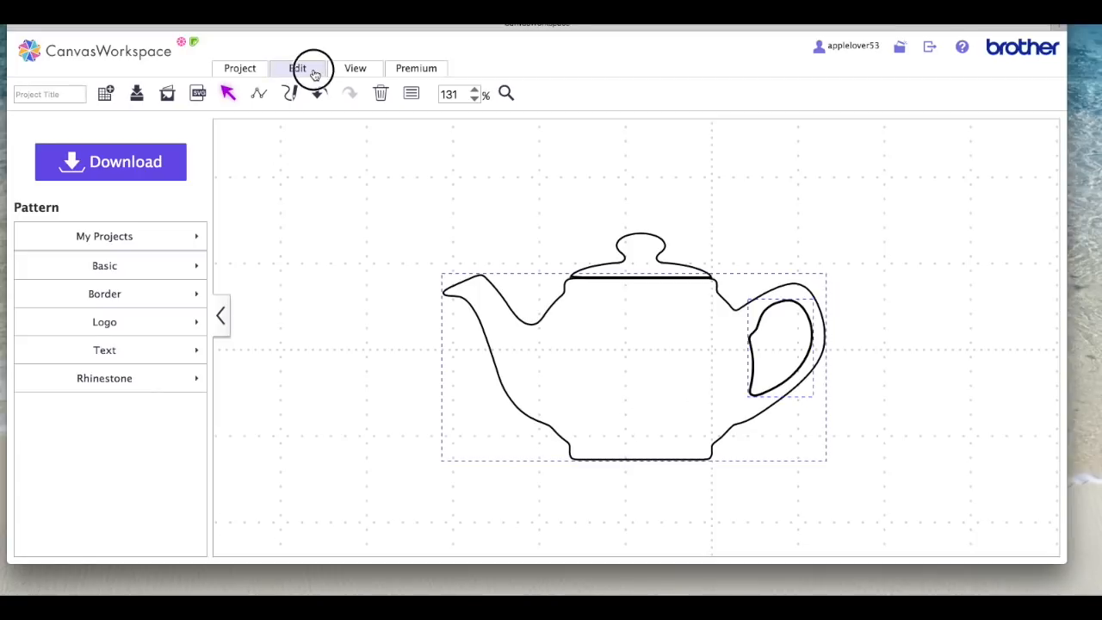
{"action": "left_click", "coordinate": [296, 69]}
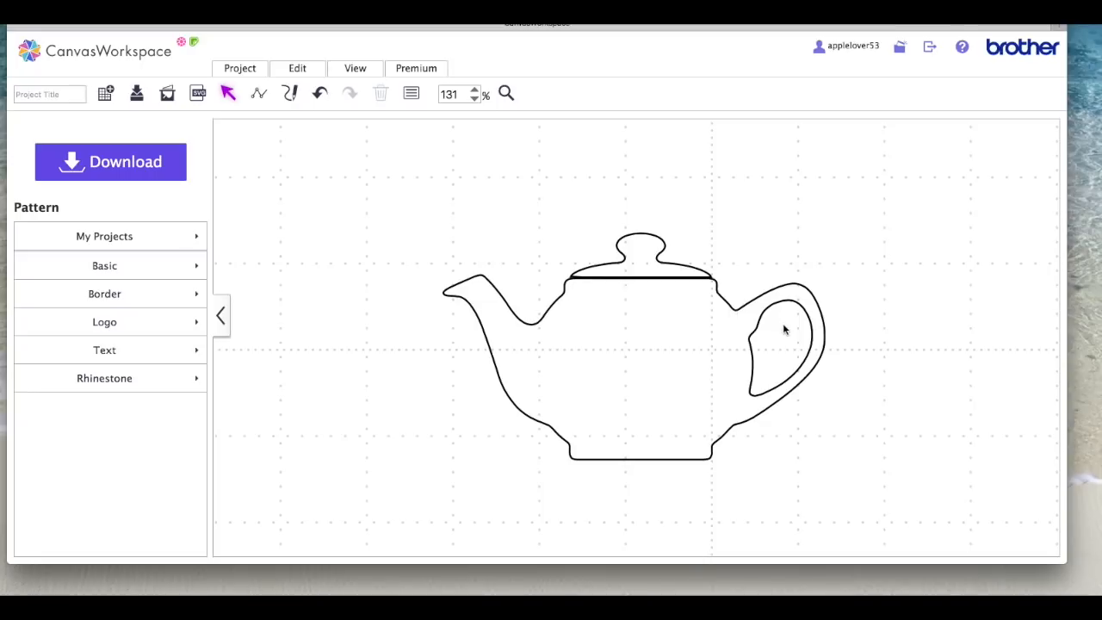
{"action": "left_click", "coordinate": [785, 327]}
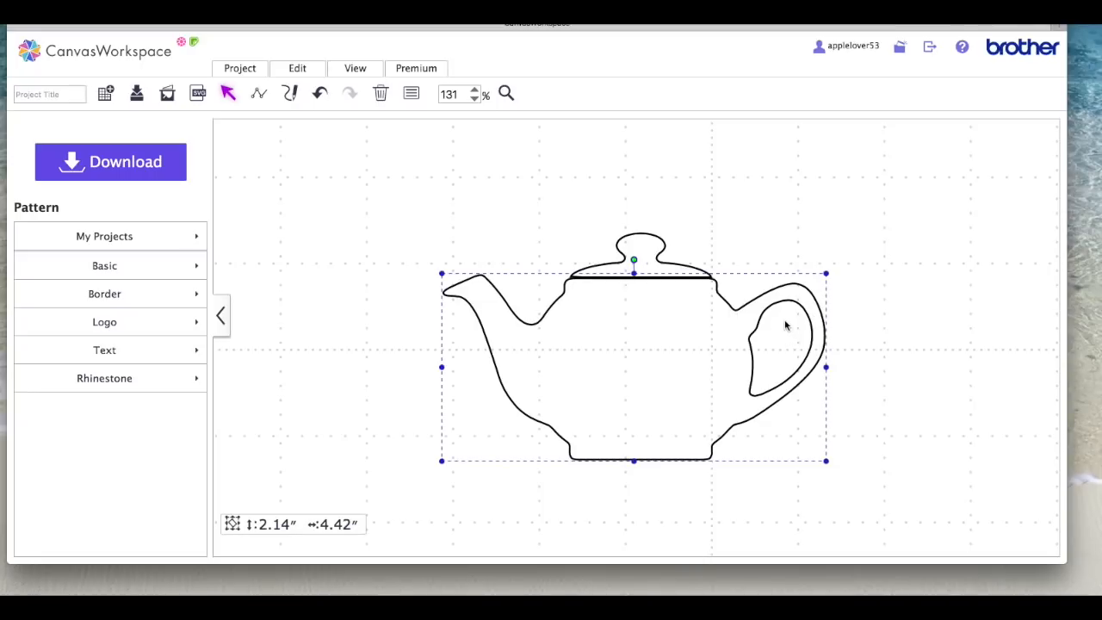
{"action": "mouse_move", "coordinate": [772, 341]}
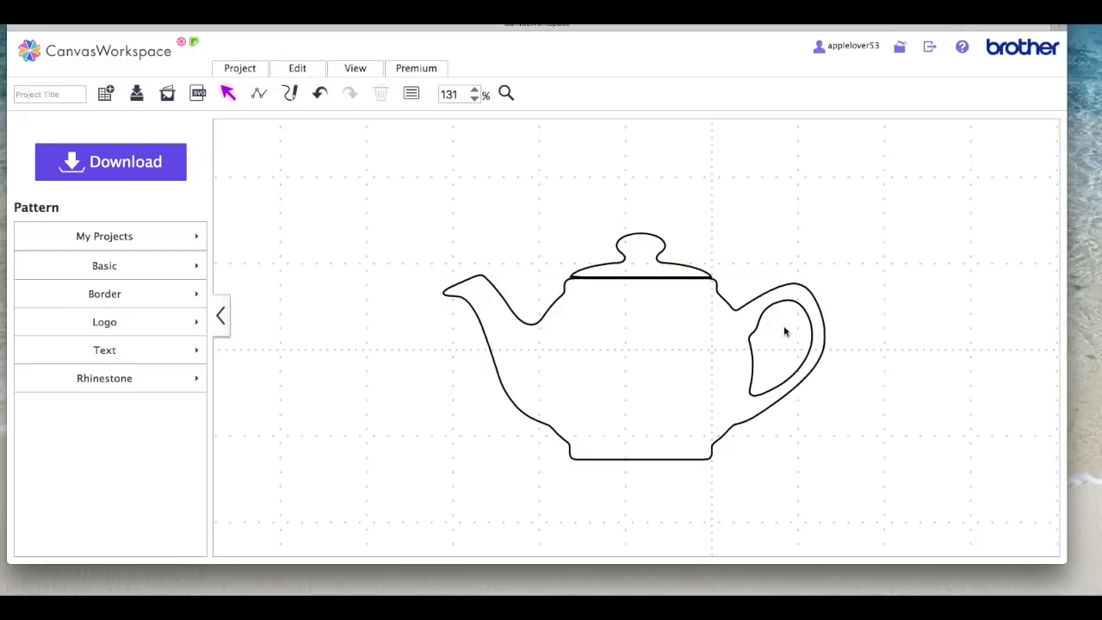
{"action": "mouse_move", "coordinate": [782, 338]}
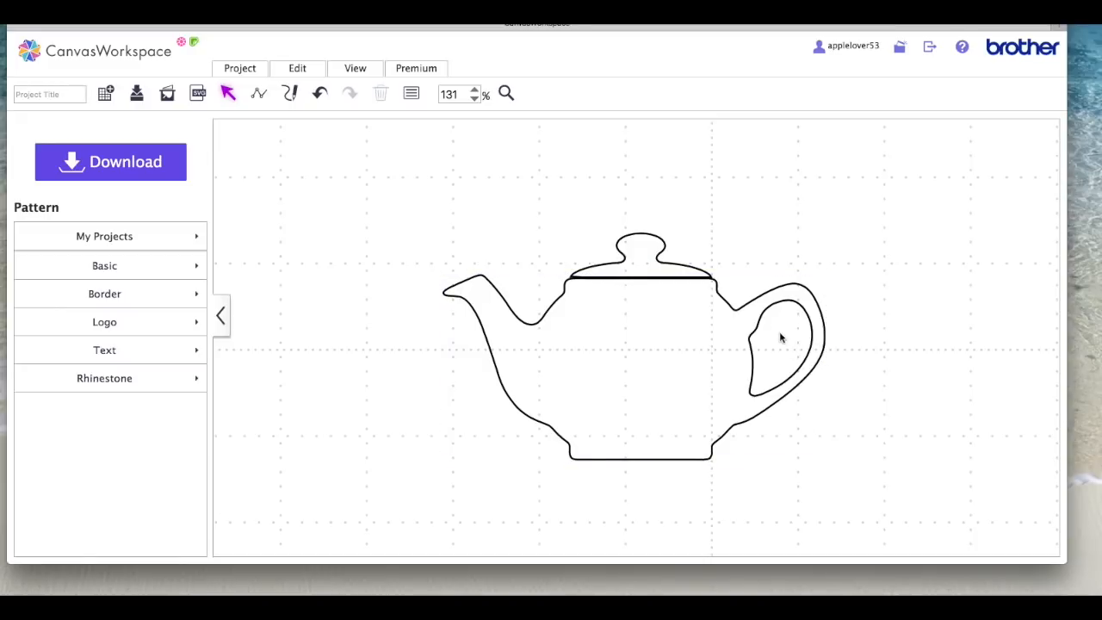
{"action": "left_click", "coordinate": [778, 338]}
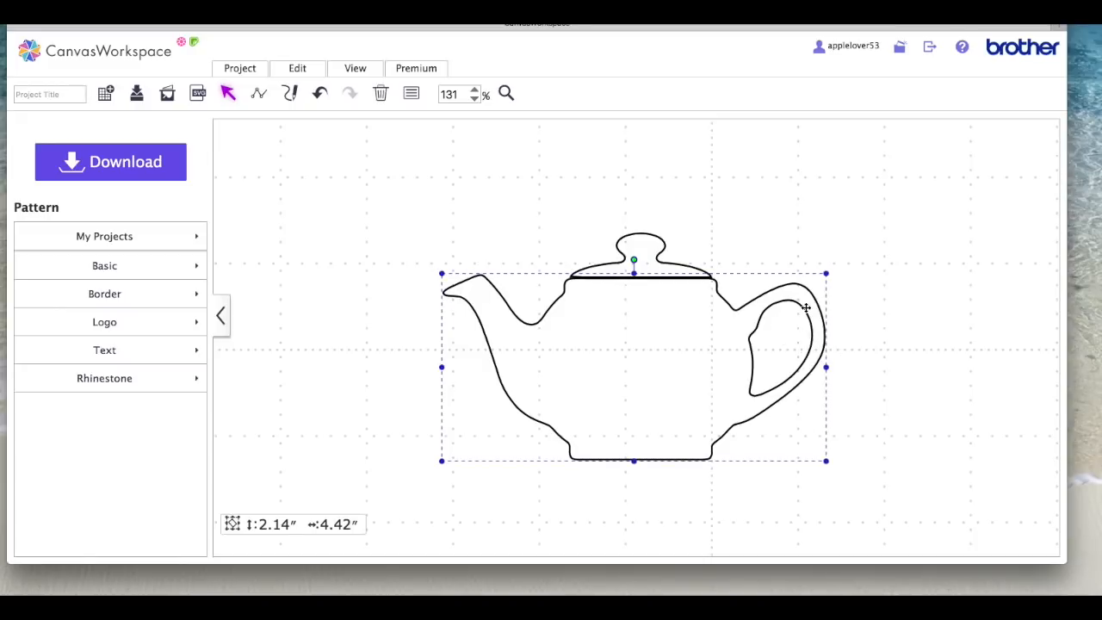
{"action": "left_click", "coordinate": [880, 382]}
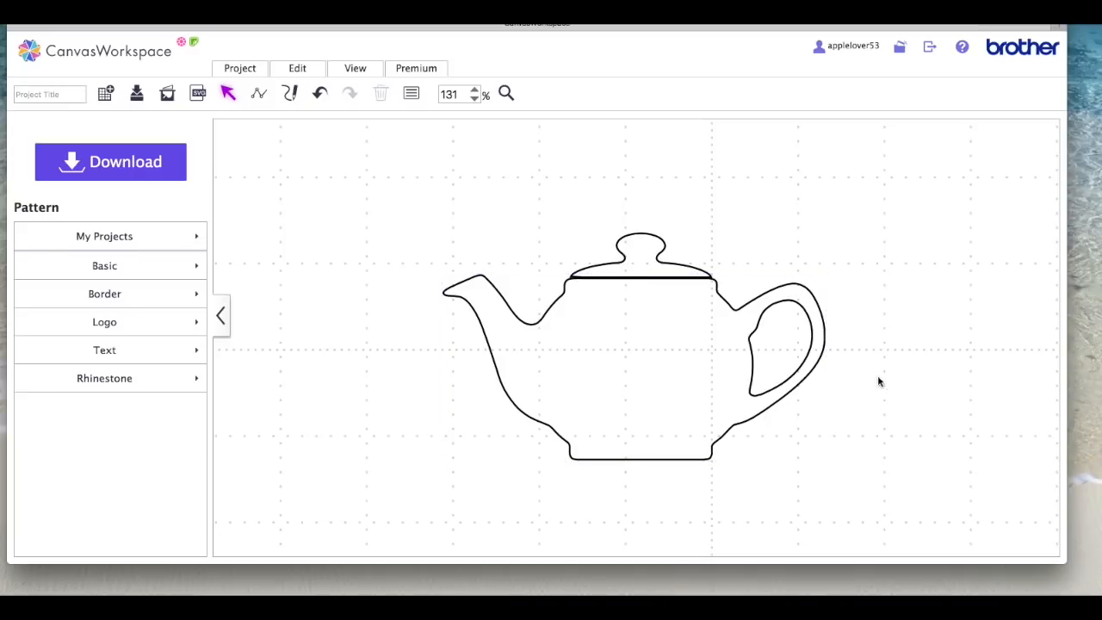
{"action": "mouse_move", "coordinate": [608, 372]}
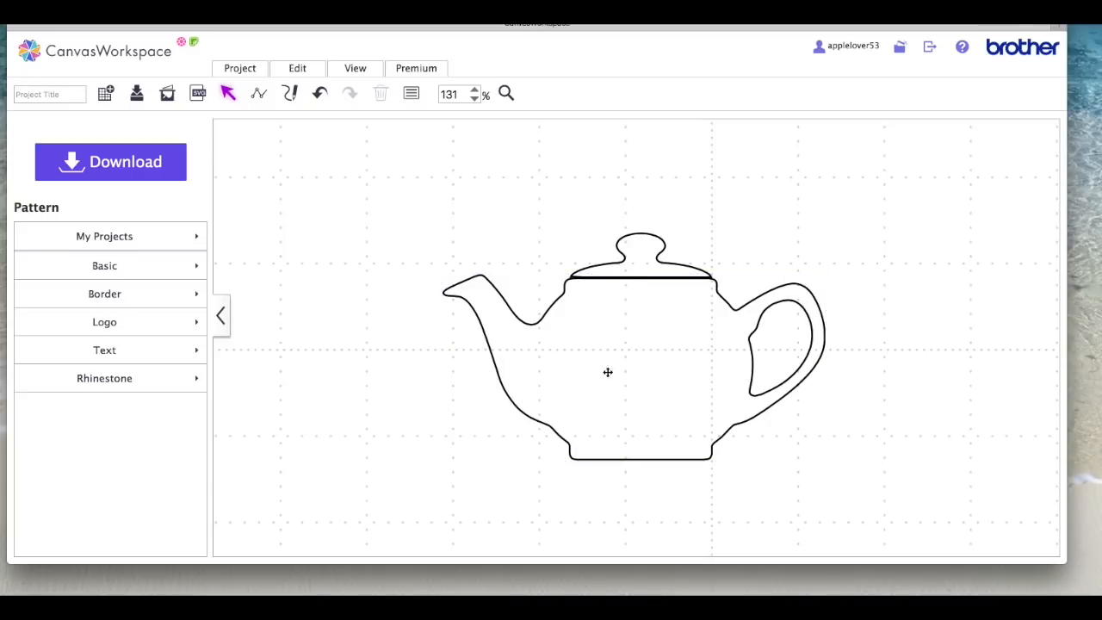
Select the teapot body and Shift-add the separate lid to the selection.
{"action": "left_click", "coordinate": [608, 372]}
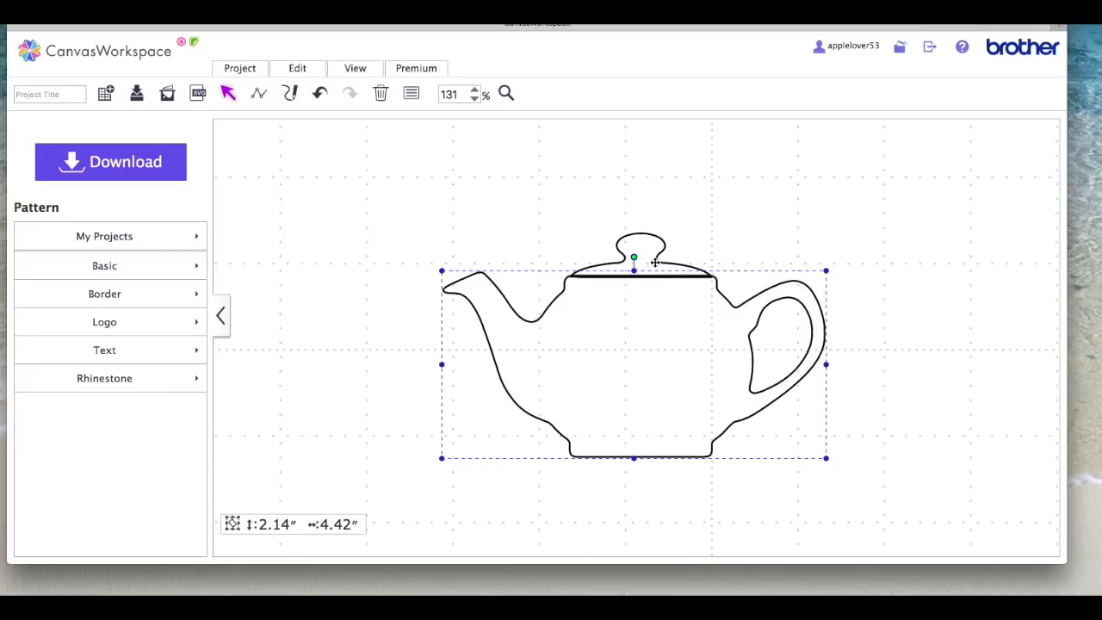
{"action": "left_click", "coordinate": [386, 225]}
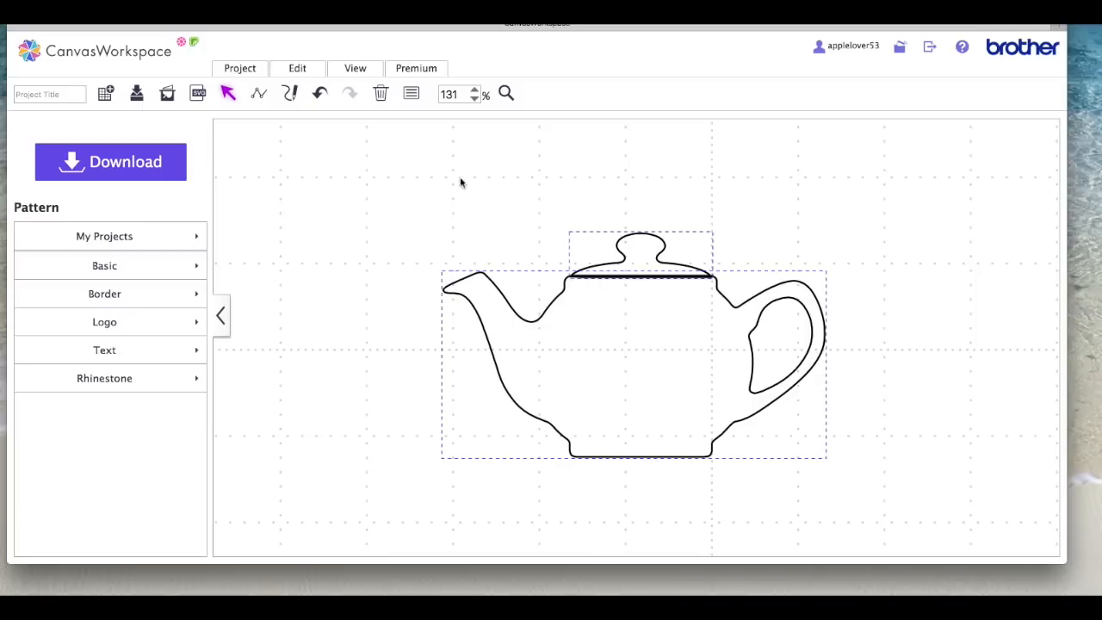
Weld lid and body into one 2.59 × 4.42-inch teapot outline and shift it left.
{"action": "left_click", "coordinate": [296, 69]}
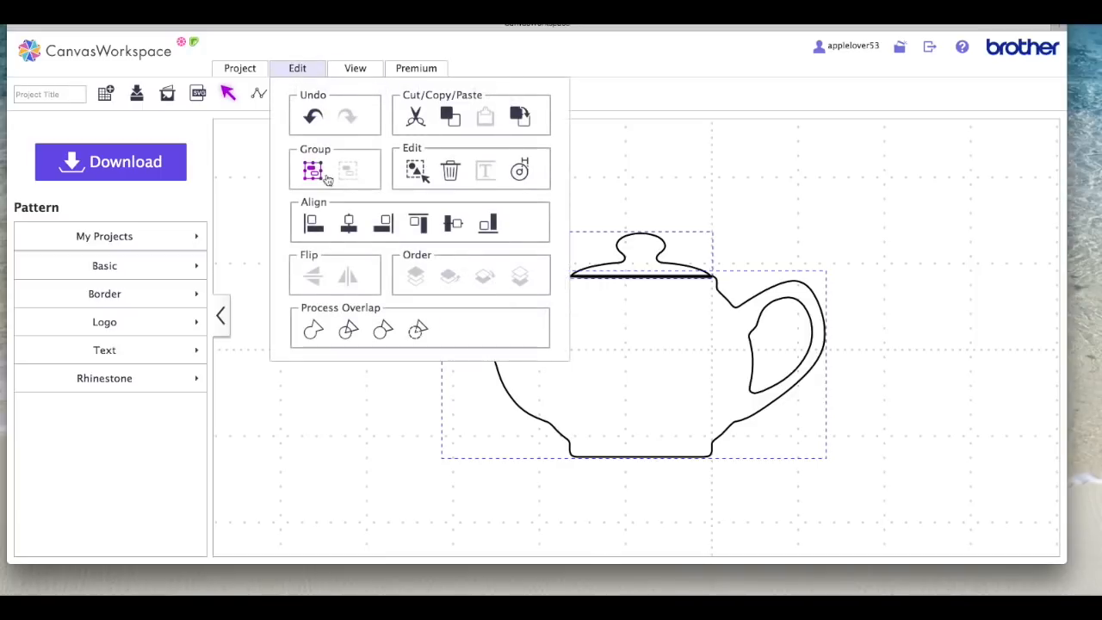
{"action": "left_click", "coordinate": [313, 171]}
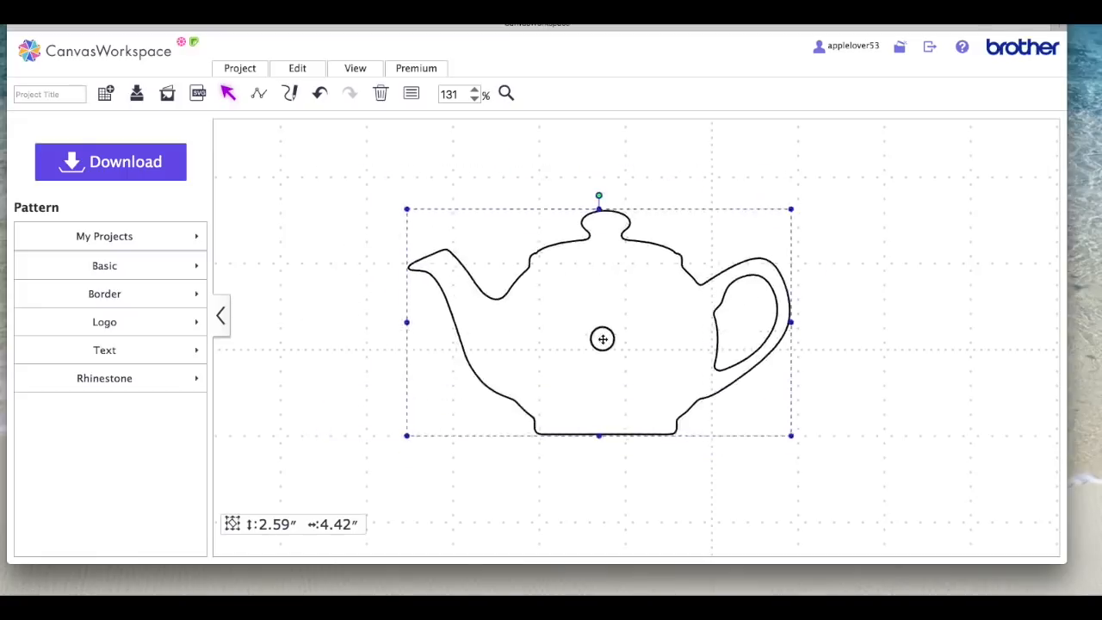
{"action": "left_click_drag", "start_coordinate": [603, 338], "coordinate": [530, 315]}
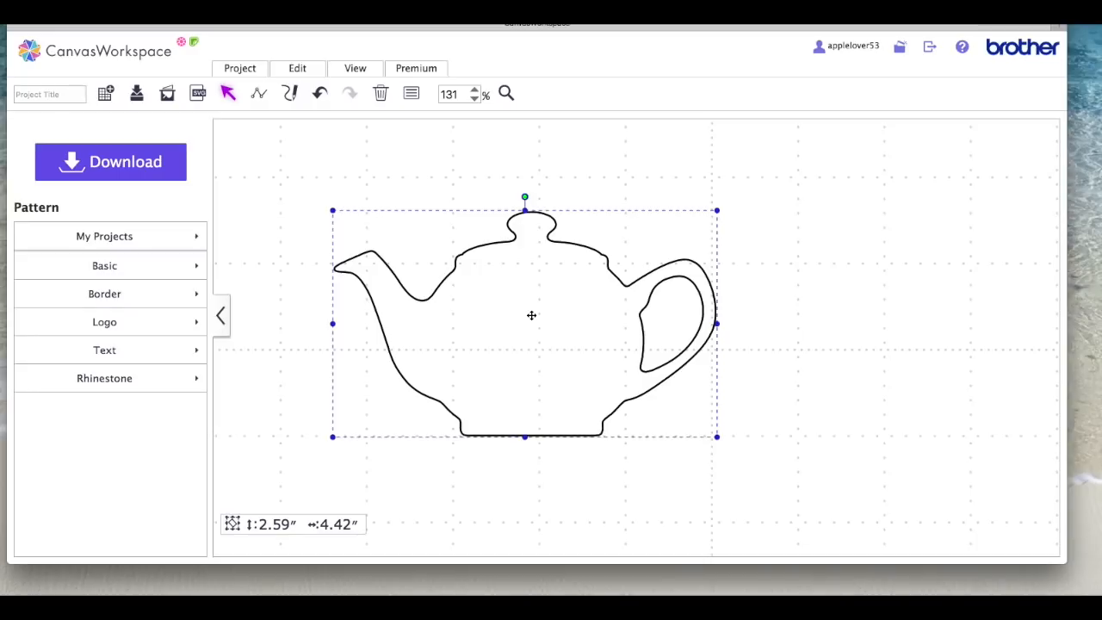
{"action": "mouse_move", "coordinate": [544, 368]}
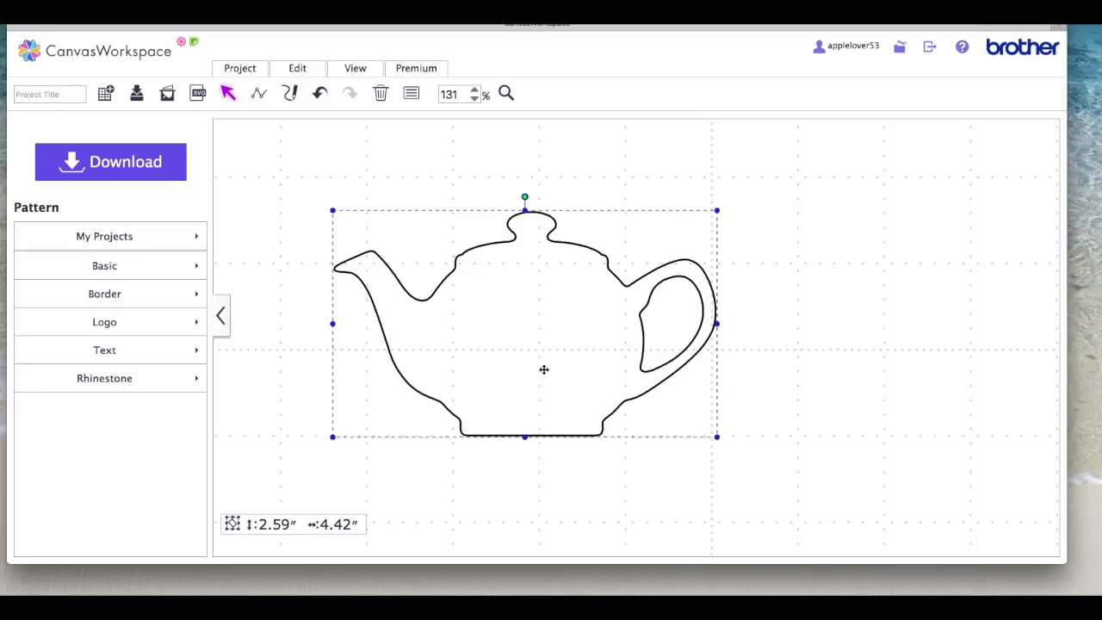
{"action": "mouse_move", "coordinate": [586, 362]}
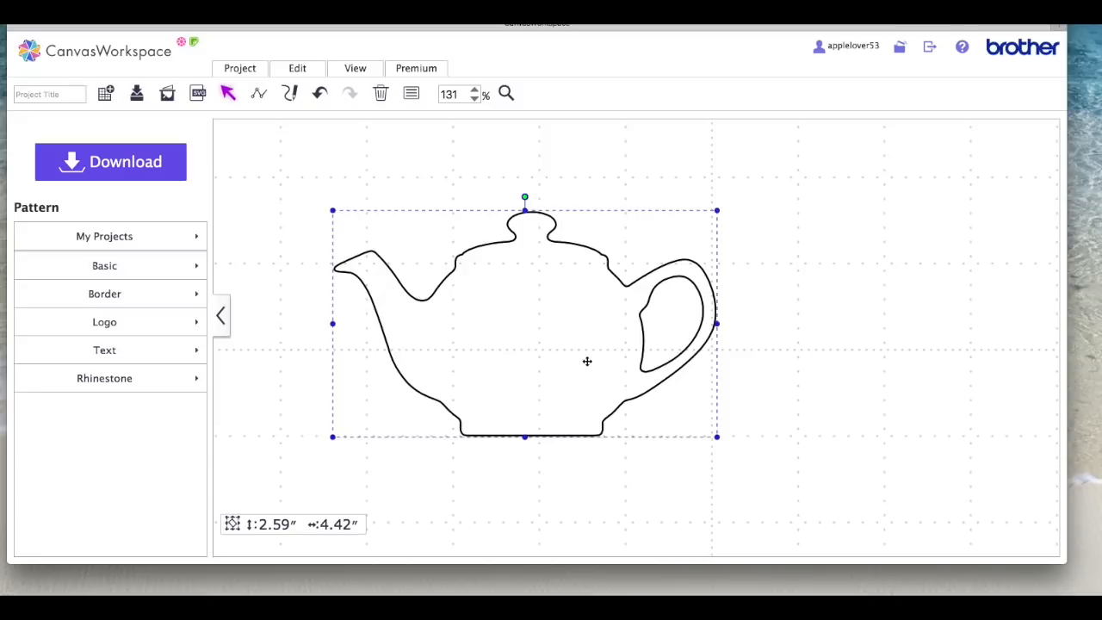
{"action": "left_click", "coordinate": [355, 69]}
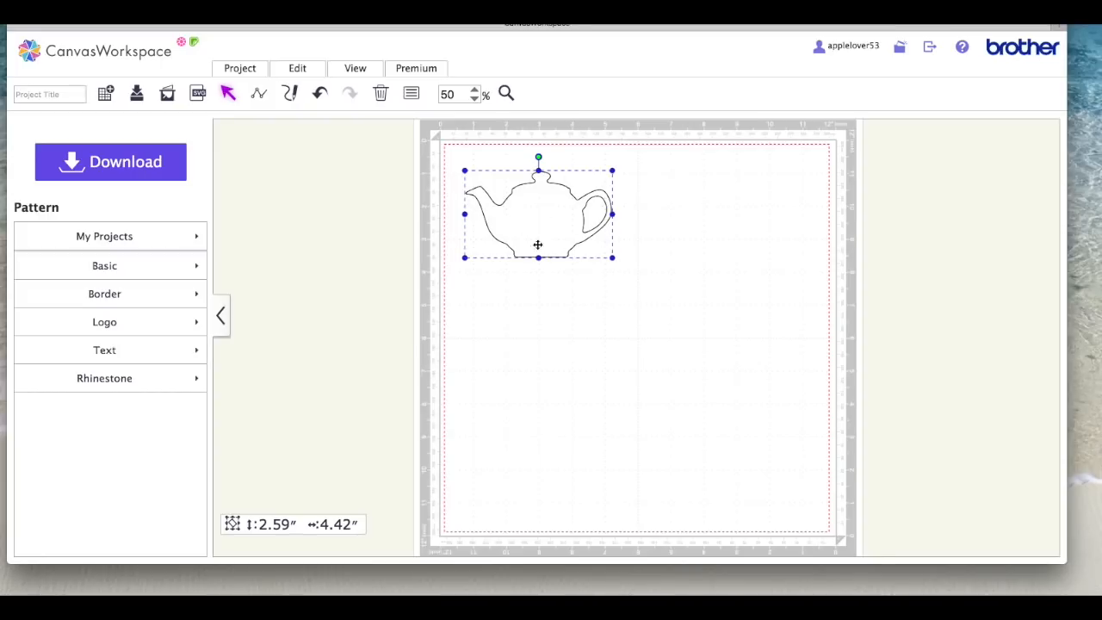
Reselect the welded teapot sitting near the mat's top-left corner.
{"action": "left_click", "coordinate": [297, 69]}
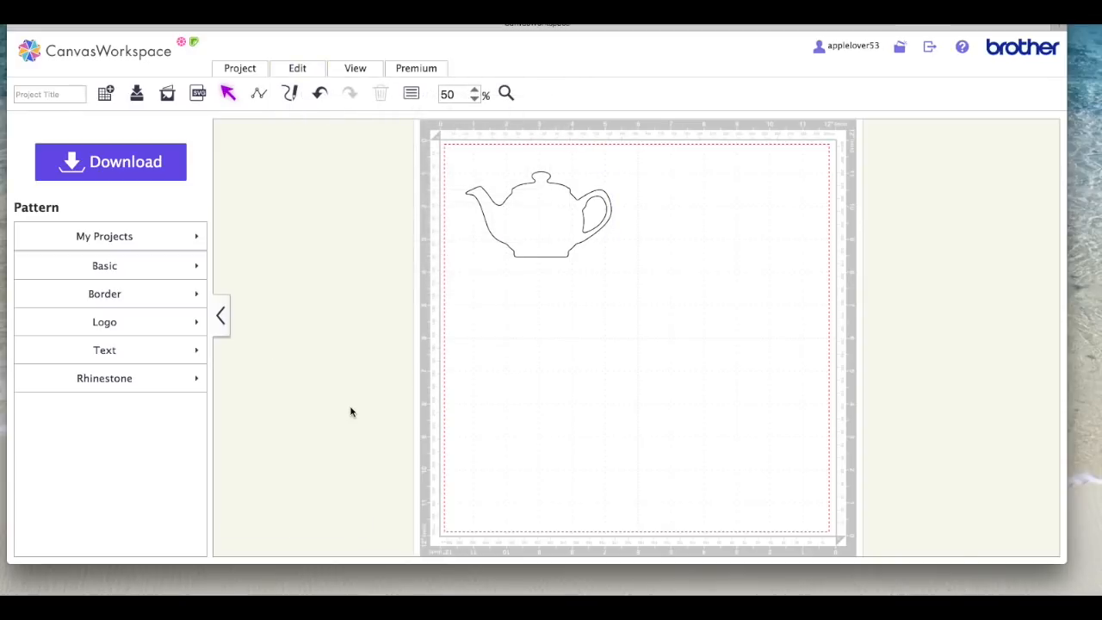
{"action": "left_click", "coordinate": [538, 210]}
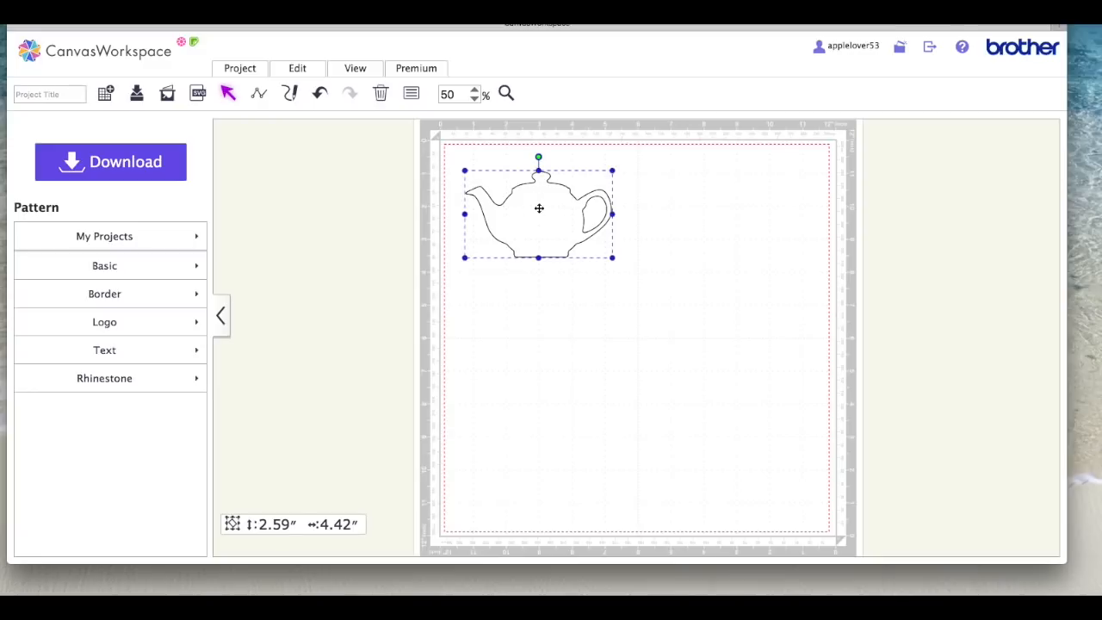
{"action": "mouse_move", "coordinate": [534, 217]}
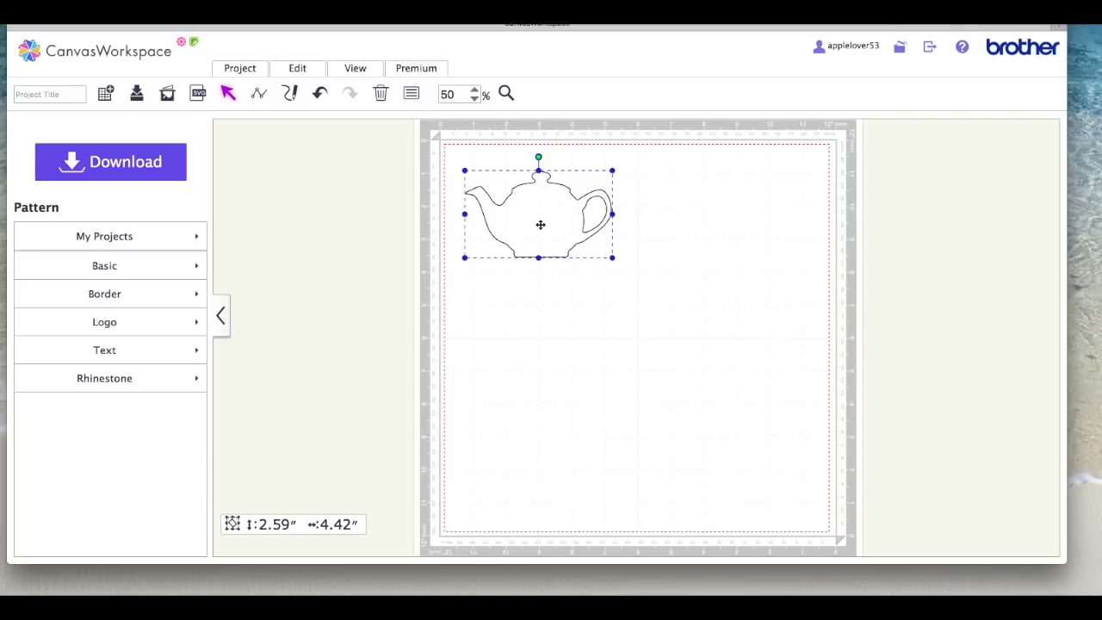
Duplicate the welded teapot and flip the copy horizontally so it faces the other way.
{"action": "right_click", "coordinate": [541, 224]}
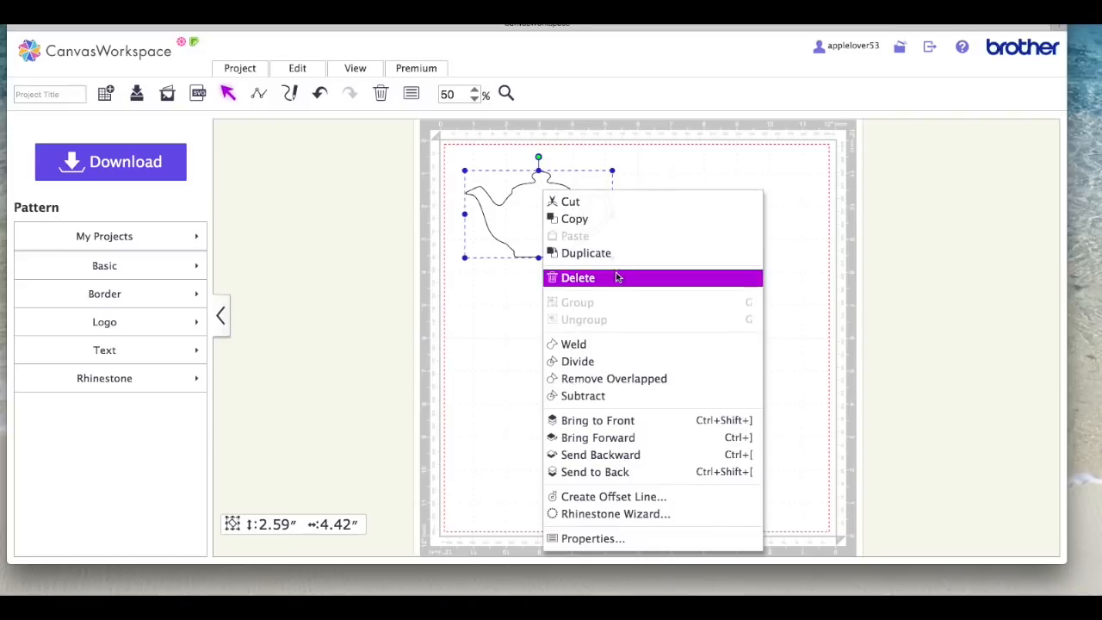
{"action": "left_click", "coordinate": [585, 251]}
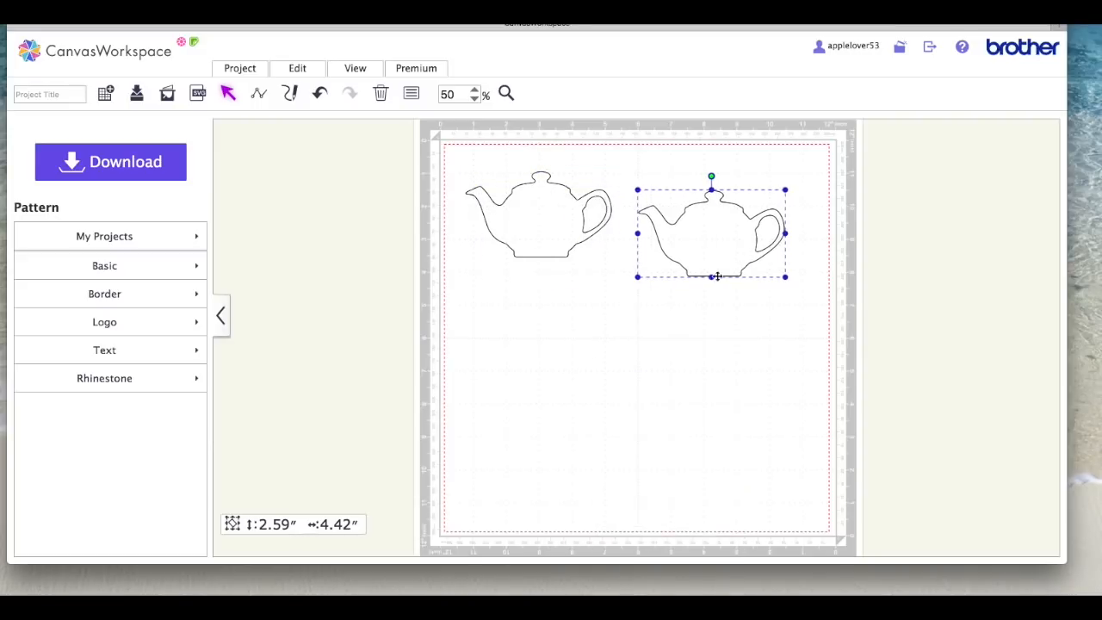
{"action": "left_click", "coordinate": [296, 69]}
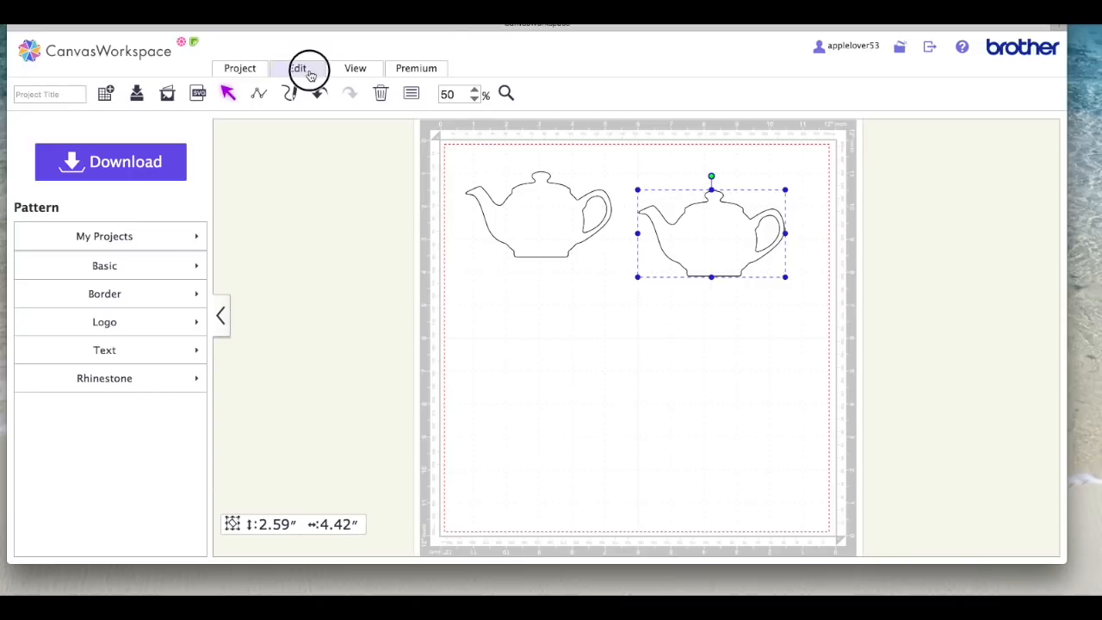
{"action": "left_click", "coordinate": [296, 69]}
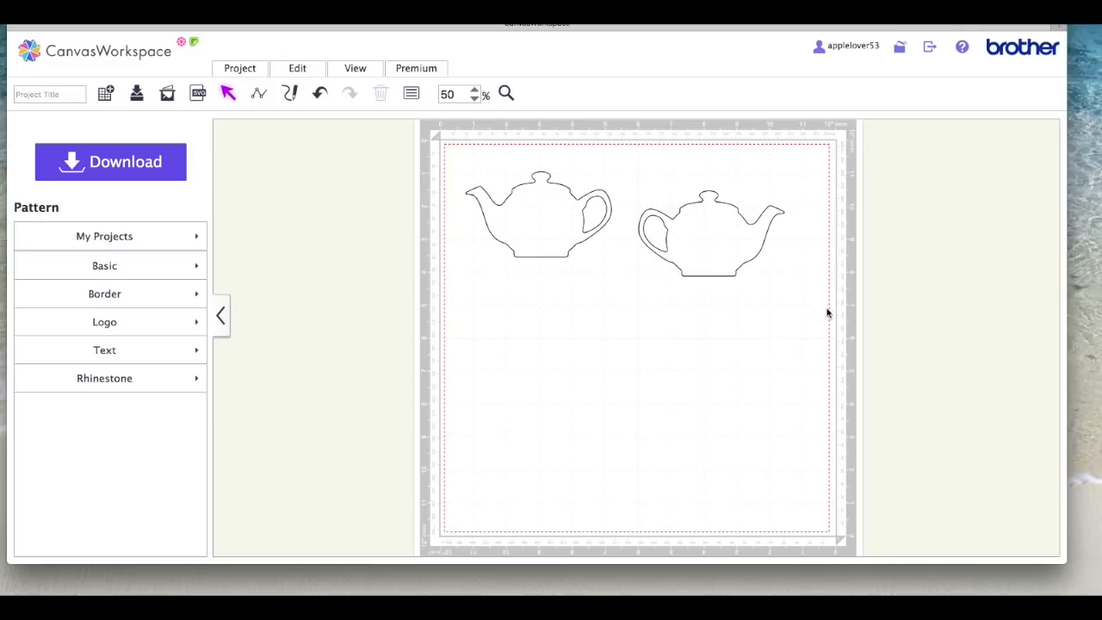
{"action": "mouse_move", "coordinate": [479, 162]}
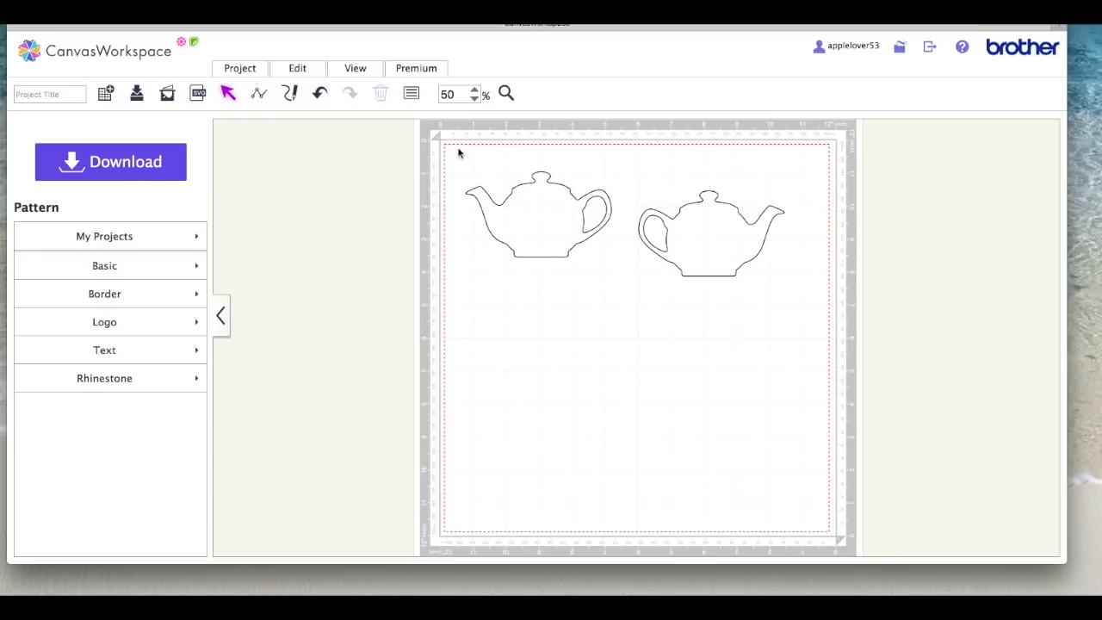
Align both teapots along their bottoms, then select the mirrored copy on its own.
{"action": "left_click_drag", "start_coordinate": [458, 154], "coordinate": [788, 297]}
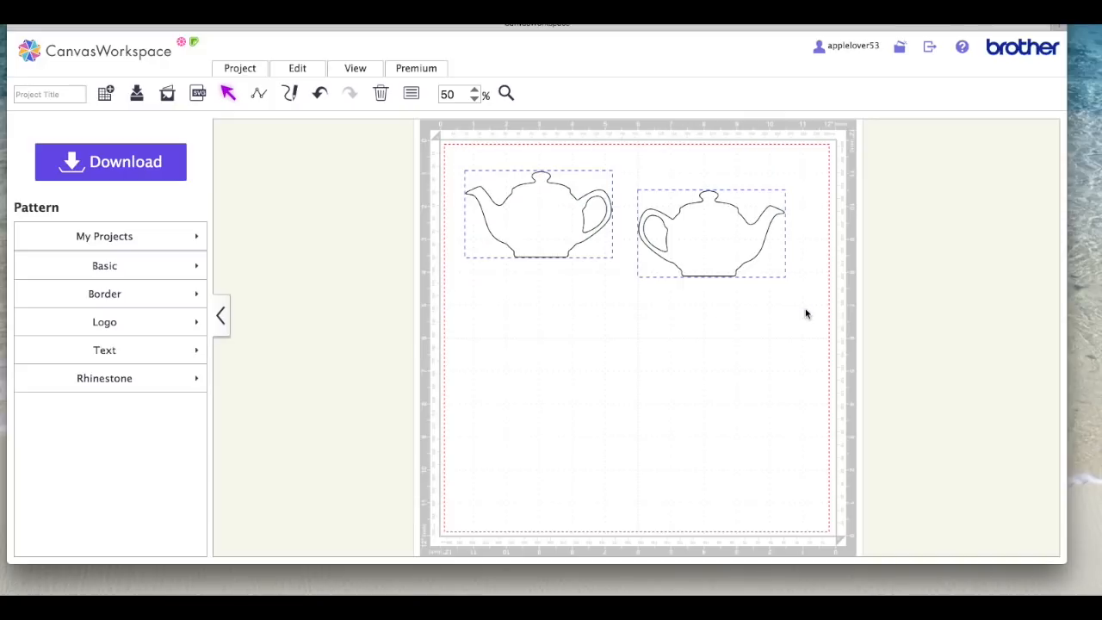
{"action": "left_click", "coordinate": [296, 69]}
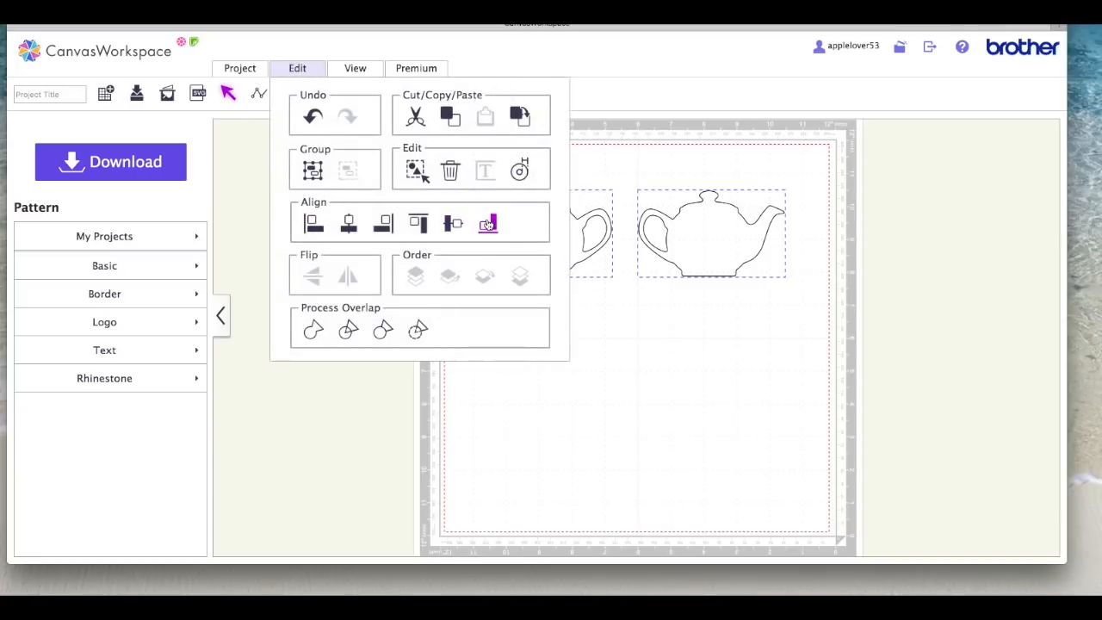
{"action": "left_click", "coordinate": [486, 222]}
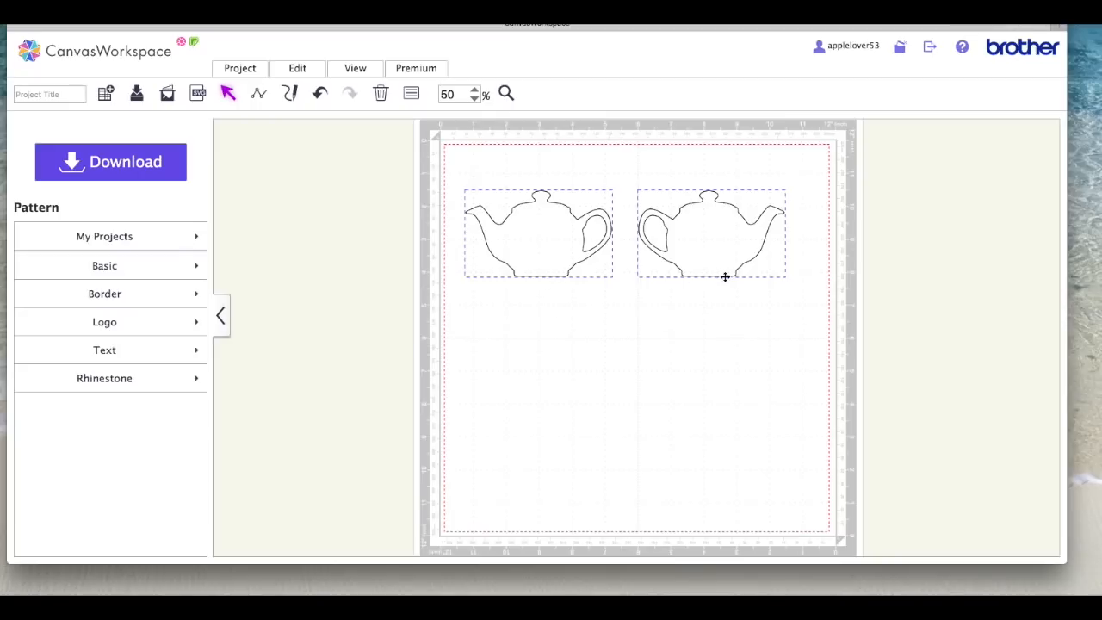
{"action": "mouse_move", "coordinate": [689, 325]}
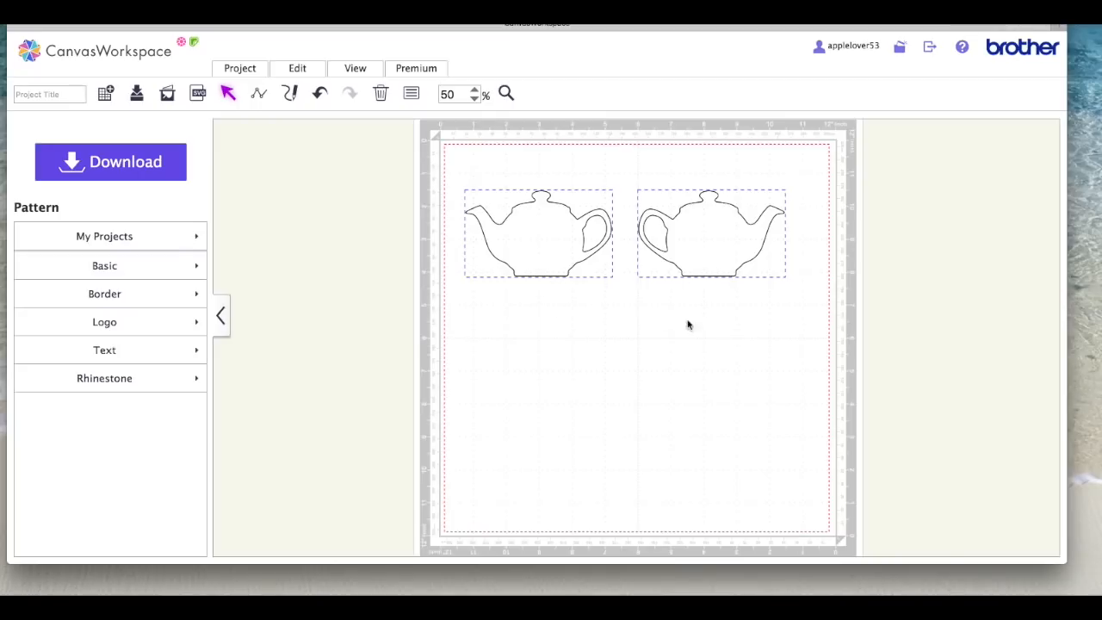
{"action": "left_click", "coordinate": [650, 334]}
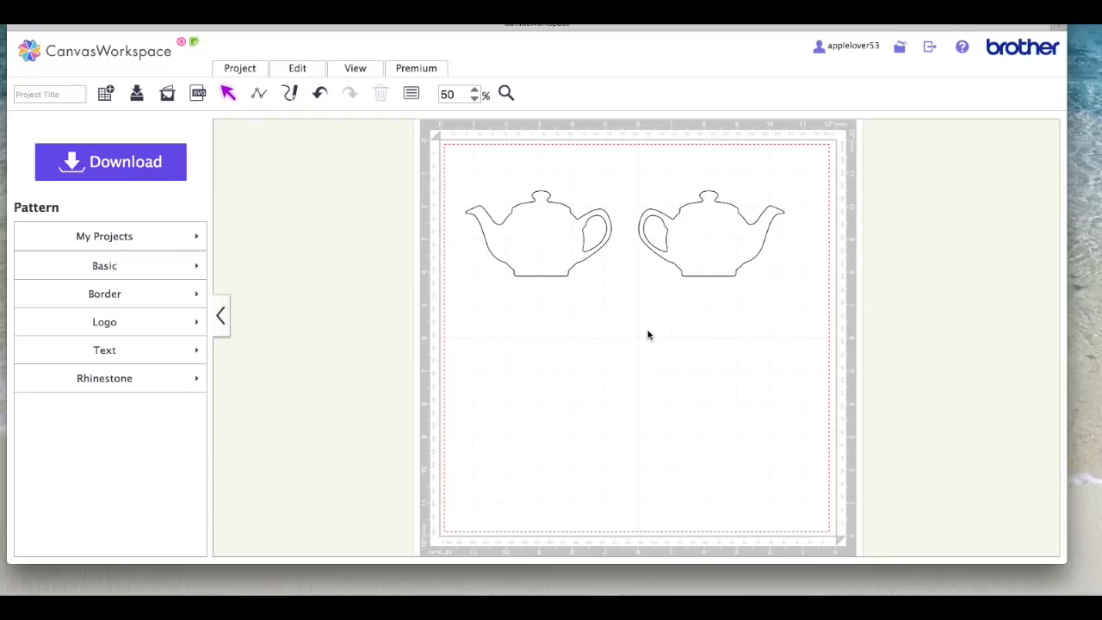
{"action": "left_click", "coordinate": [710, 233]}
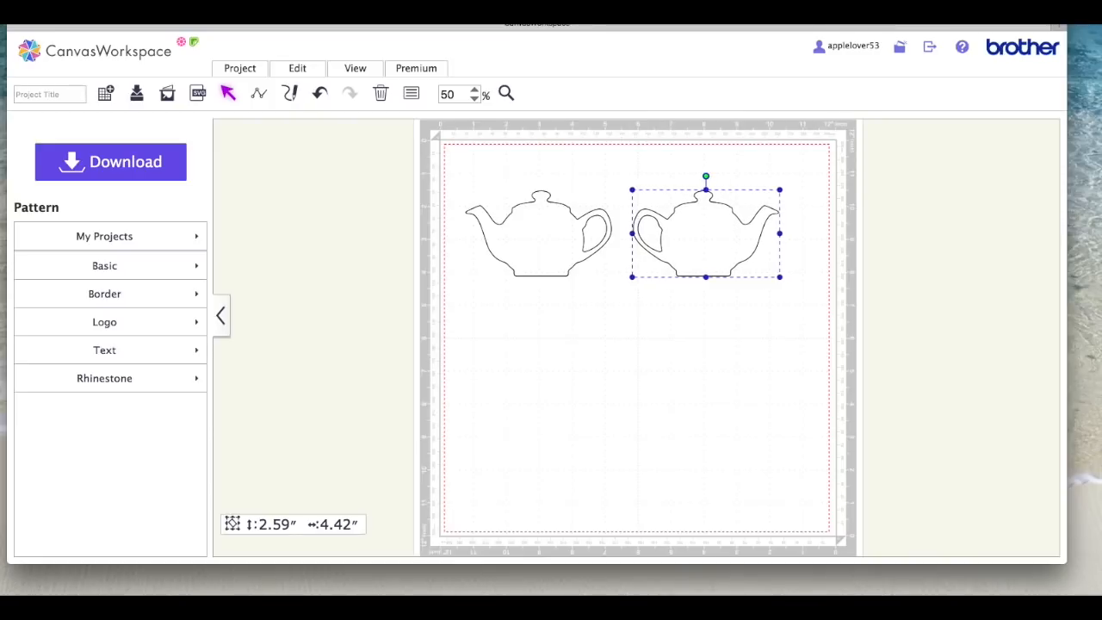
Slide the mirrored teapot against the original so the handles overlap, checking the join up close.
{"action": "left_click_drag", "start_coordinate": [705, 232], "coordinate": [689, 233]}
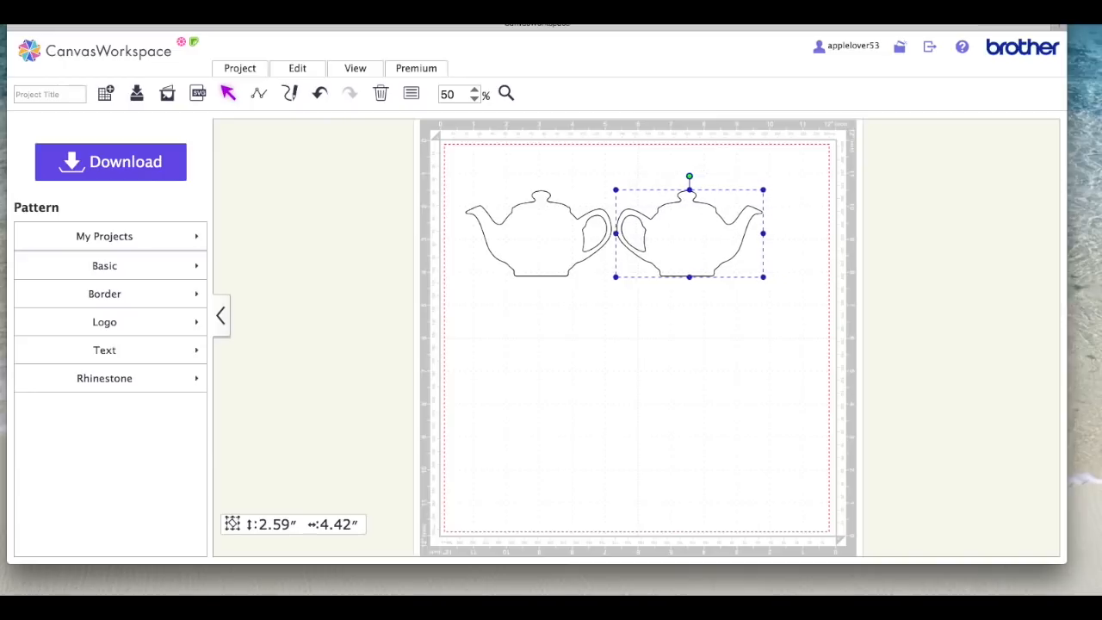
{"action": "left_click_drag", "start_coordinate": [689, 232], "coordinate": [682, 232]}
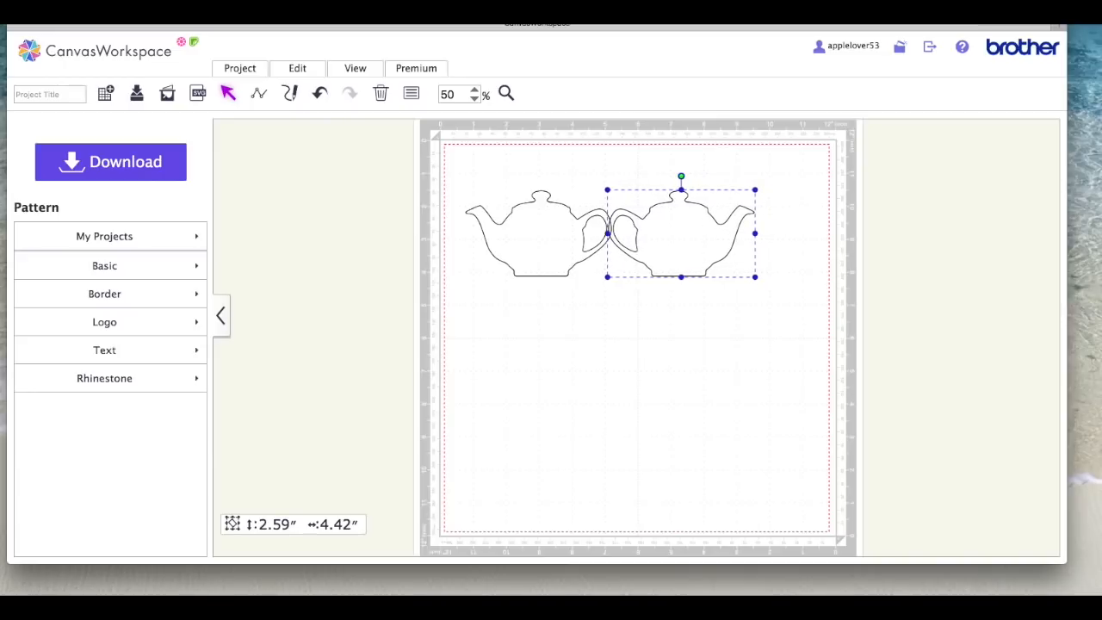
{"action": "left_click", "coordinate": [505, 93]}
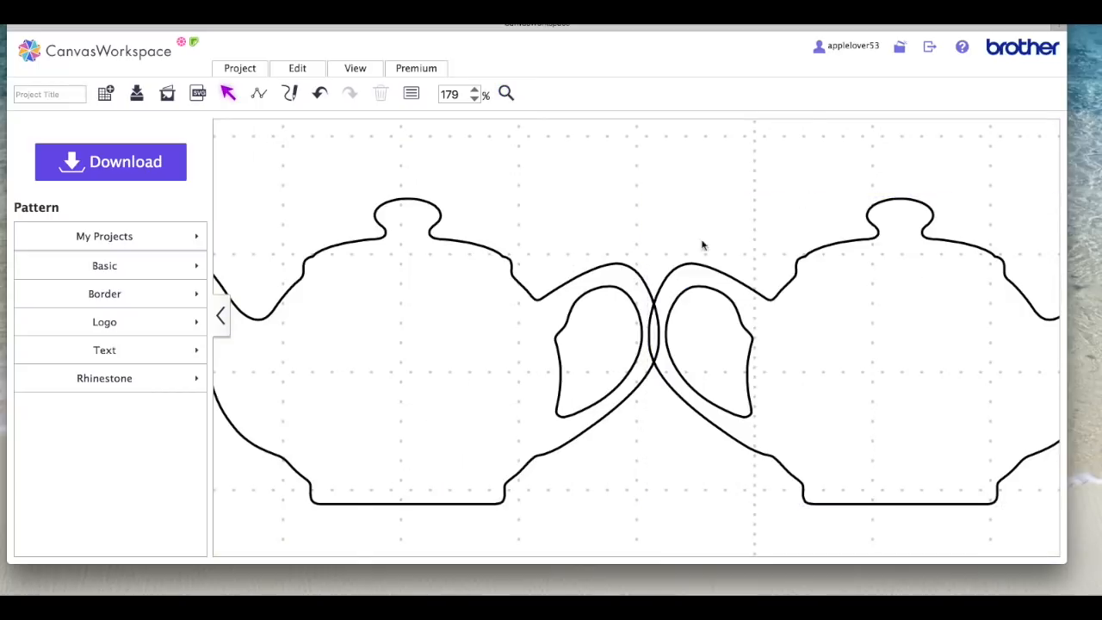
{"action": "mouse_move", "coordinate": [650, 288]}
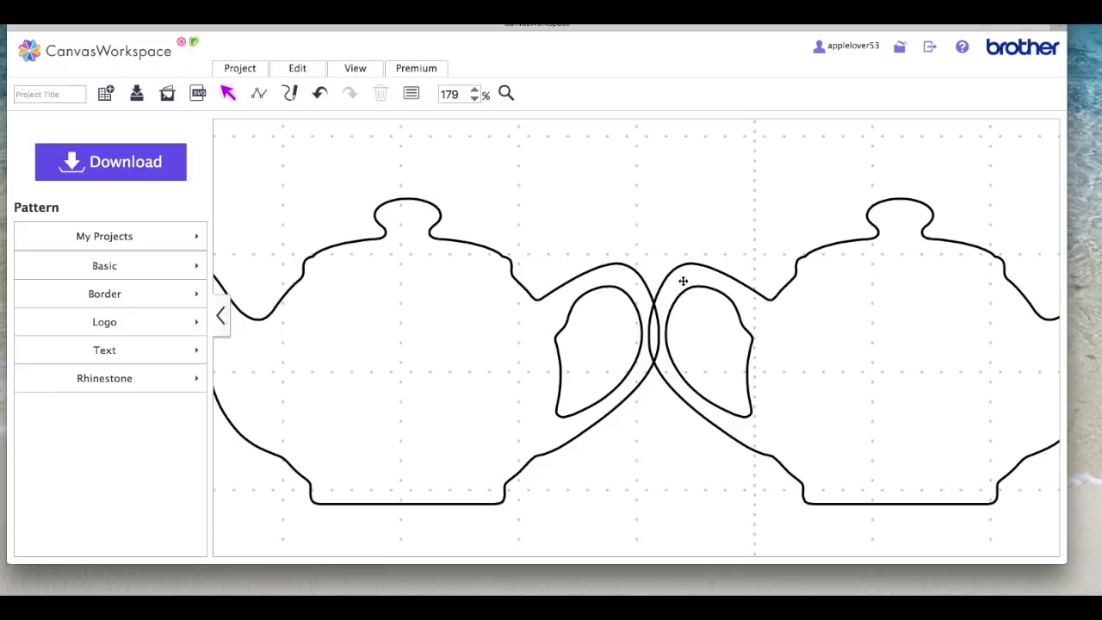
{"action": "mouse_move", "coordinate": [625, 353]}
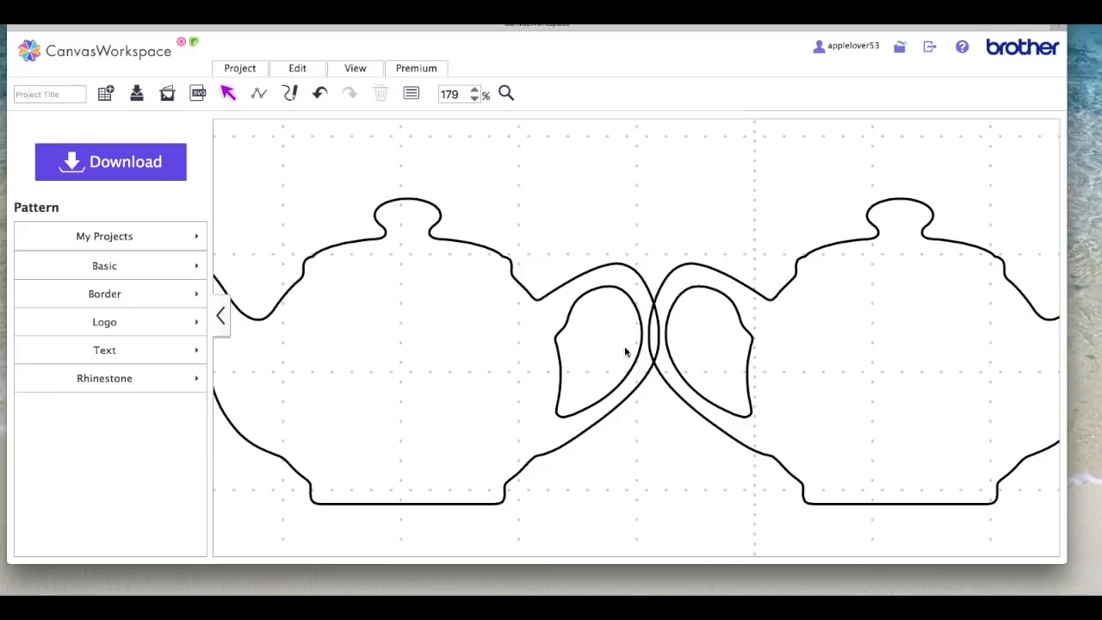
{"action": "mouse_move", "coordinate": [610, 317]}
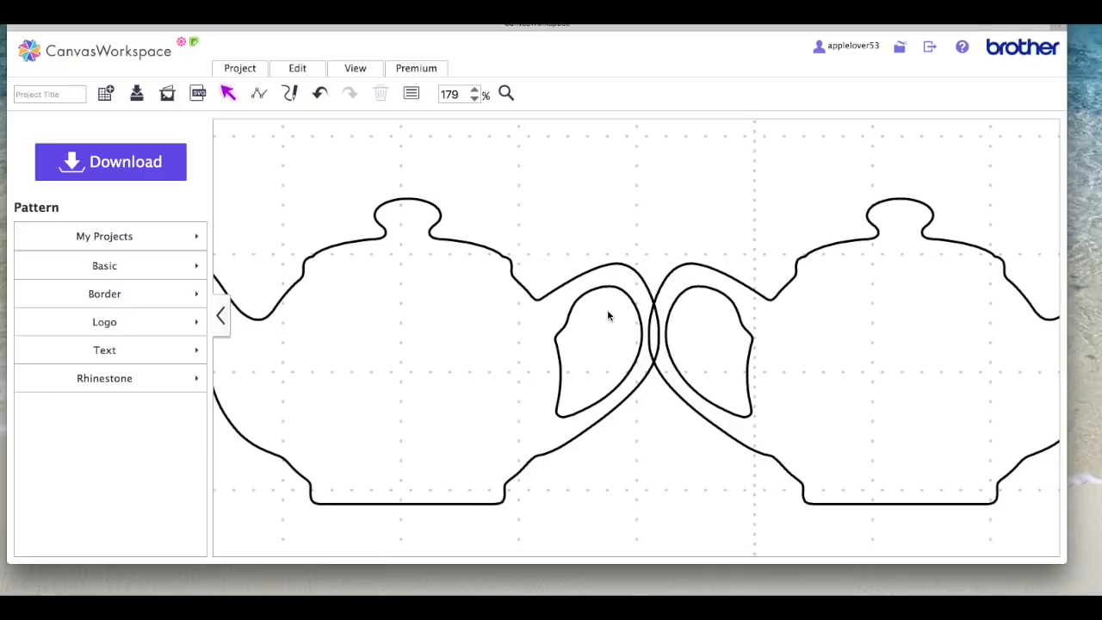
{"action": "left_click", "coordinate": [355, 69]}
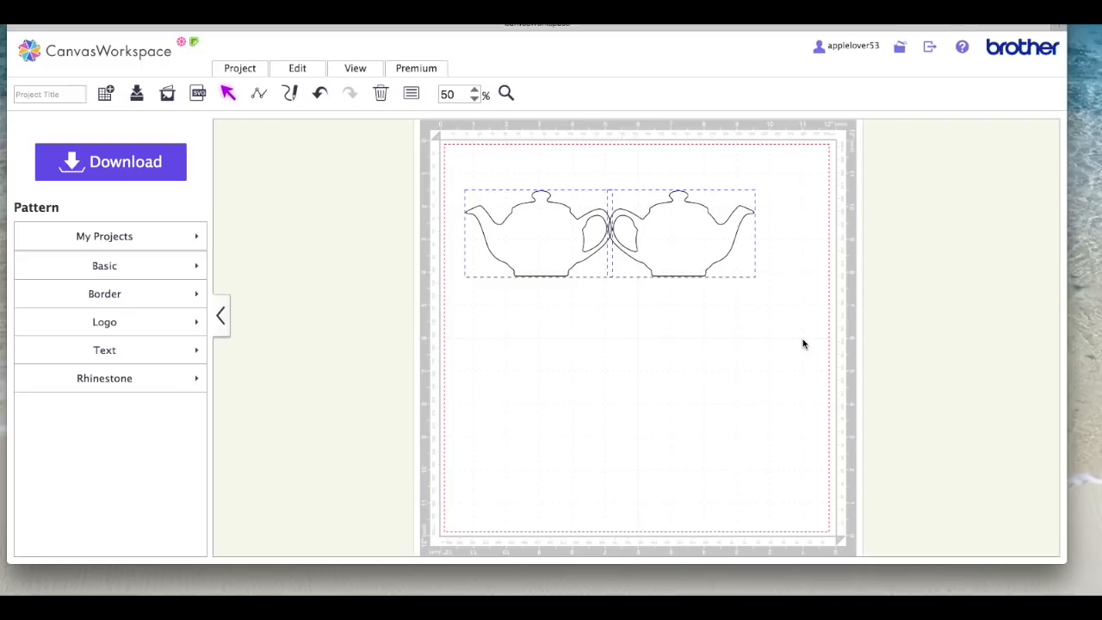
Deselect the teapots, leaving the handles crossed as they are.
{"action": "left_click", "coordinate": [296, 69]}
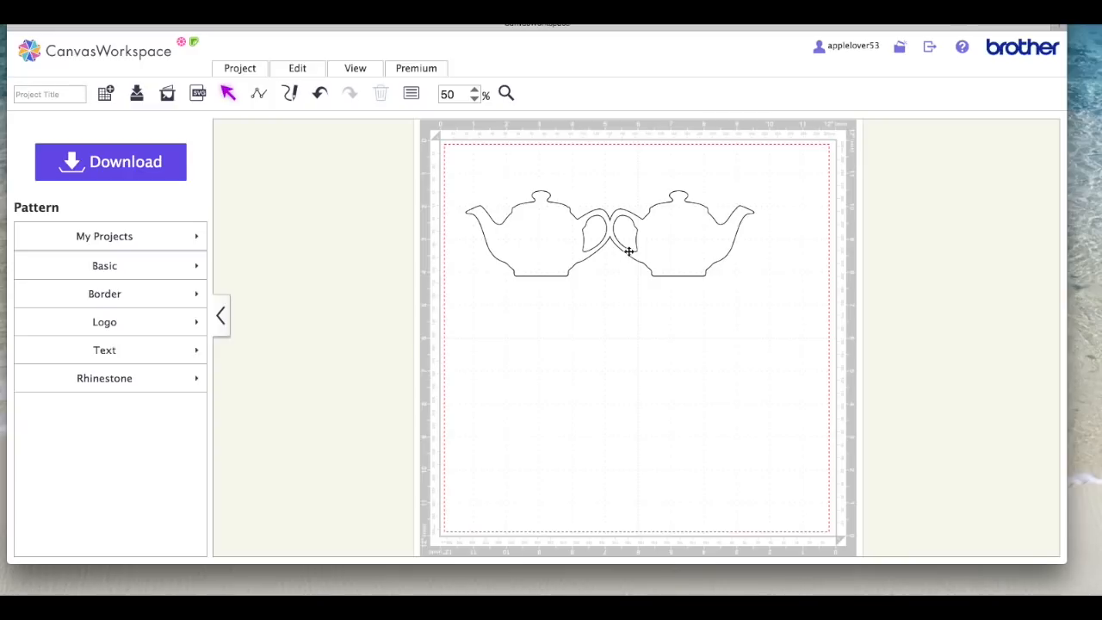
{"action": "mouse_move", "coordinate": [627, 274]}
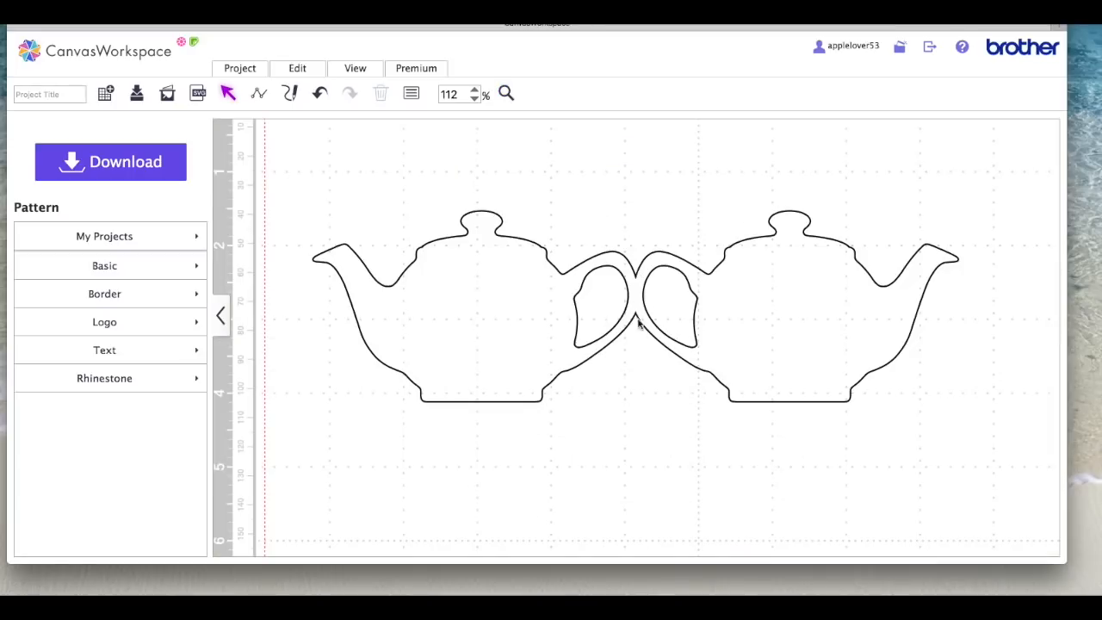
{"action": "mouse_move", "coordinate": [664, 422]}
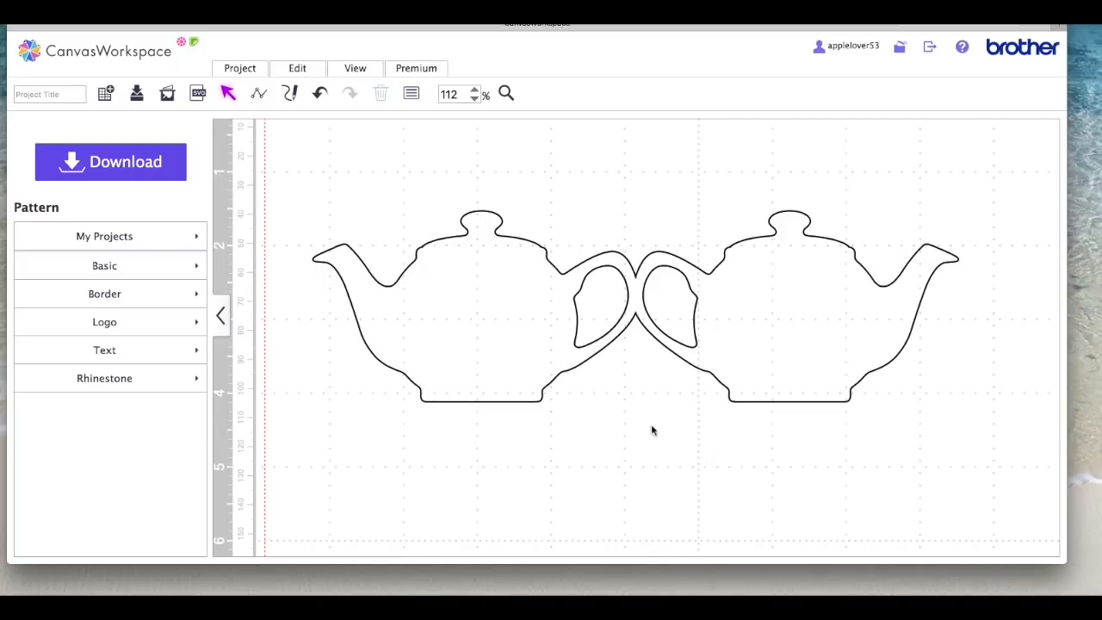
{"action": "mouse_move", "coordinate": [589, 389]}
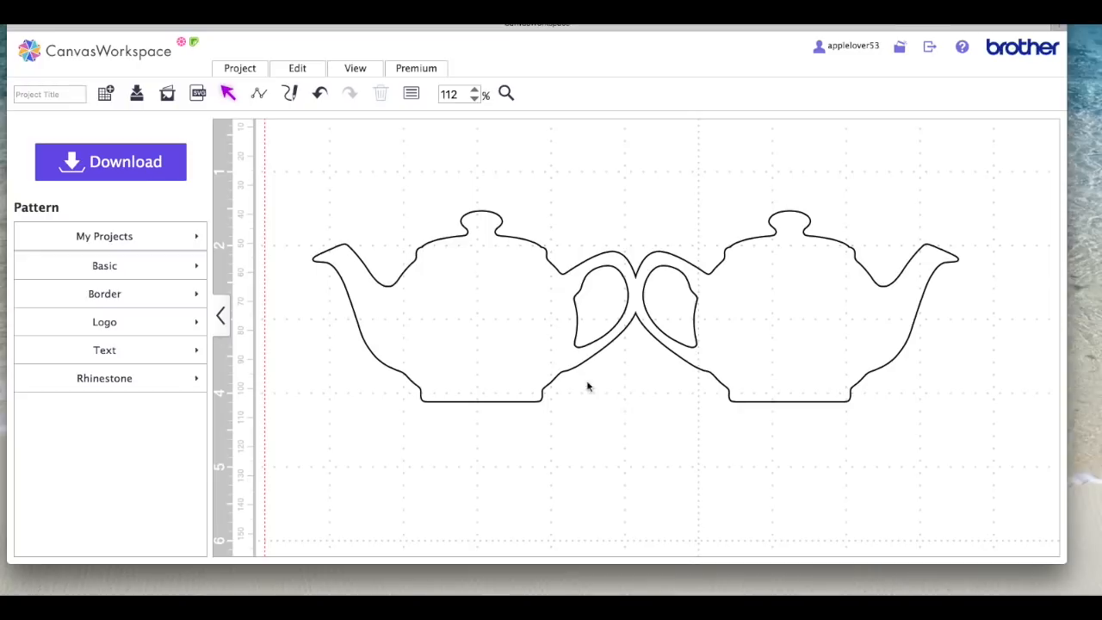
{"action": "mouse_move", "coordinate": [729, 383]}
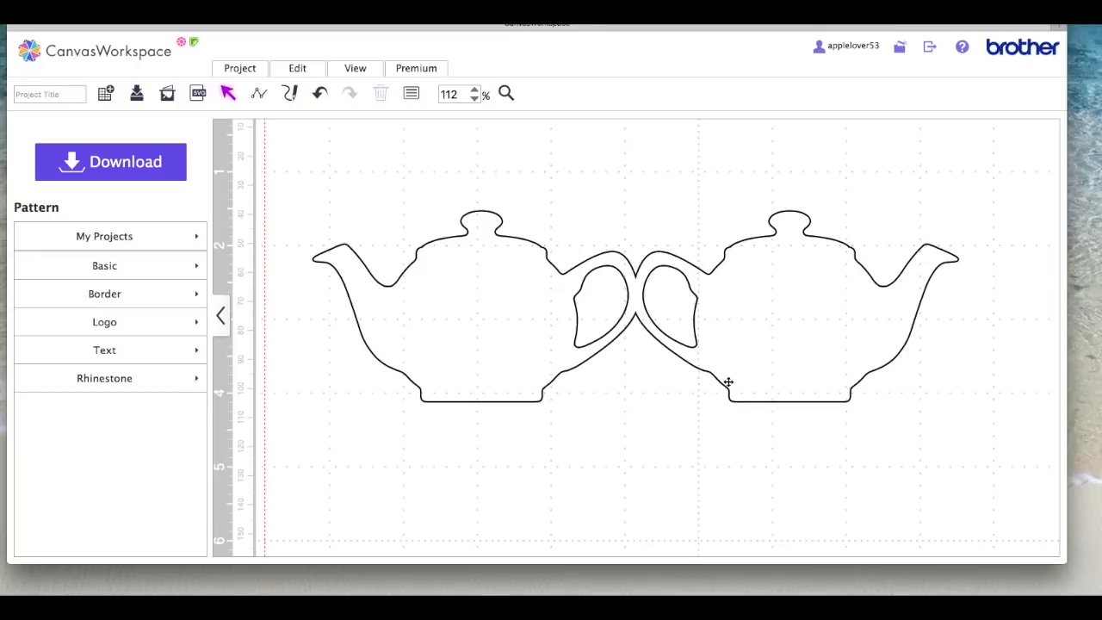
{"action": "mouse_move", "coordinate": [896, 419]}
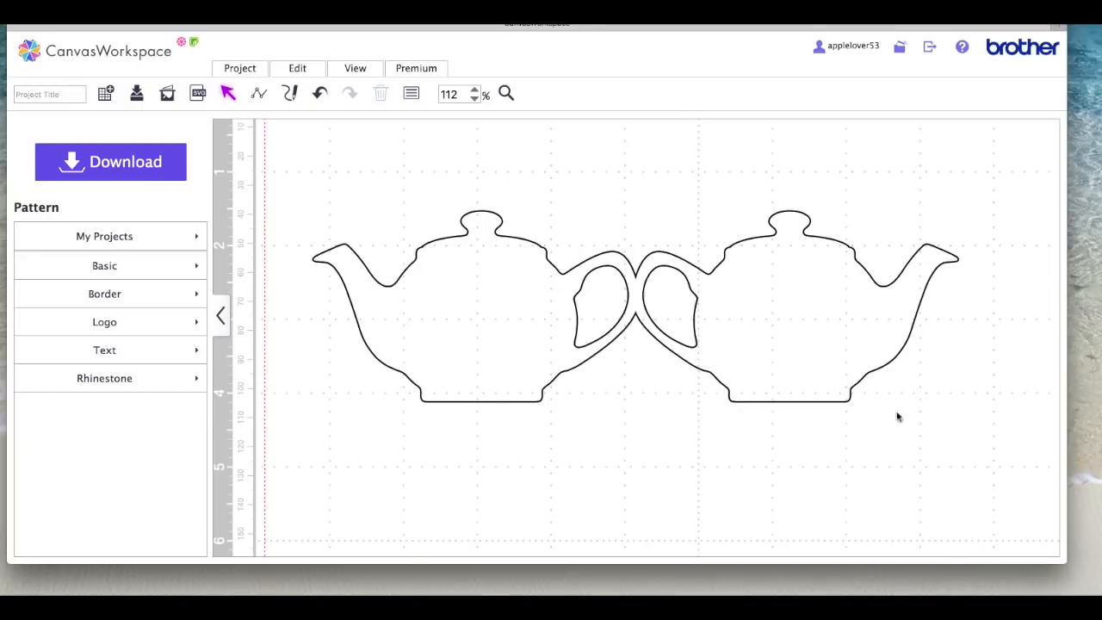
{"action": "mouse_move", "coordinate": [355, 400]}
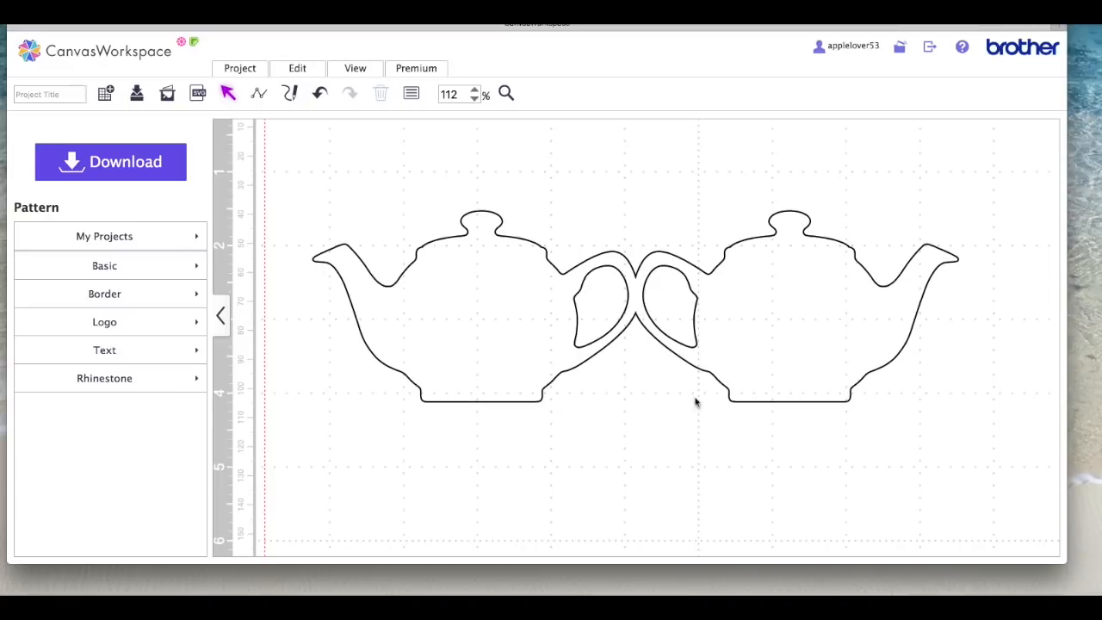
{"action": "mouse_move", "coordinate": [129, 271]}
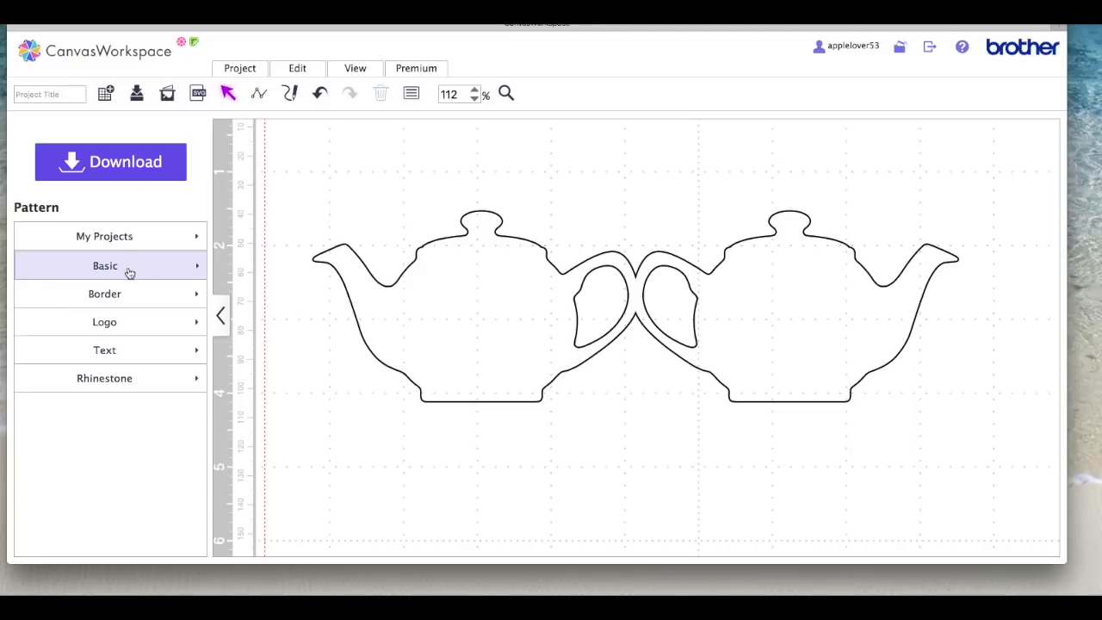
Draw a basic rectangle about 0.99 by 6.30 inches across the bottoms of both teapots.
{"action": "left_click", "coordinate": [106, 265]}
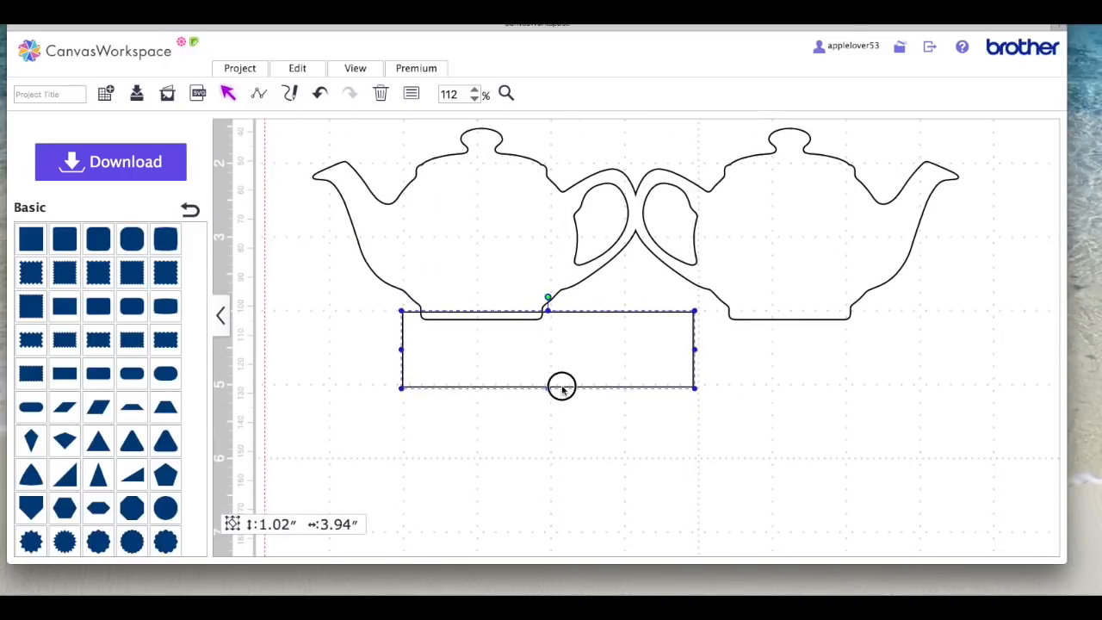
{"action": "left_click_drag", "start_coordinate": [561, 390], "coordinate": [562, 384]}
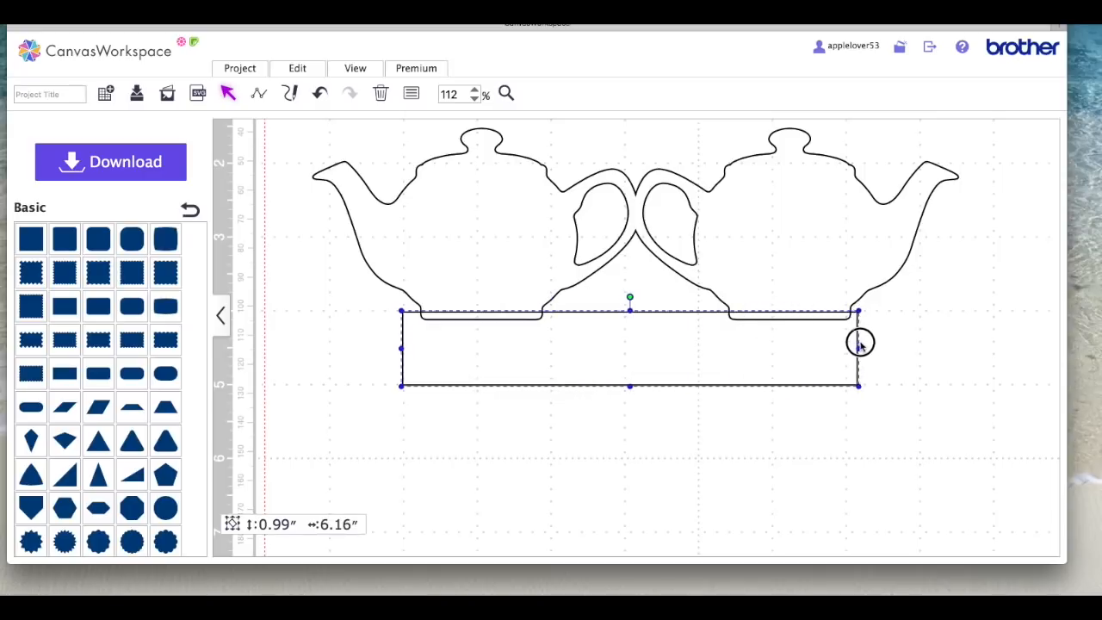
{"action": "left_click_drag", "start_coordinate": [858, 348], "coordinate": [868, 348]}
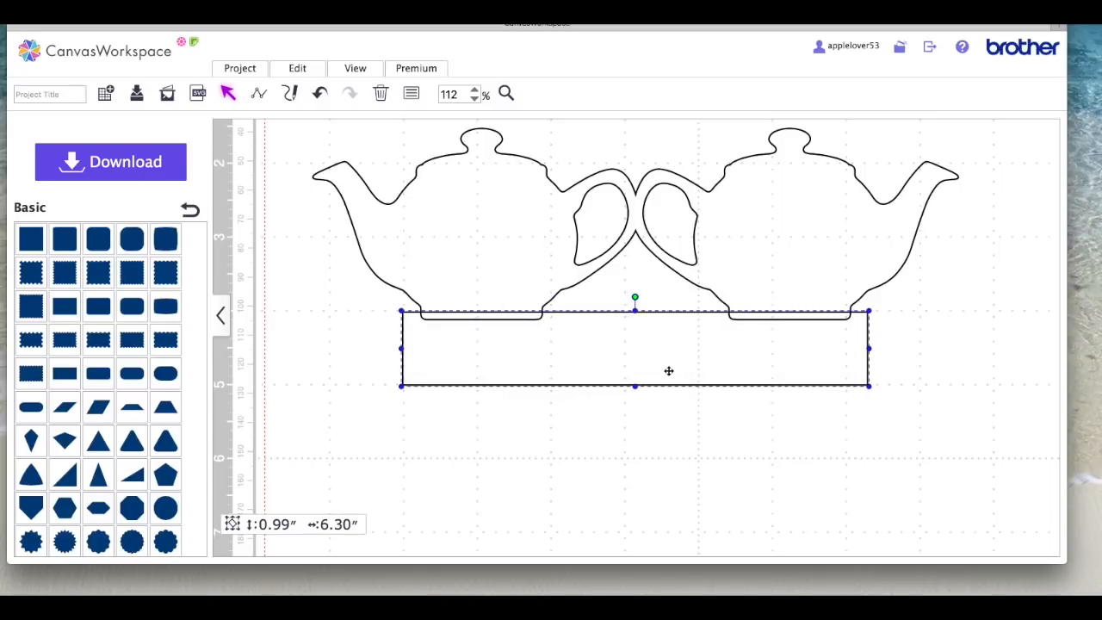
{"action": "mouse_move", "coordinate": [697, 358]}
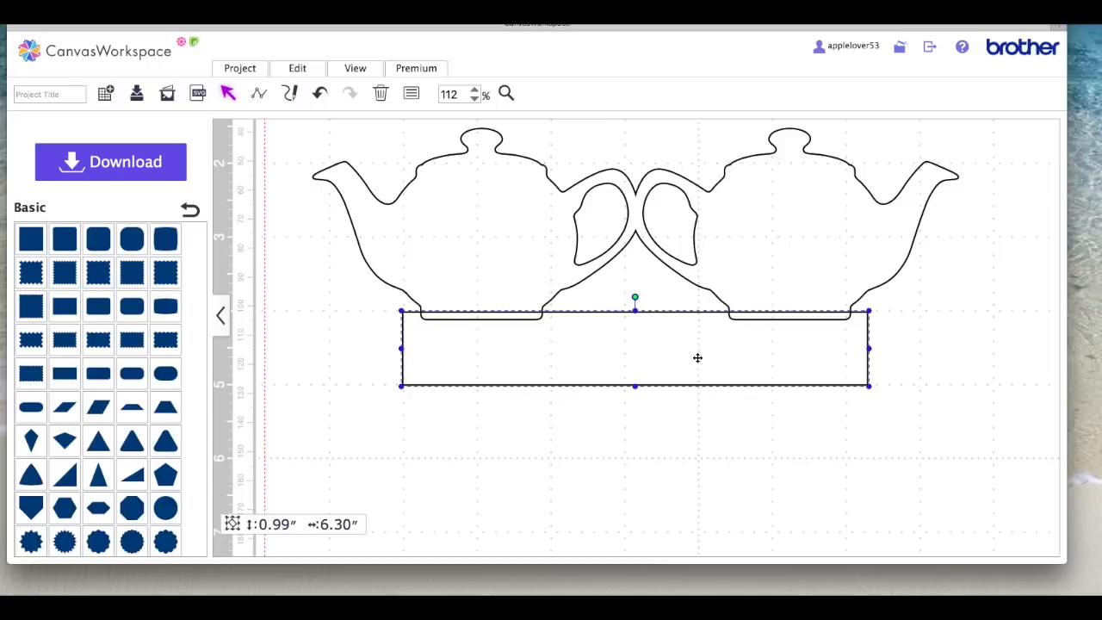
{"action": "left_click_drag", "start_coordinate": [698, 359], "coordinate": [563, 344]}
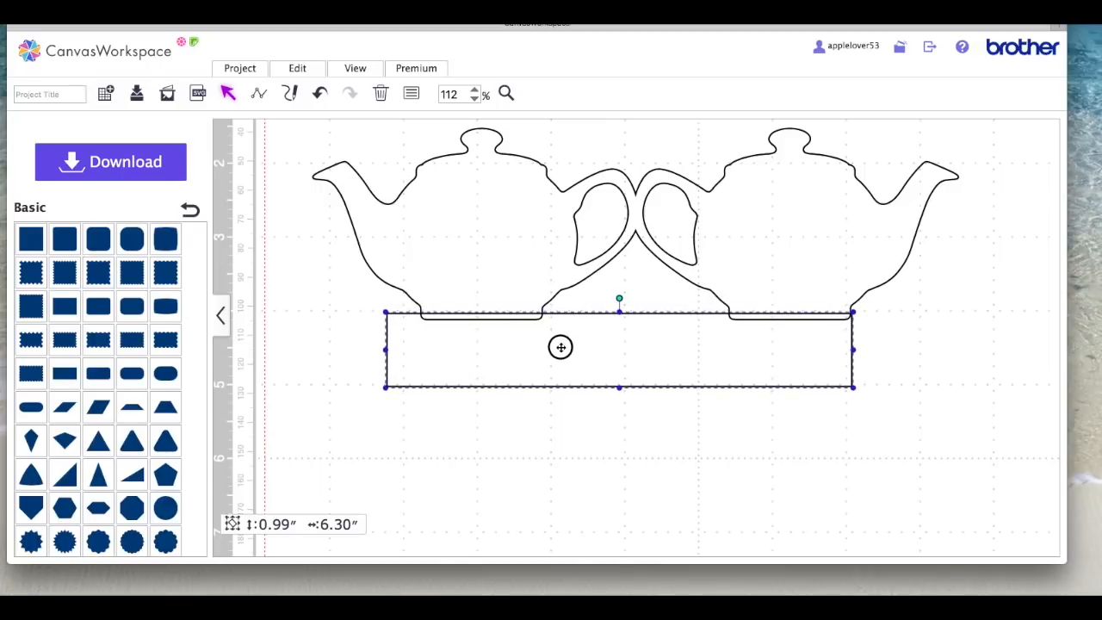
Select all shapes and center the base strip horizontally under the teapot pair.
{"action": "left_click", "coordinate": [961, 469]}
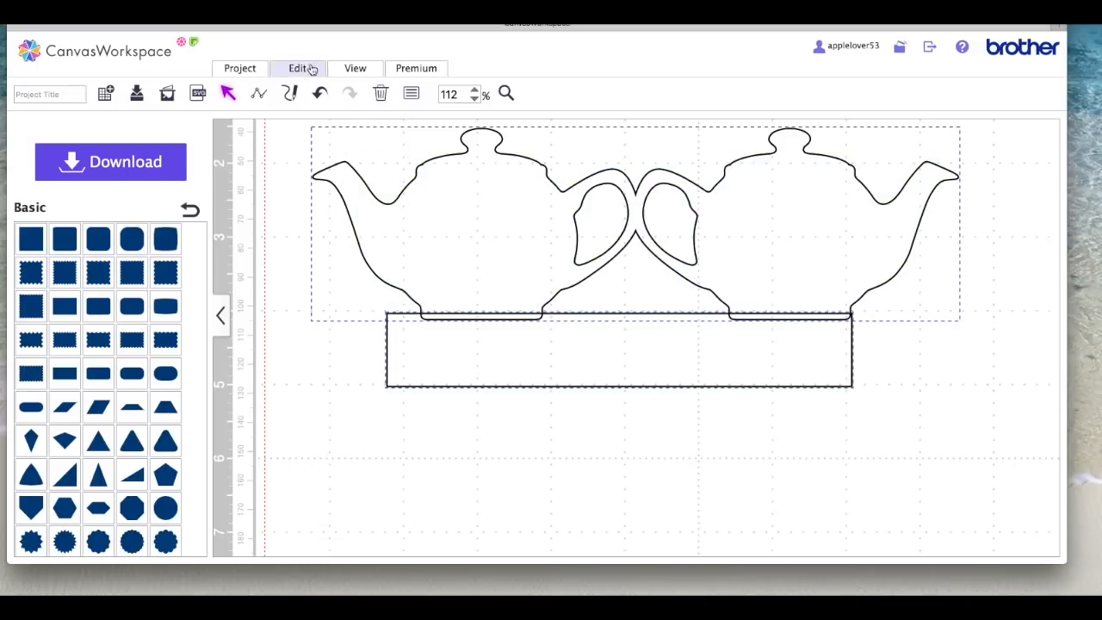
{"action": "left_click", "coordinate": [297, 69]}
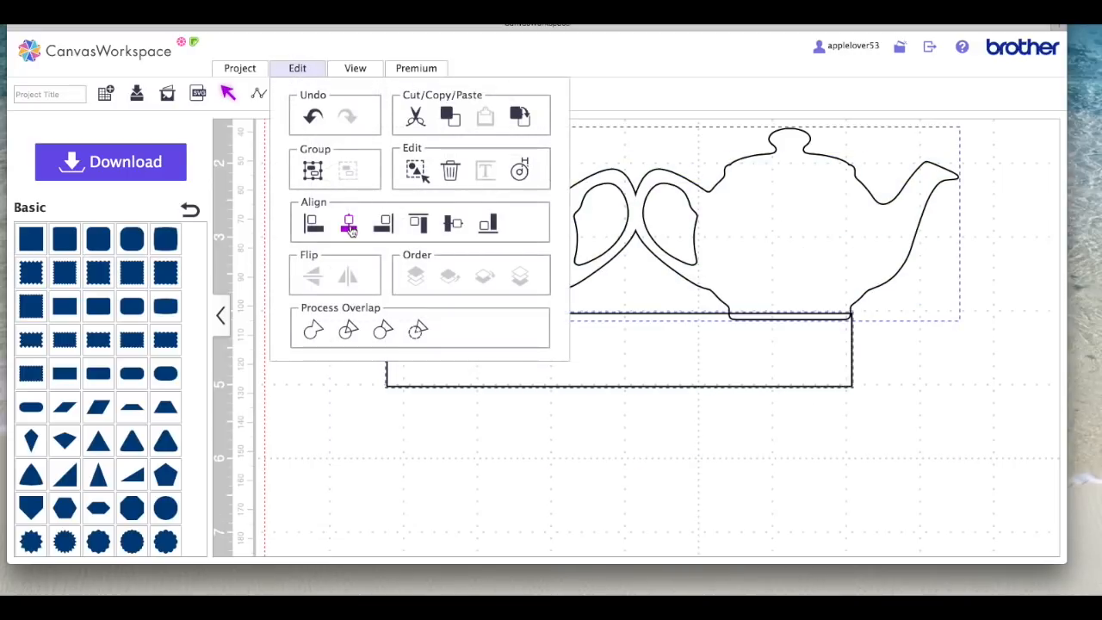
{"action": "left_click", "coordinate": [348, 225]}
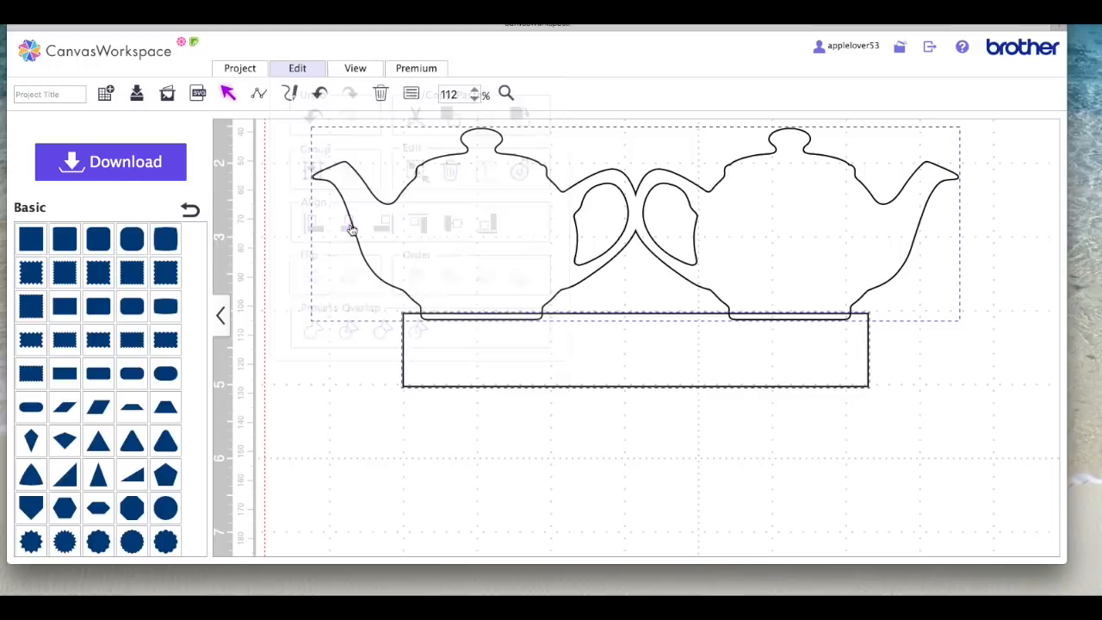
{"action": "left_click", "coordinate": [694, 353]}
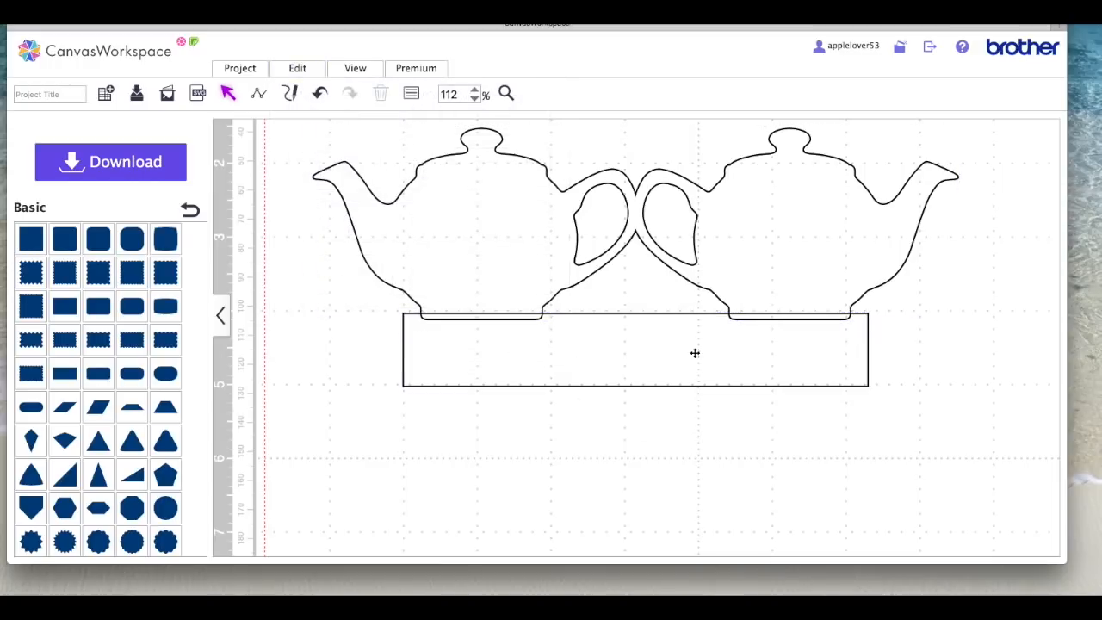
{"action": "mouse_move", "coordinate": [568, 269]}
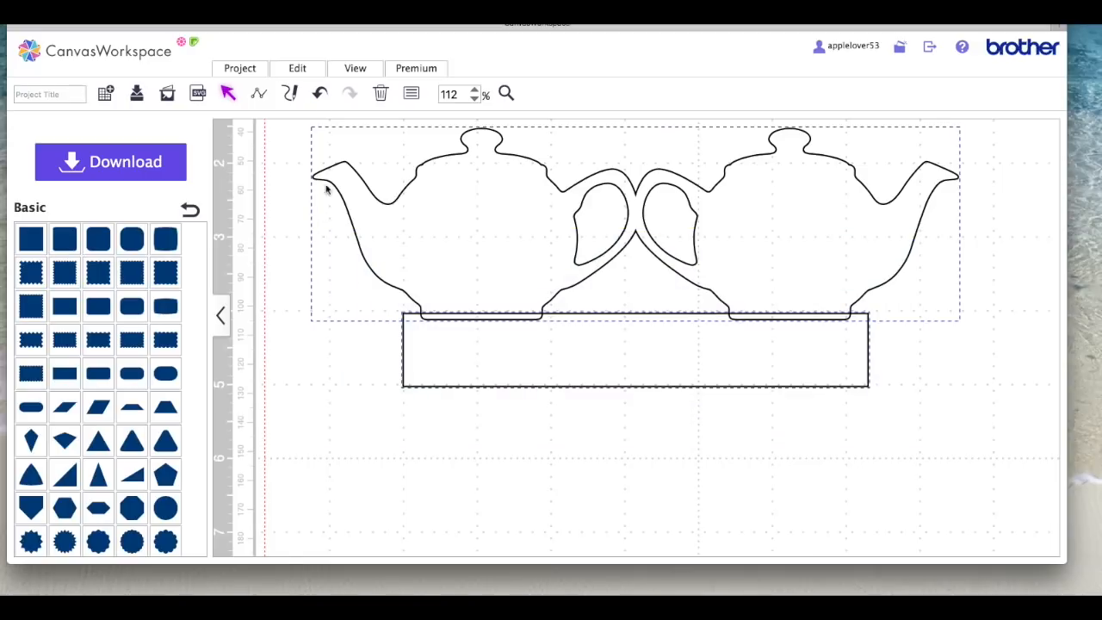
Weld the teapots and base strip into a single continuous outline.
{"action": "left_click", "coordinate": [296, 69]}
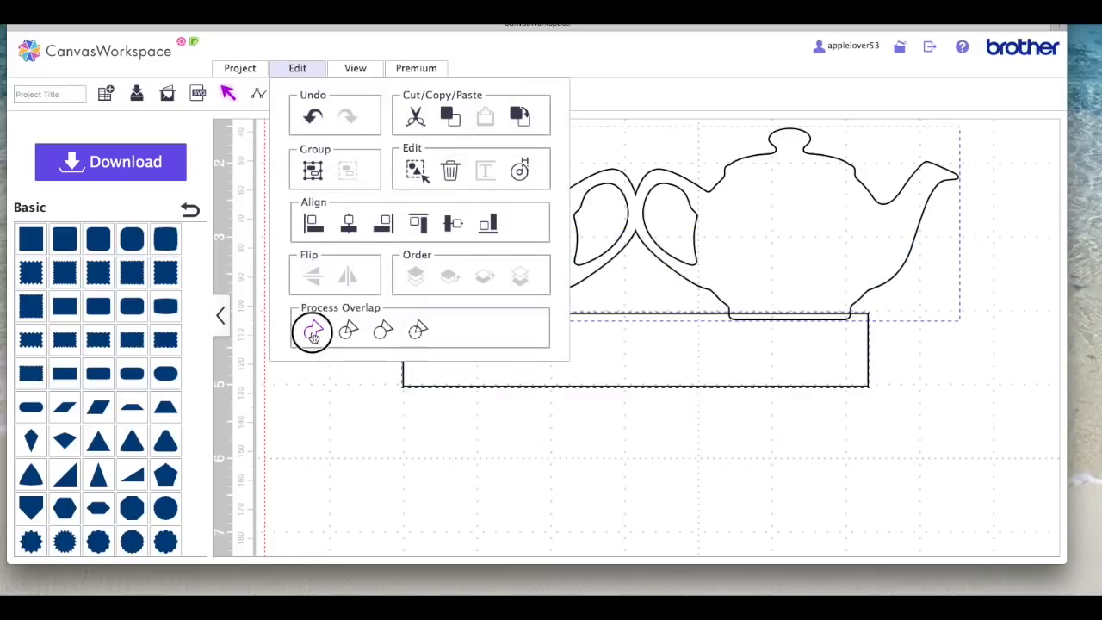
{"action": "left_click", "coordinate": [313, 331]}
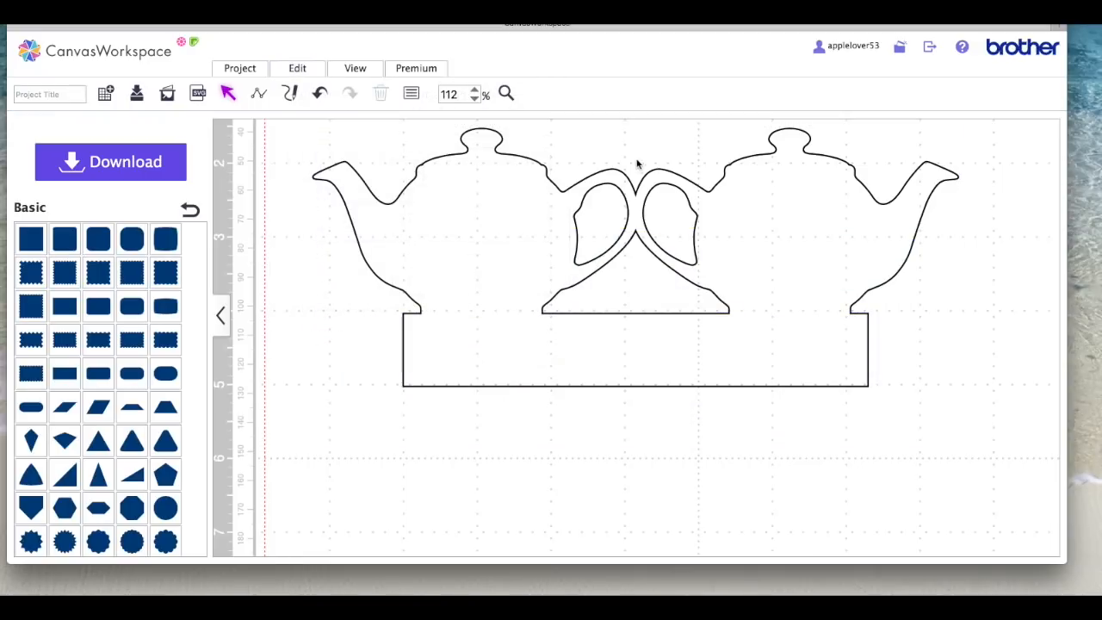
{"action": "mouse_move", "coordinate": [637, 382]}
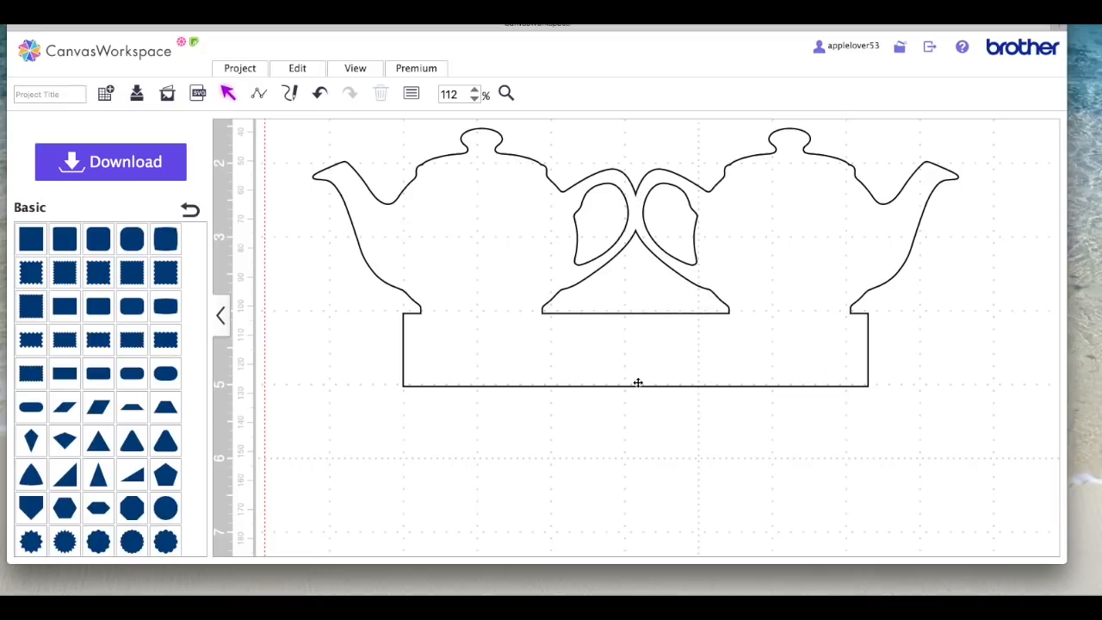
{"action": "mouse_move", "coordinate": [728, 357]}
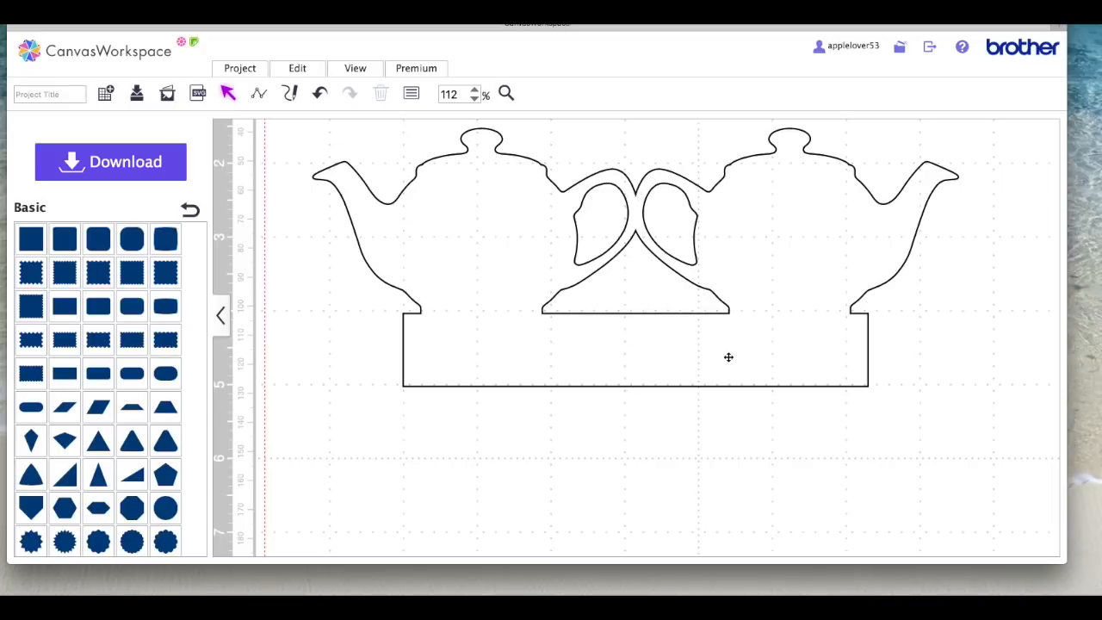
{"action": "mouse_move", "coordinate": [641, 217]}
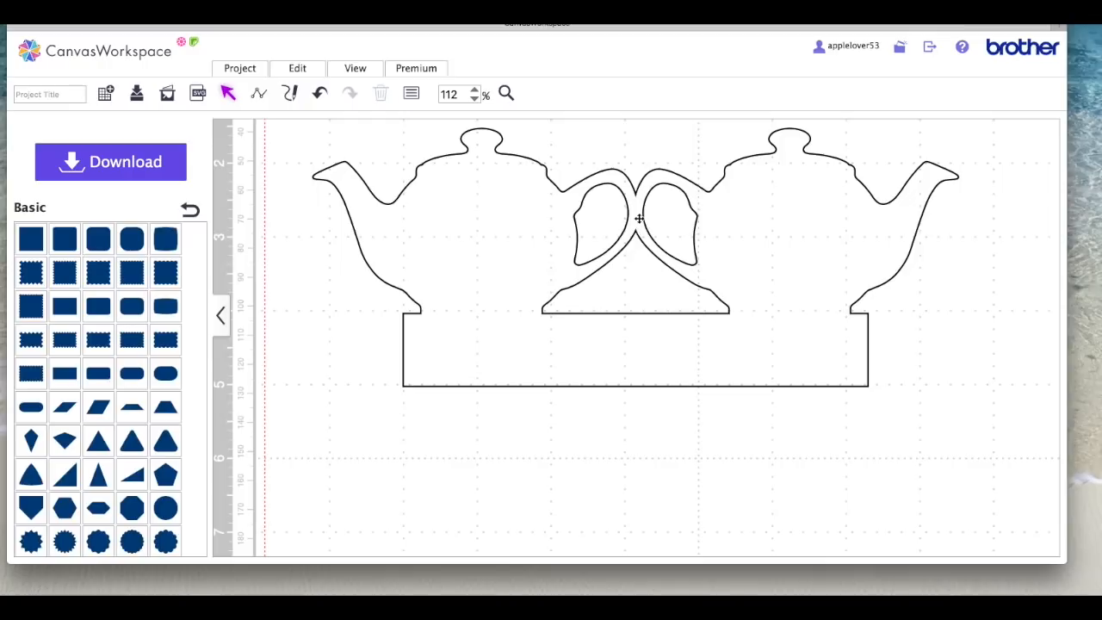
{"action": "mouse_move", "coordinate": [636, 186]}
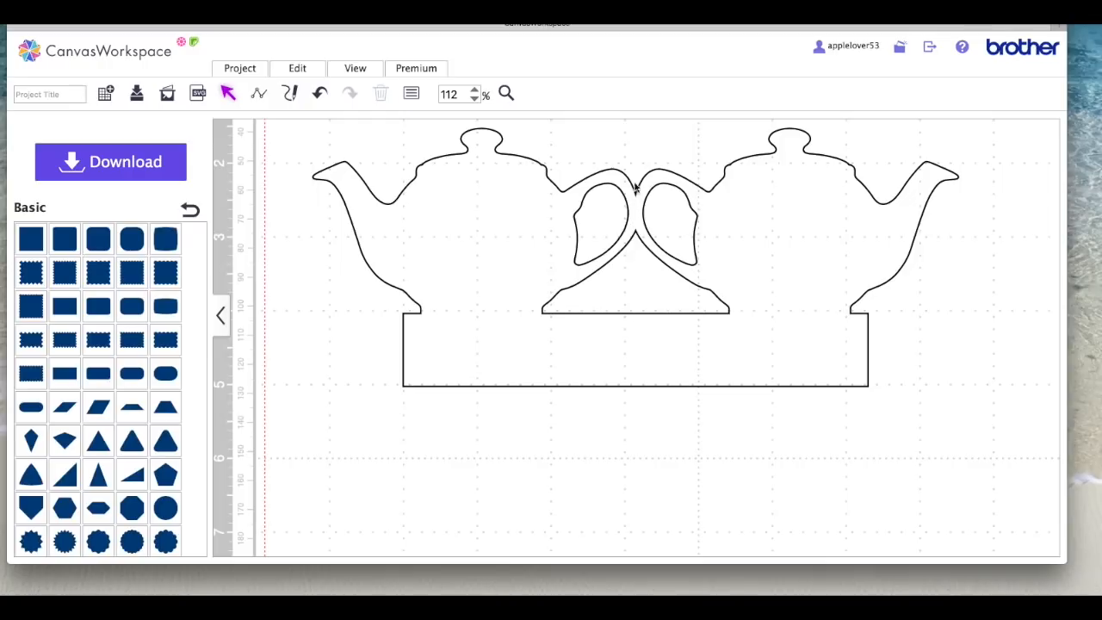
{"action": "mouse_move", "coordinate": [636, 405]}
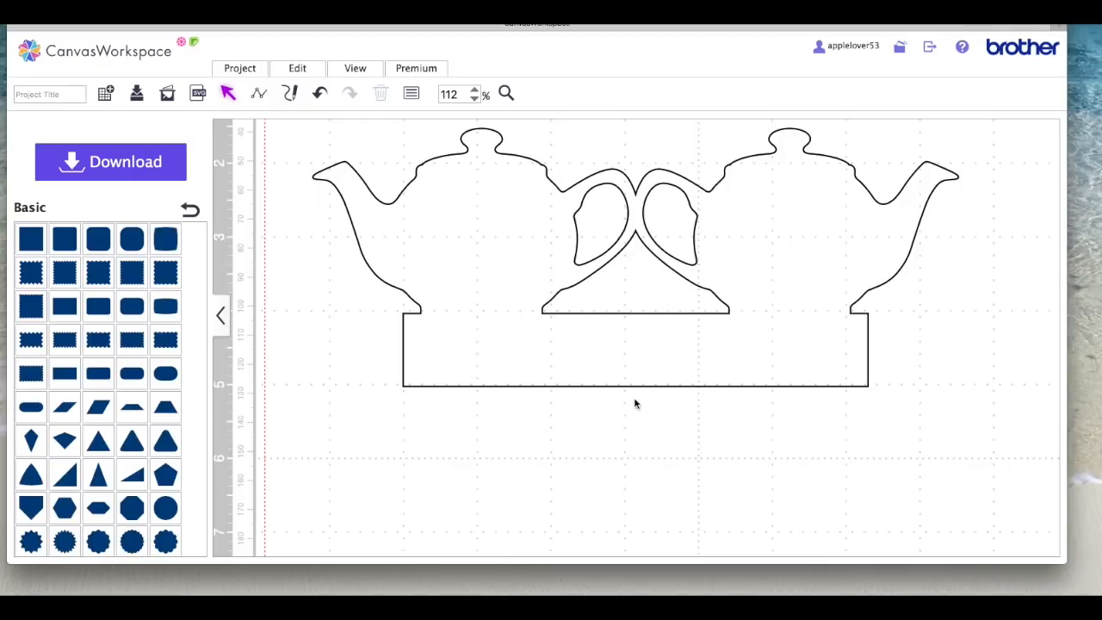
{"action": "mouse_move", "coordinate": [575, 371]}
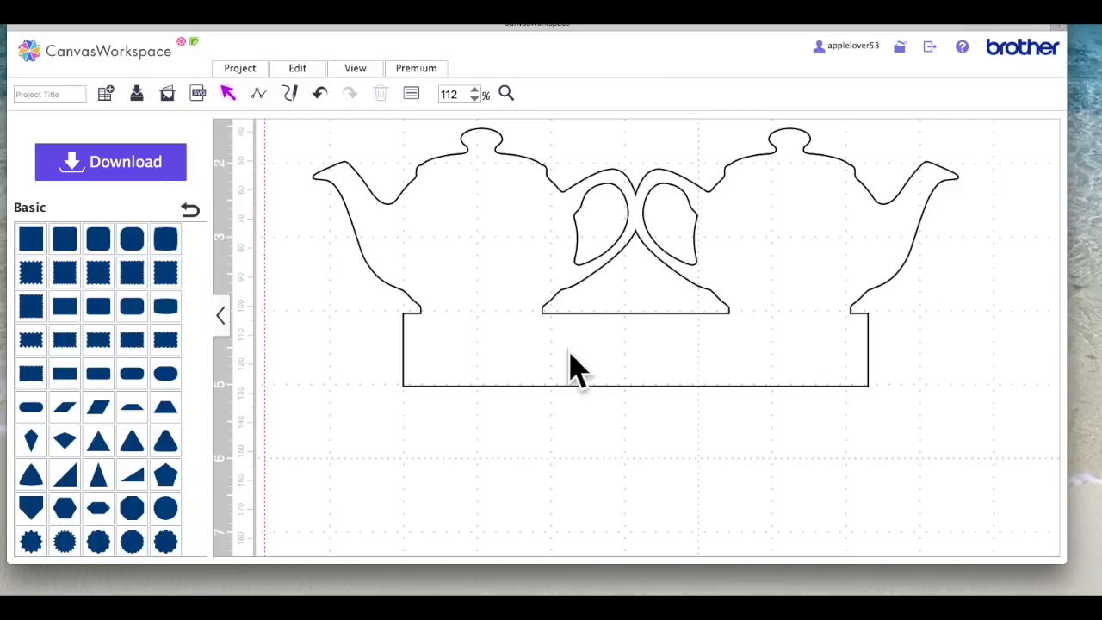
{"action": "mouse_move", "coordinate": [258, 95]}
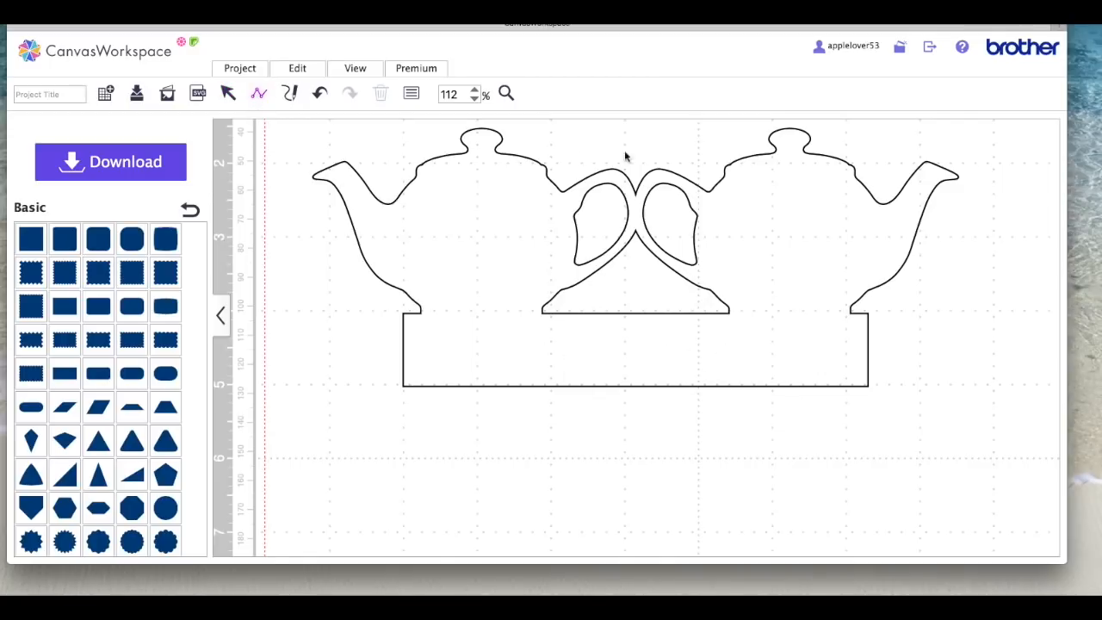
{"action": "mouse_move", "coordinate": [637, 170]}
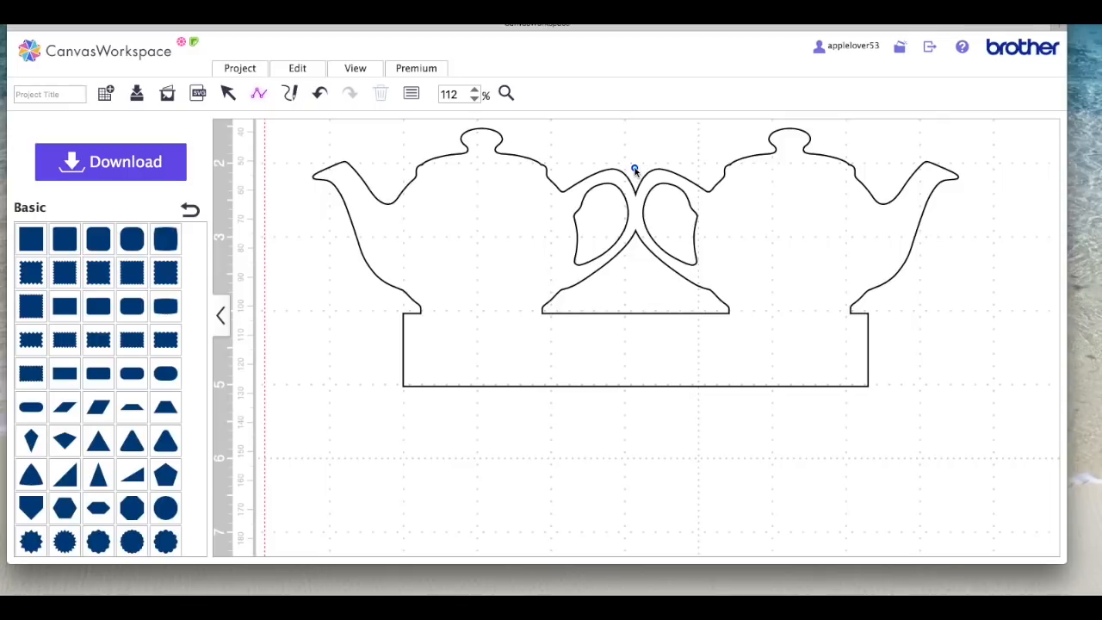
Draw a vertical line down the card's centre from above the handles to below the base.
{"action": "left_click_drag", "start_coordinate": [635, 167], "coordinate": [635, 357]}
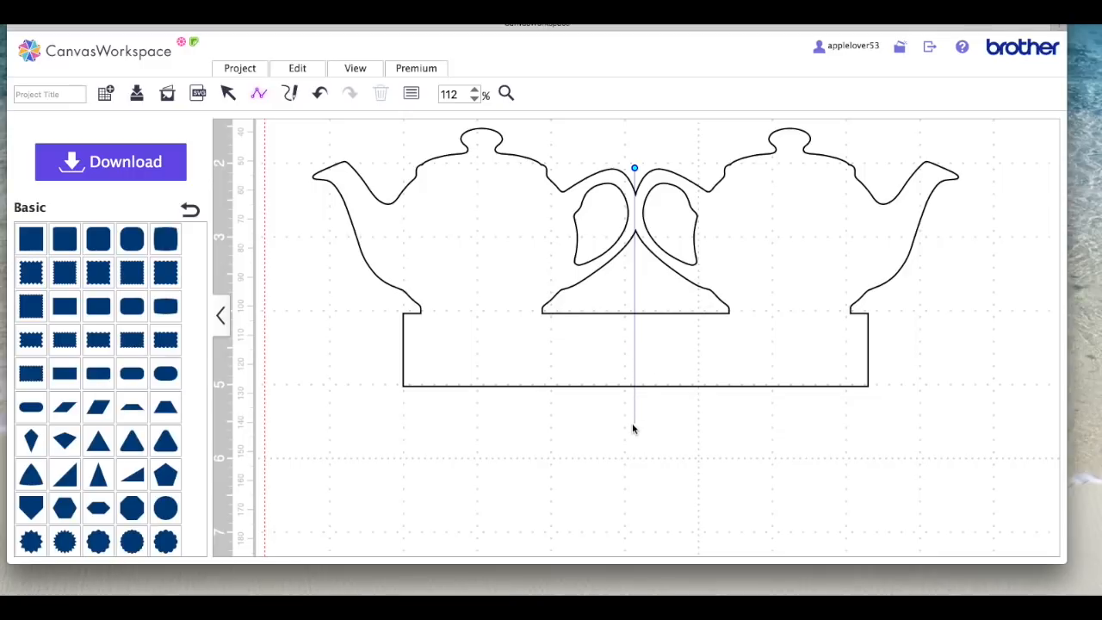
{"action": "mouse_move", "coordinate": [634, 422]}
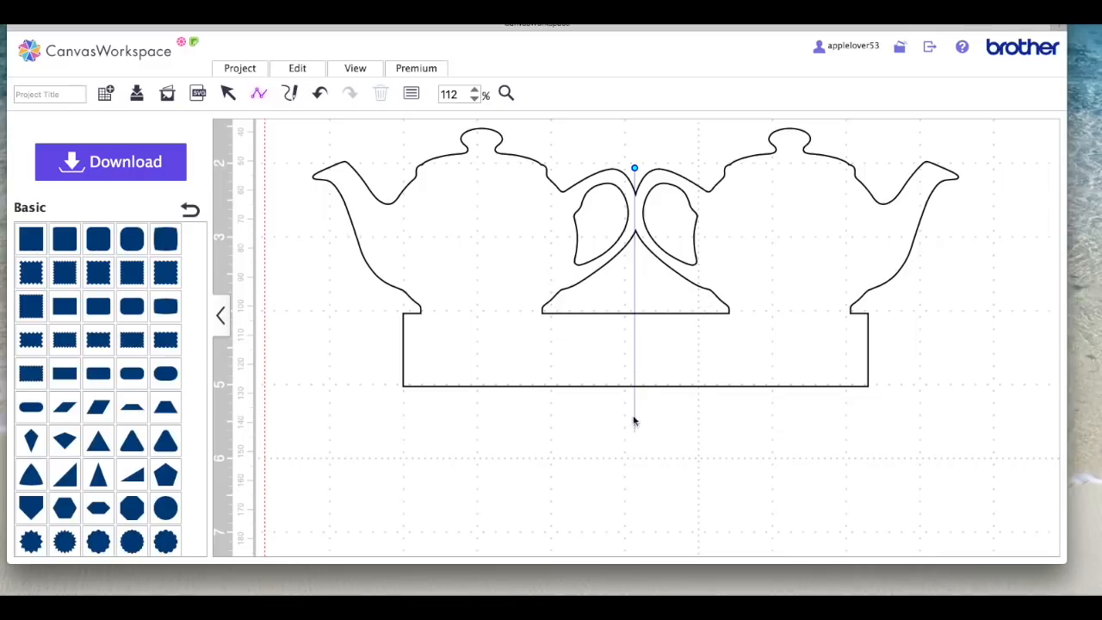
{"action": "mouse_move", "coordinate": [638, 405]}
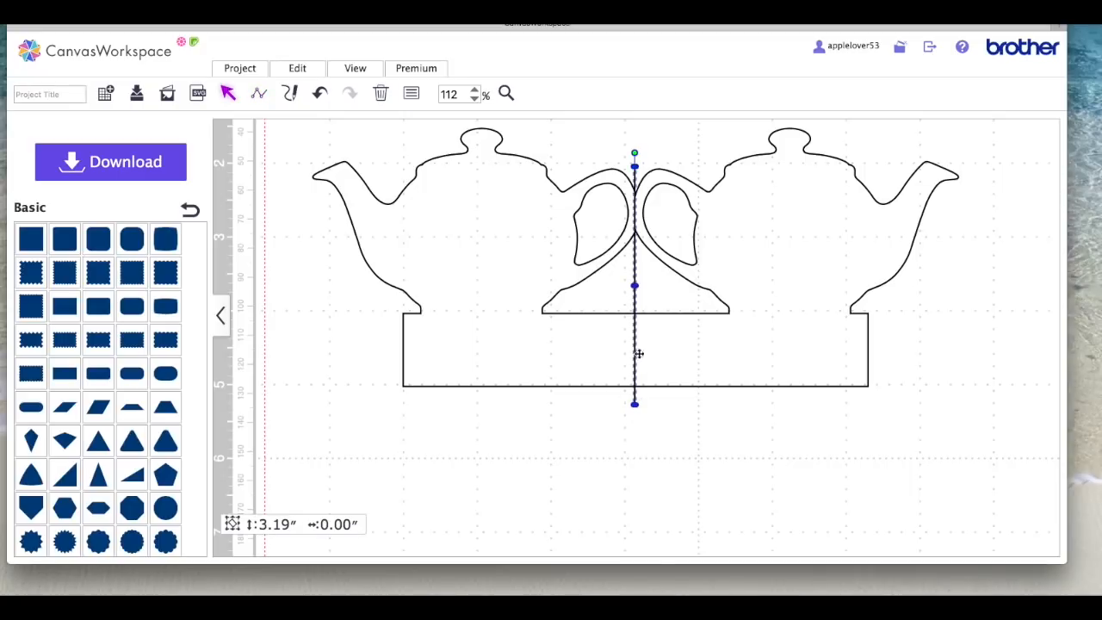
Give the centre line a dashed pattern and red colour as the fold cutting line.
{"action": "left_click", "coordinate": [410, 93]}
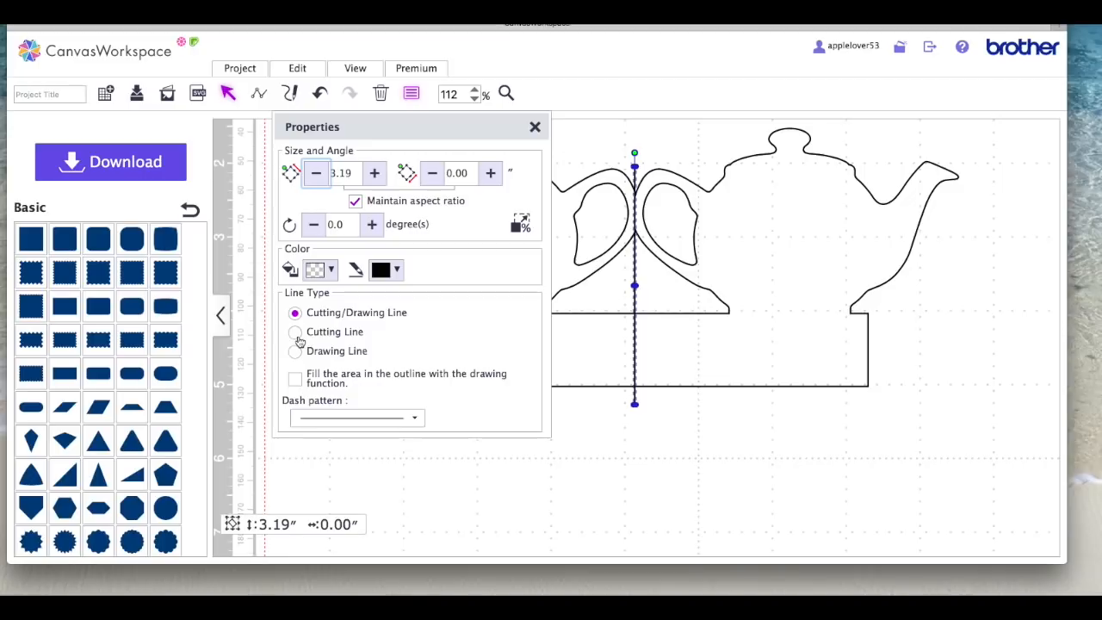
{"action": "left_click", "coordinate": [413, 417]}
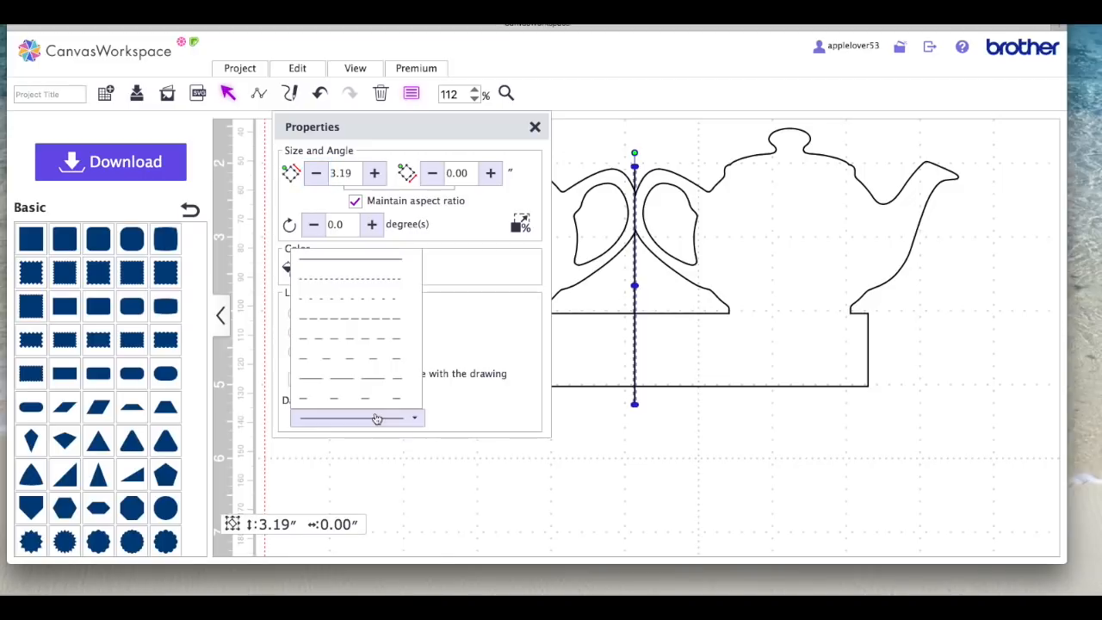
{"action": "left_click", "coordinate": [377, 417]}
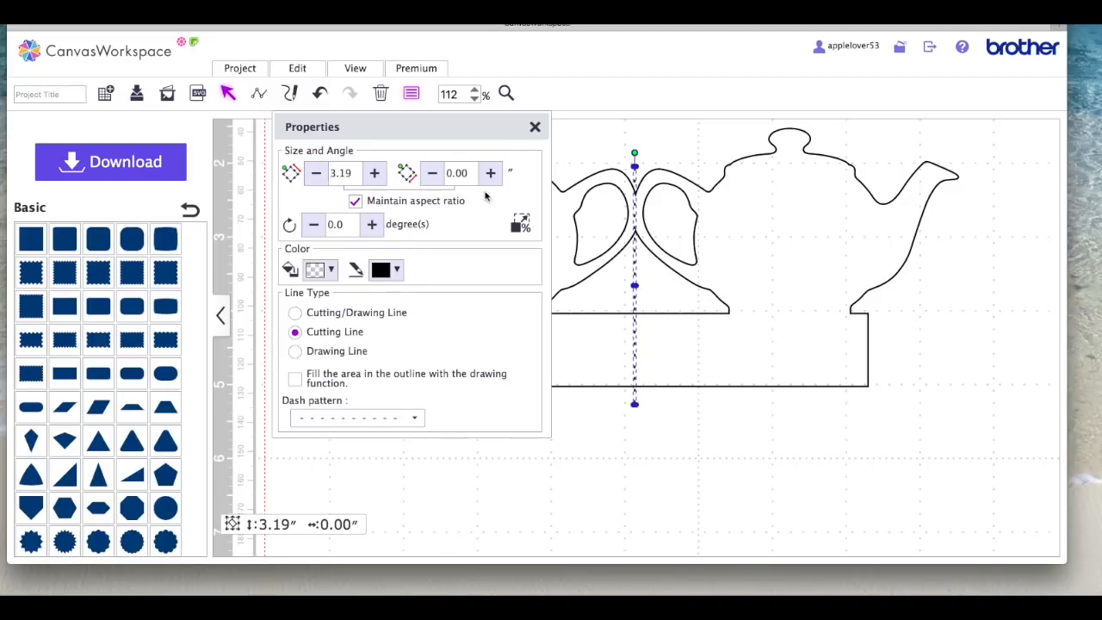
{"action": "left_click", "coordinate": [396, 269]}
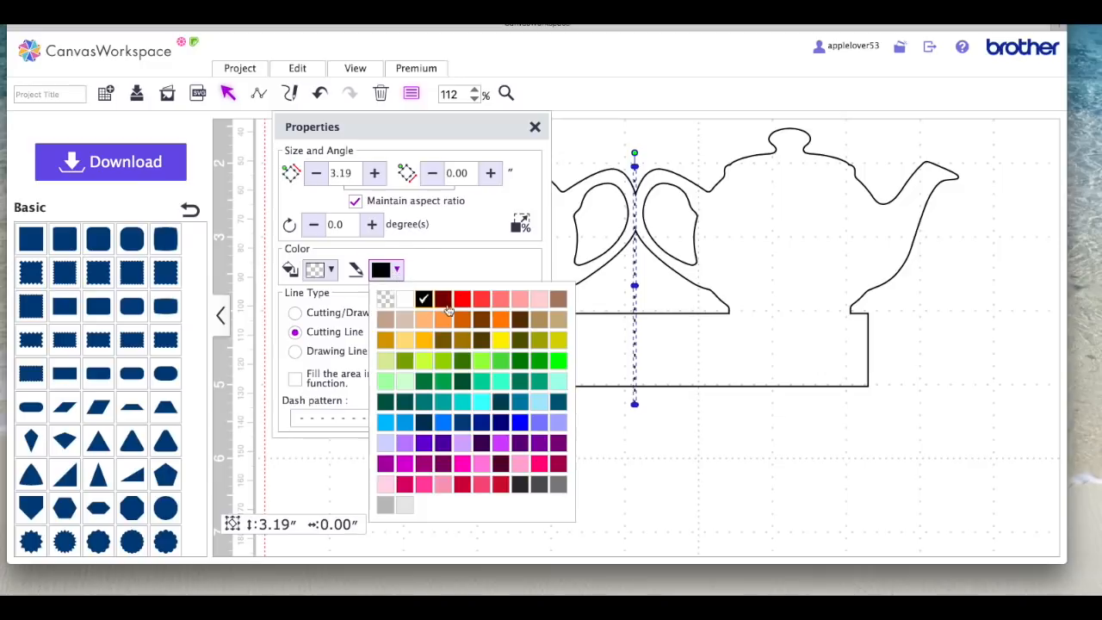
{"action": "left_click", "coordinate": [534, 127]}
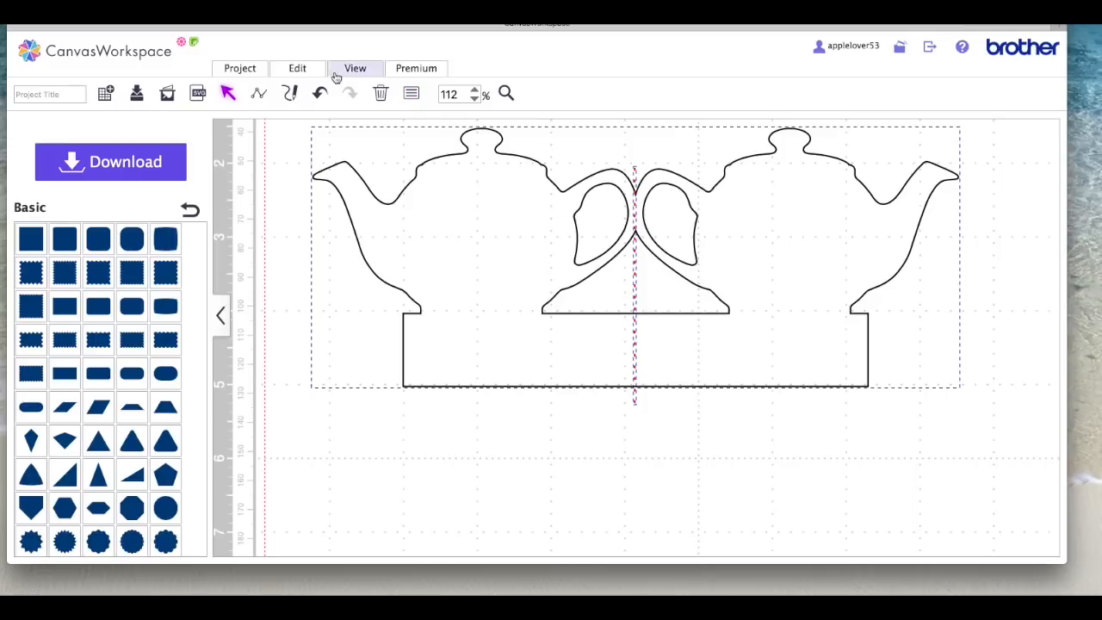
{"action": "left_click", "coordinate": [296, 68]}
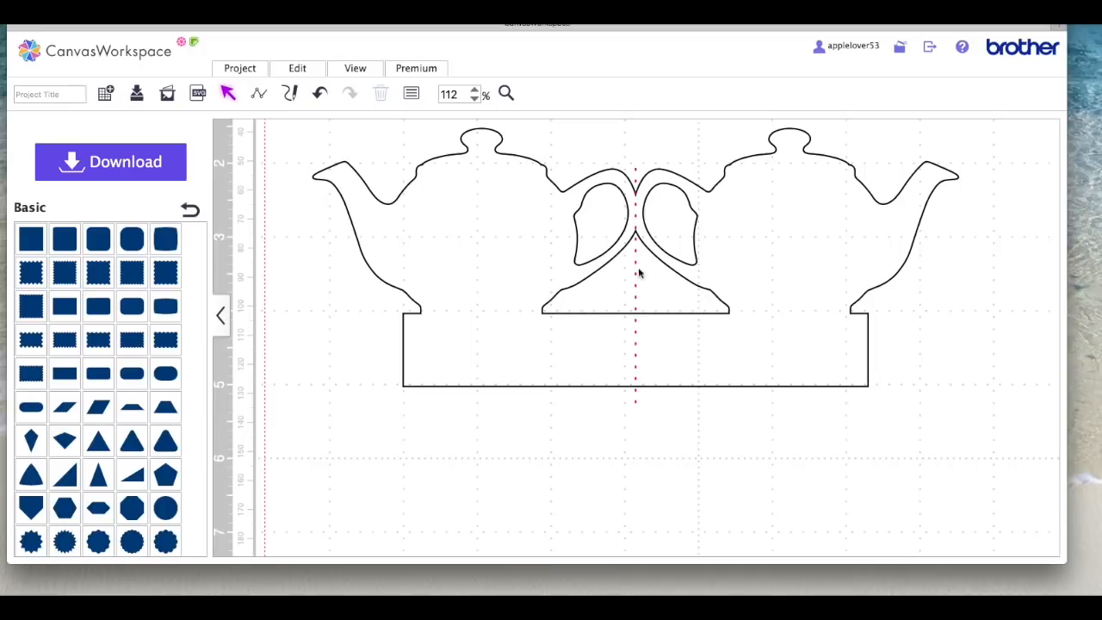
{"action": "mouse_move", "coordinate": [689, 308]}
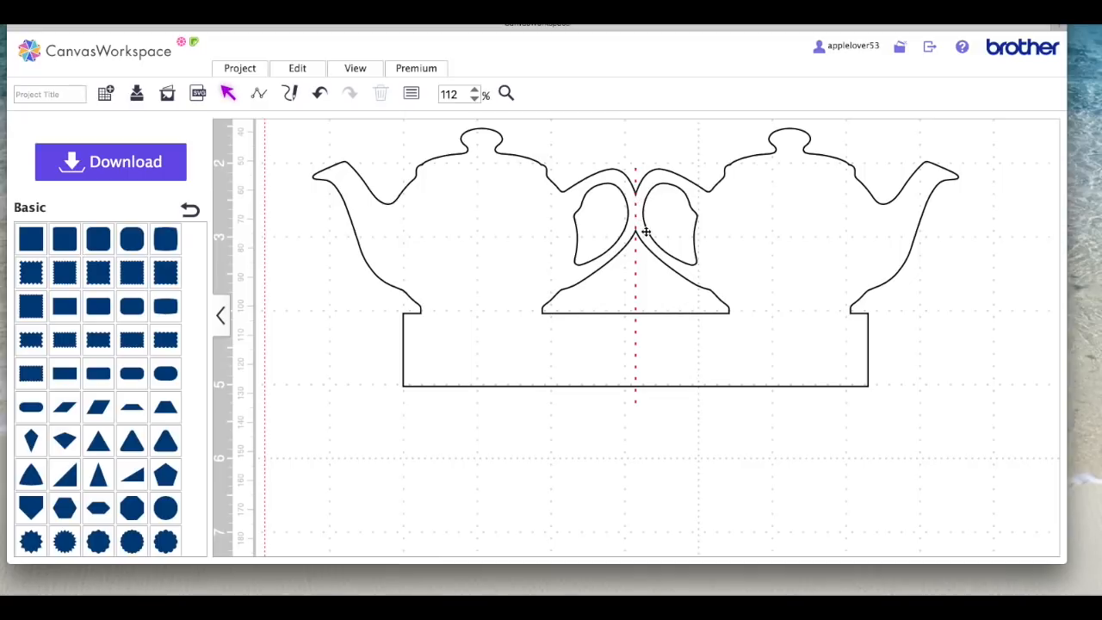
{"action": "mouse_move", "coordinate": [652, 372]}
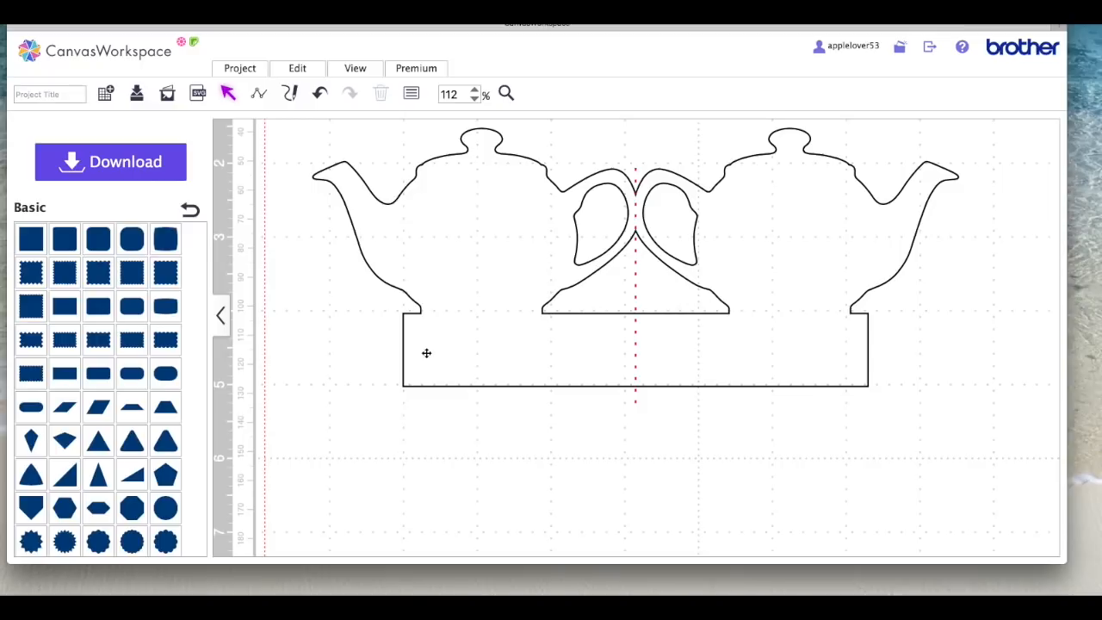
{"action": "mouse_move", "coordinate": [301, 266]}
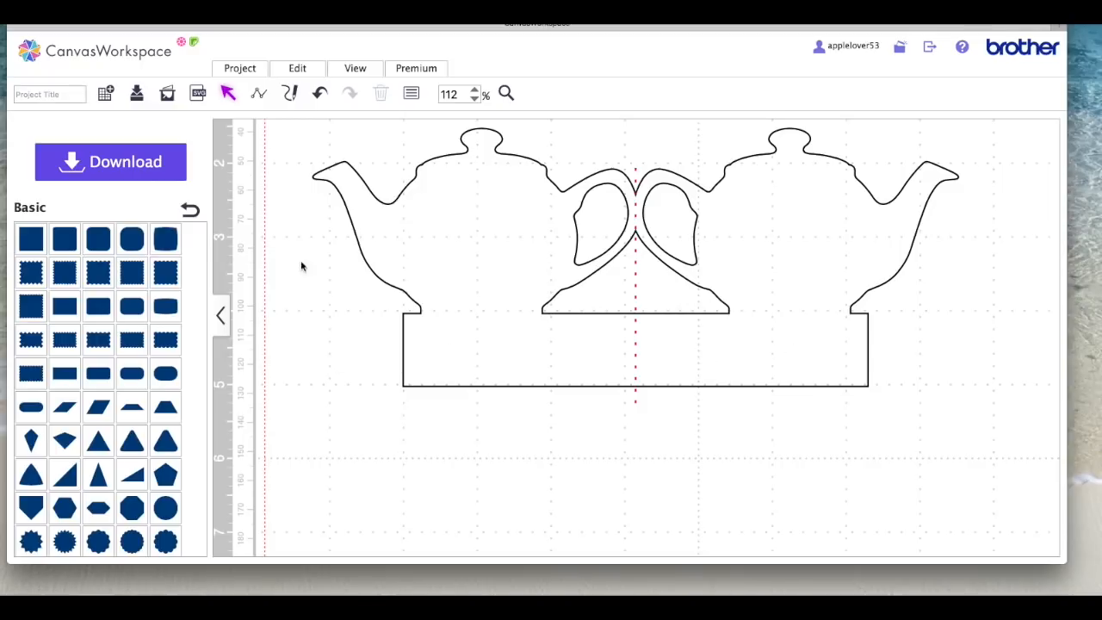
{"action": "mouse_move", "coordinate": [941, 408]}
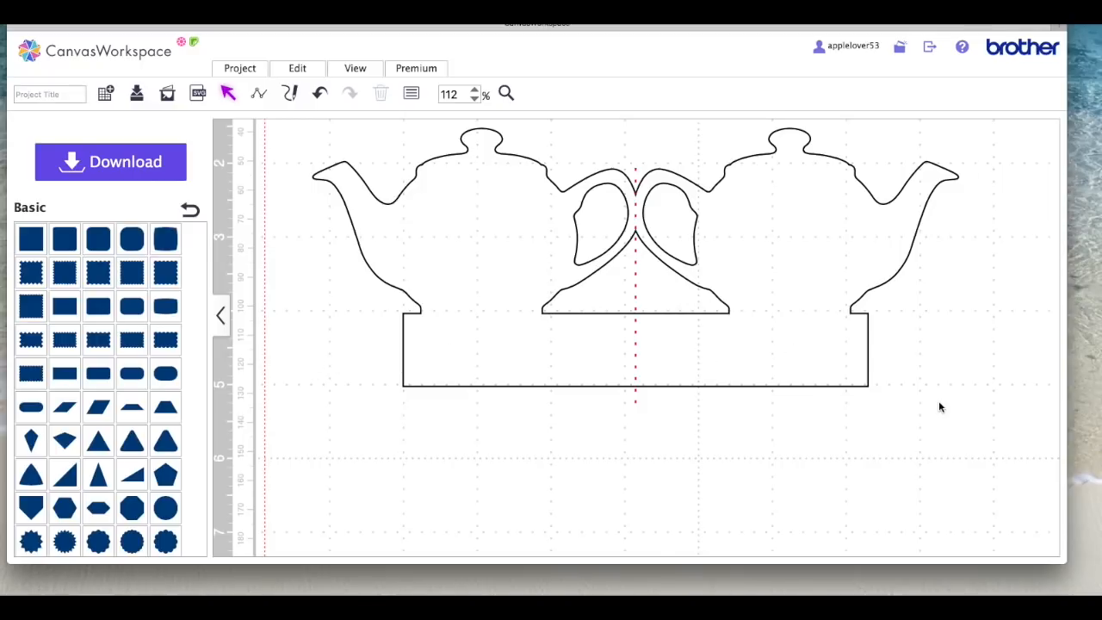
{"action": "mouse_move", "coordinate": [813, 424]}
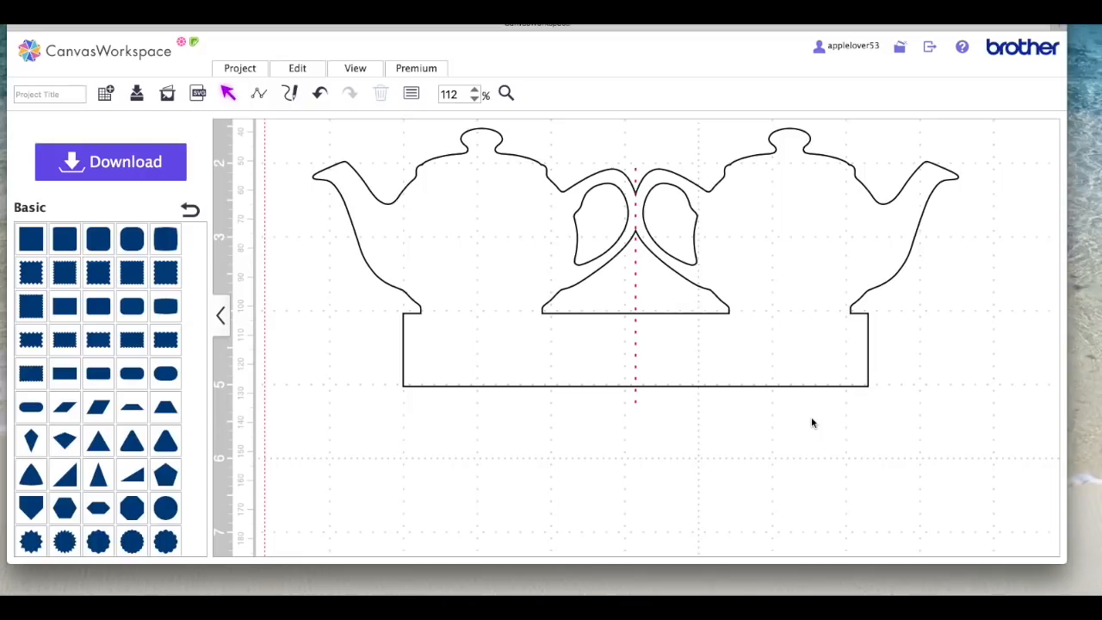
{"action": "mouse_move", "coordinate": [730, 329]}
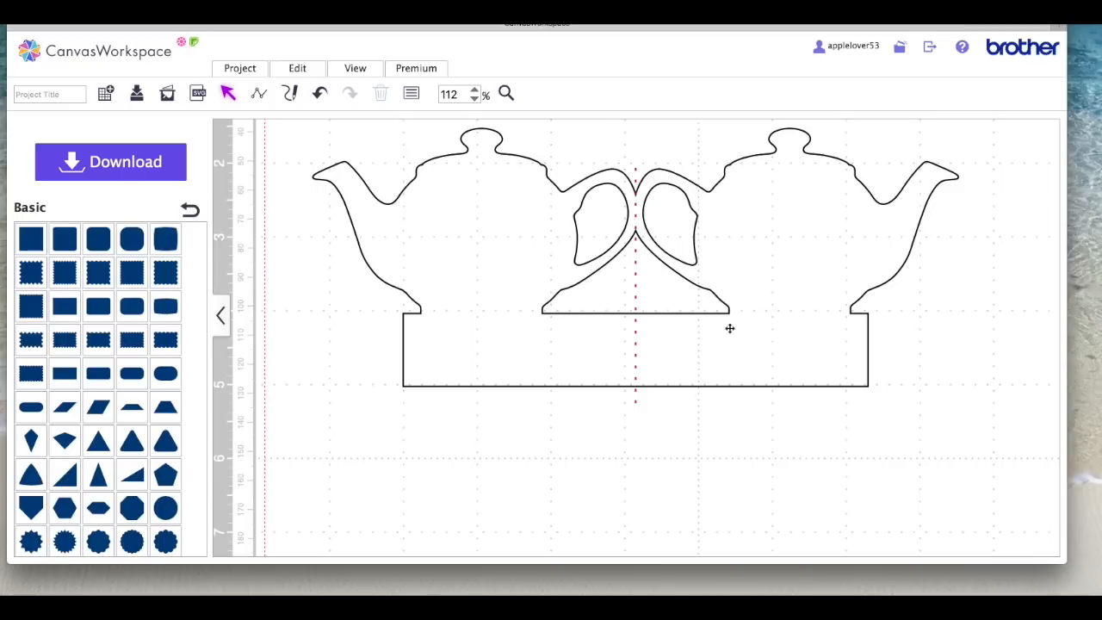
{"action": "mouse_move", "coordinate": [810, 334]}
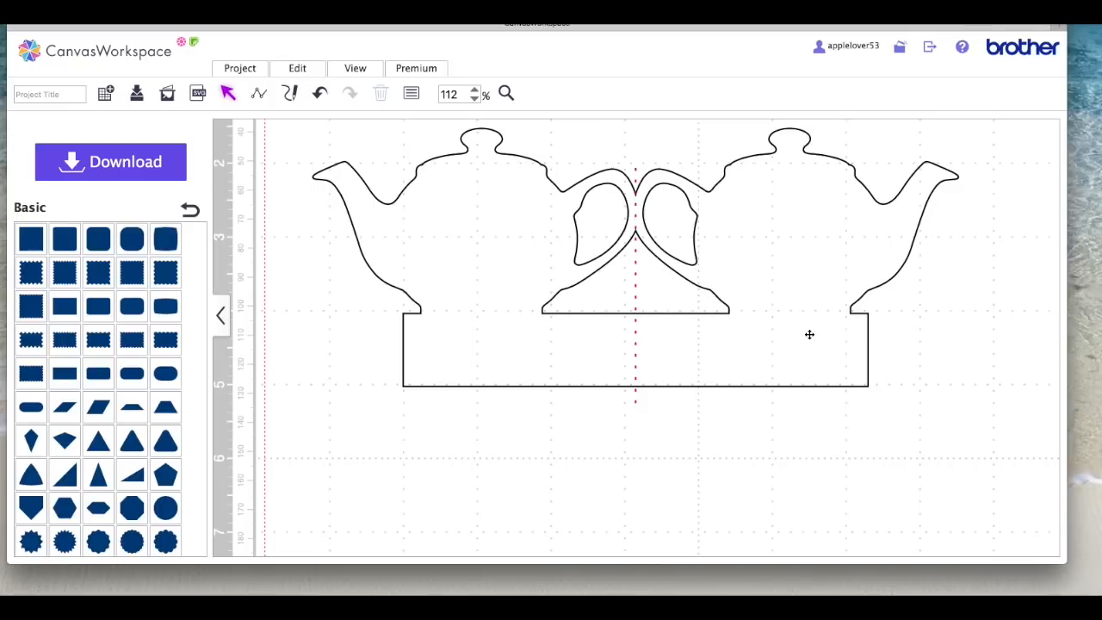
{"action": "mouse_move", "coordinate": [731, 364]}
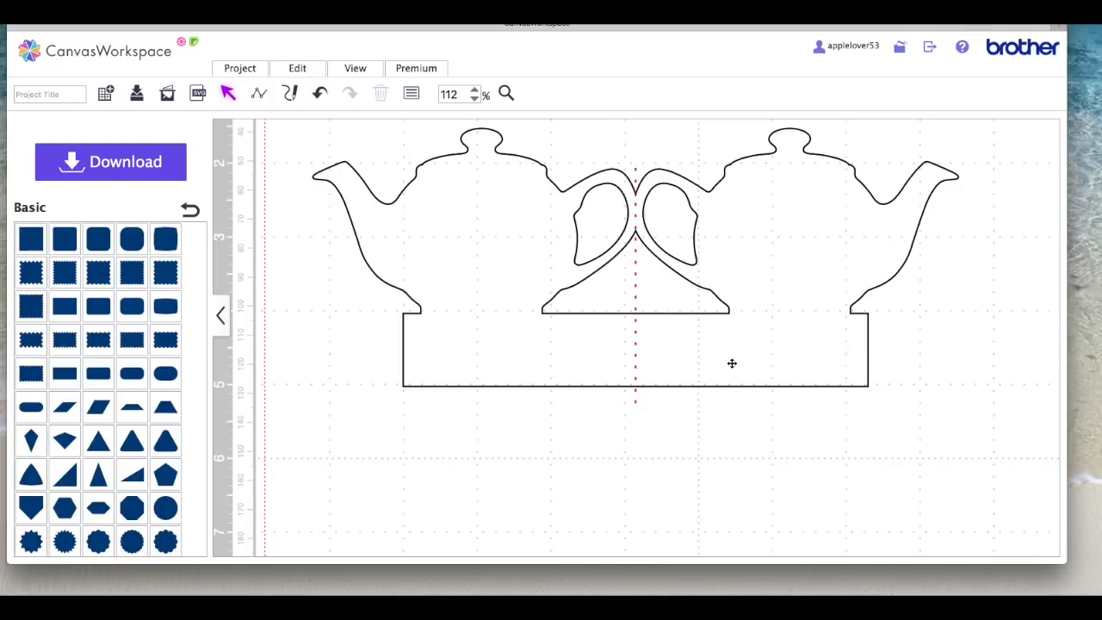
{"action": "mouse_move", "coordinate": [789, 360]}
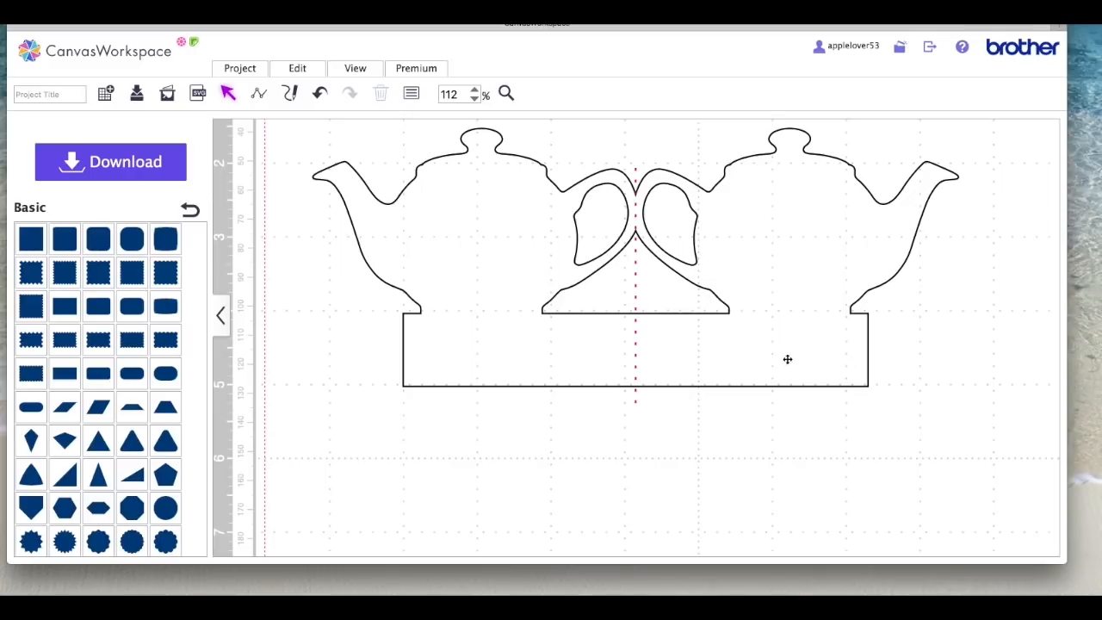
{"action": "mouse_move", "coordinate": [824, 362]}
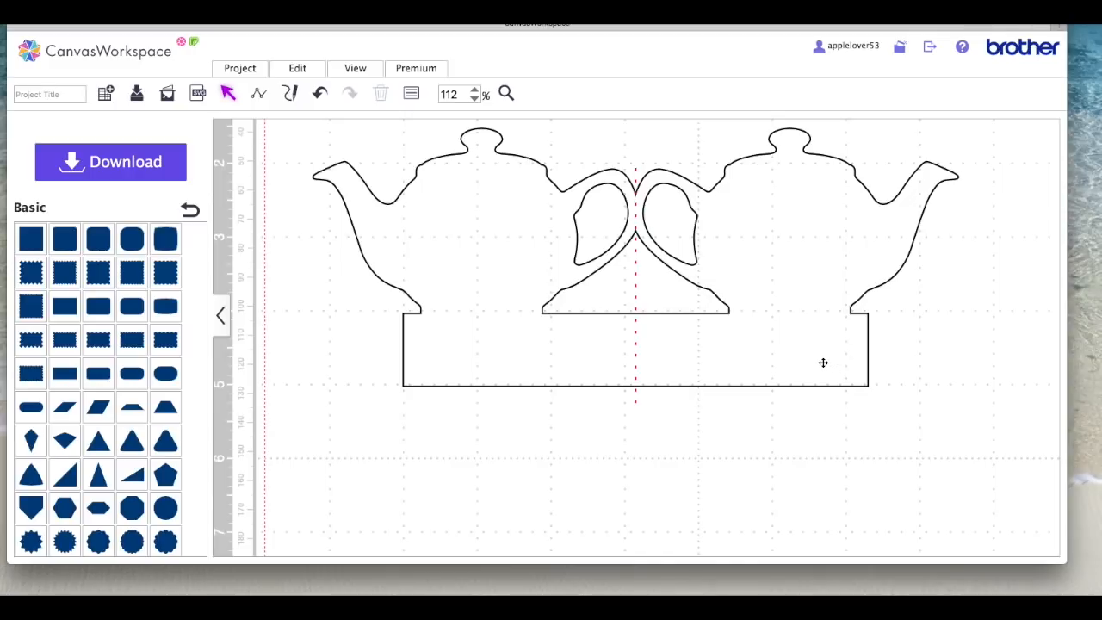
{"action": "mouse_move", "coordinate": [773, 369]}
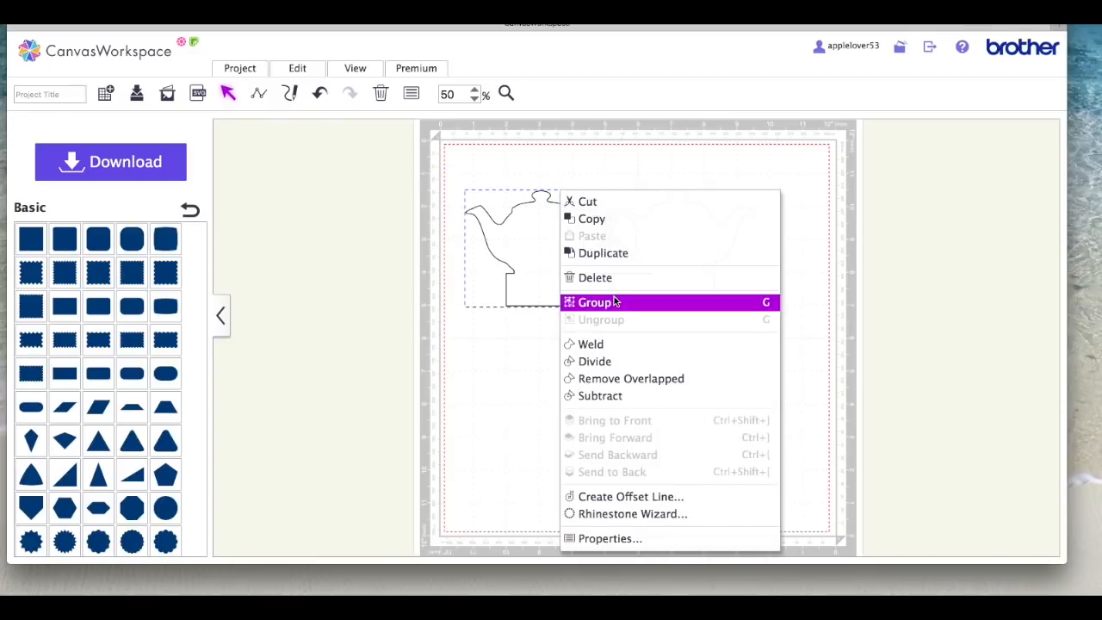
Group the whole design, move it up the mat and begin naming the project 'Tracing Video'.
{"action": "left_click", "coordinate": [594, 303]}
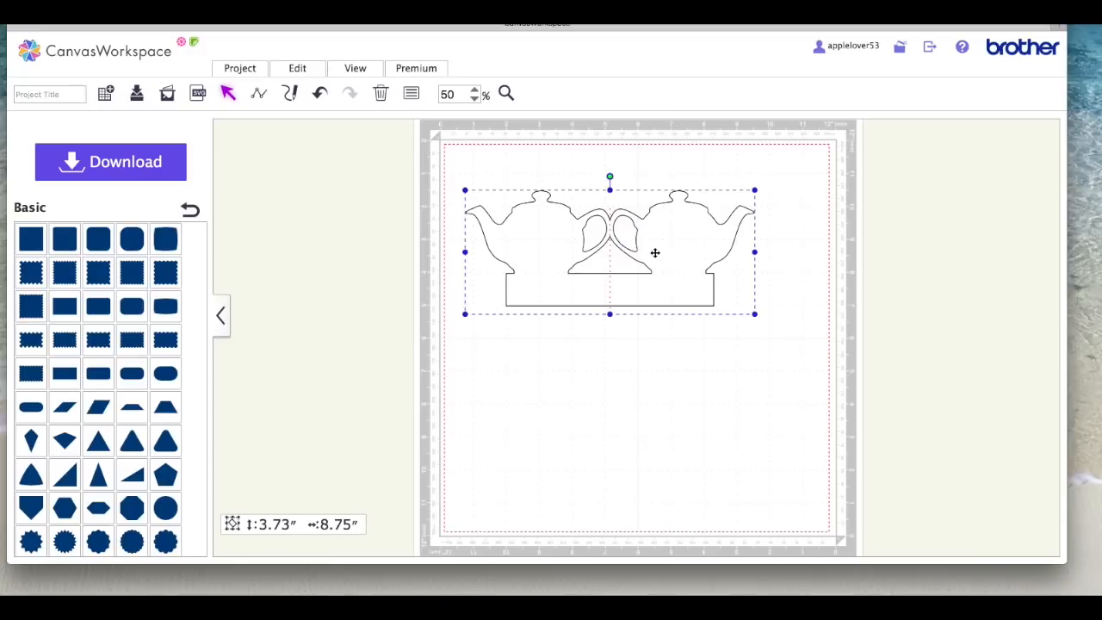
{"action": "left_click_drag", "start_coordinate": [654, 252], "coordinate": [591, 229]}
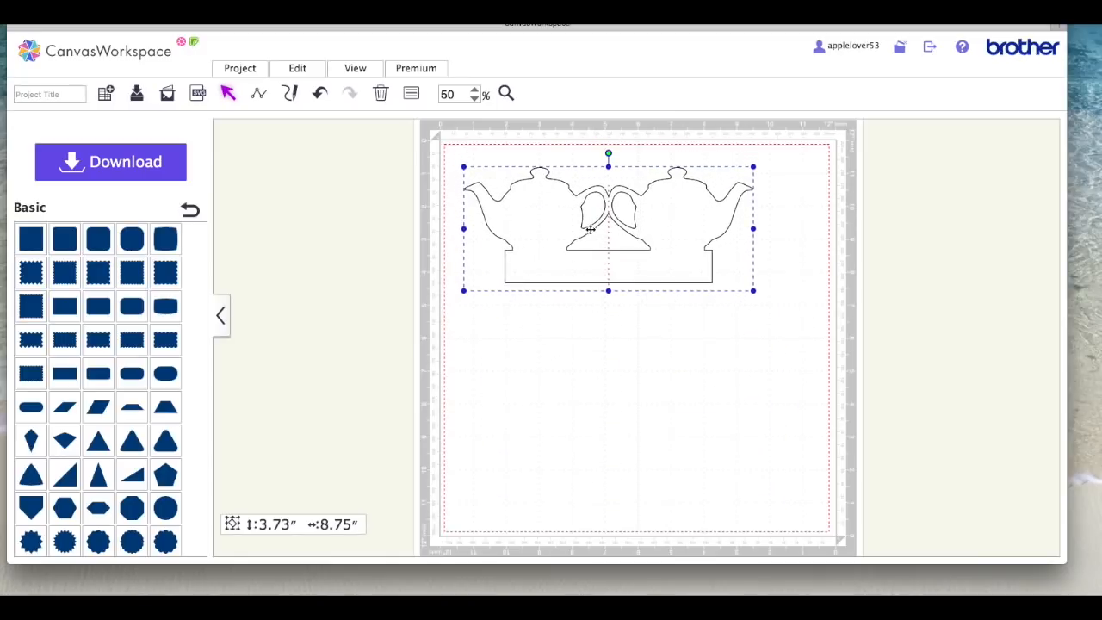
{"action": "left_click", "coordinate": [48, 93]}
{"action": "type", "text": "Tracing Video"}
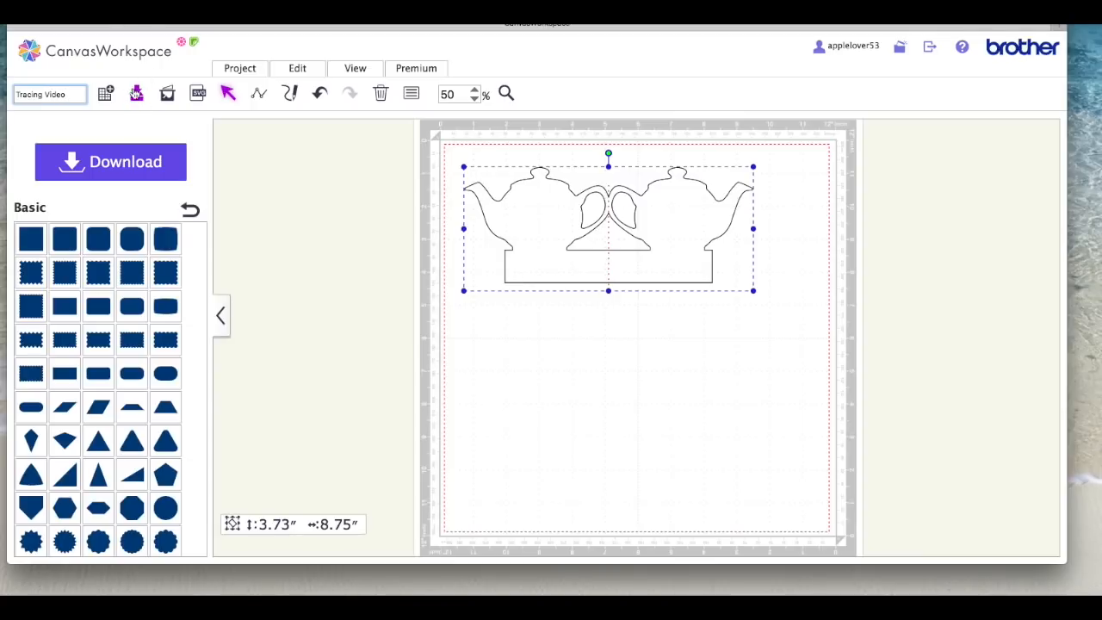
{"action": "mouse_move", "coordinate": [136, 93]}
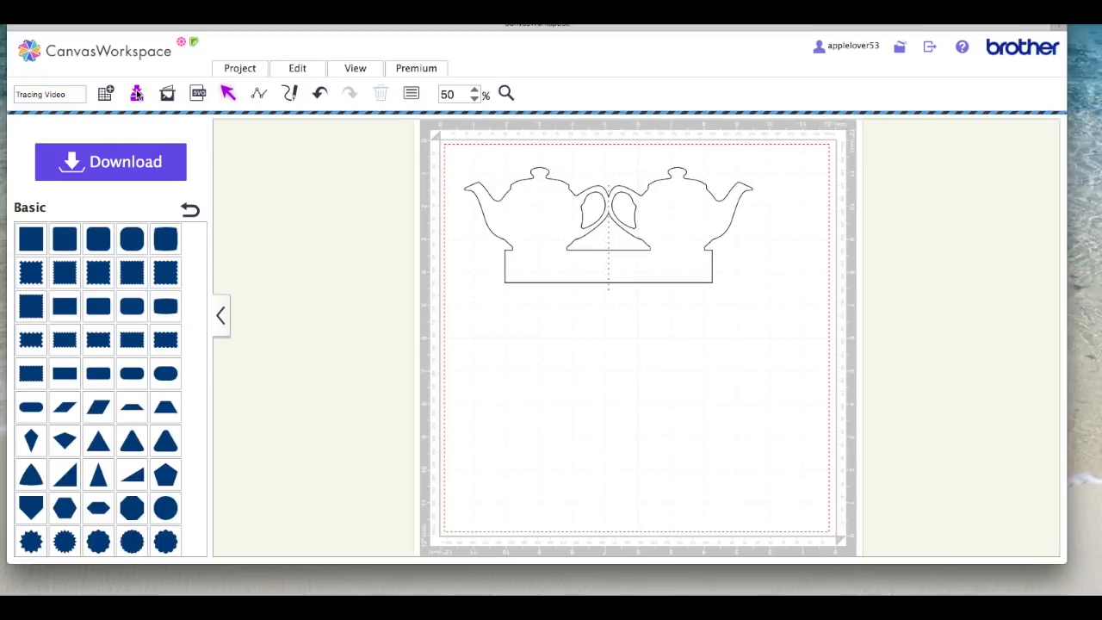
Save the project as 'Tracing Video' and confirm the Save Project dialog.
{"action": "left_click", "coordinate": [136, 93]}
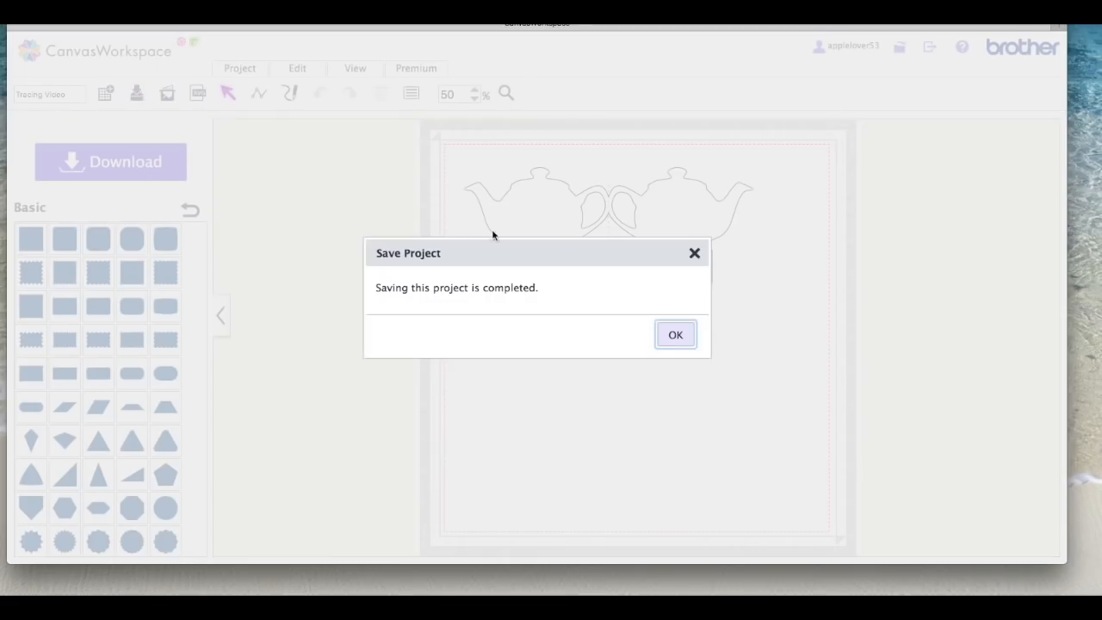
{"action": "left_click", "coordinate": [675, 334]}
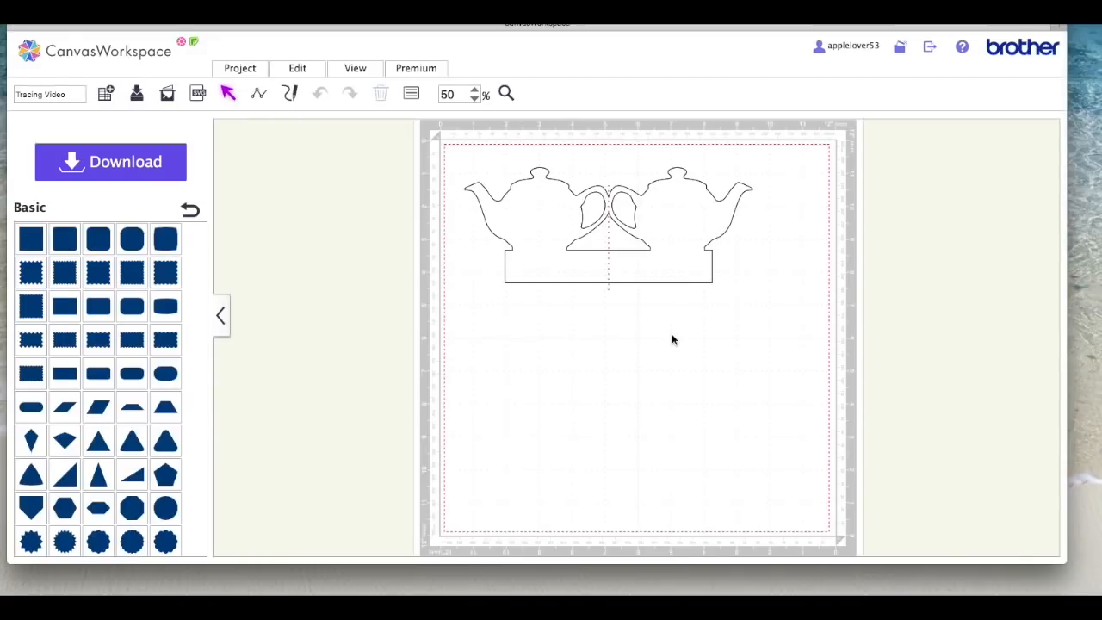
{"action": "mouse_move", "coordinate": [623, 362]}
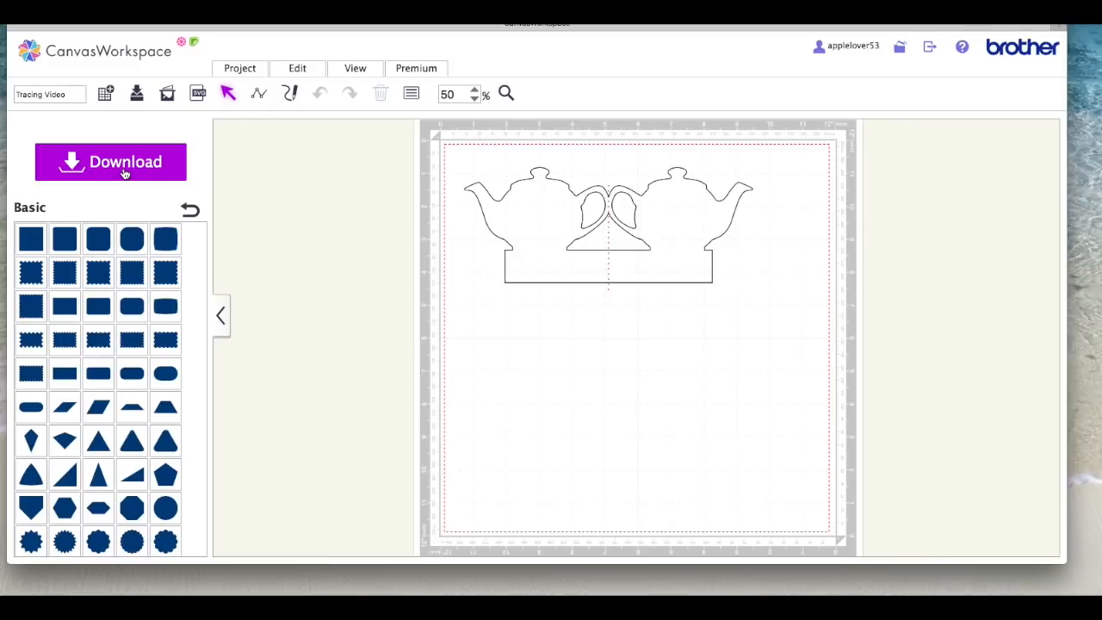
{"action": "mouse_move", "coordinate": [122, 172]}
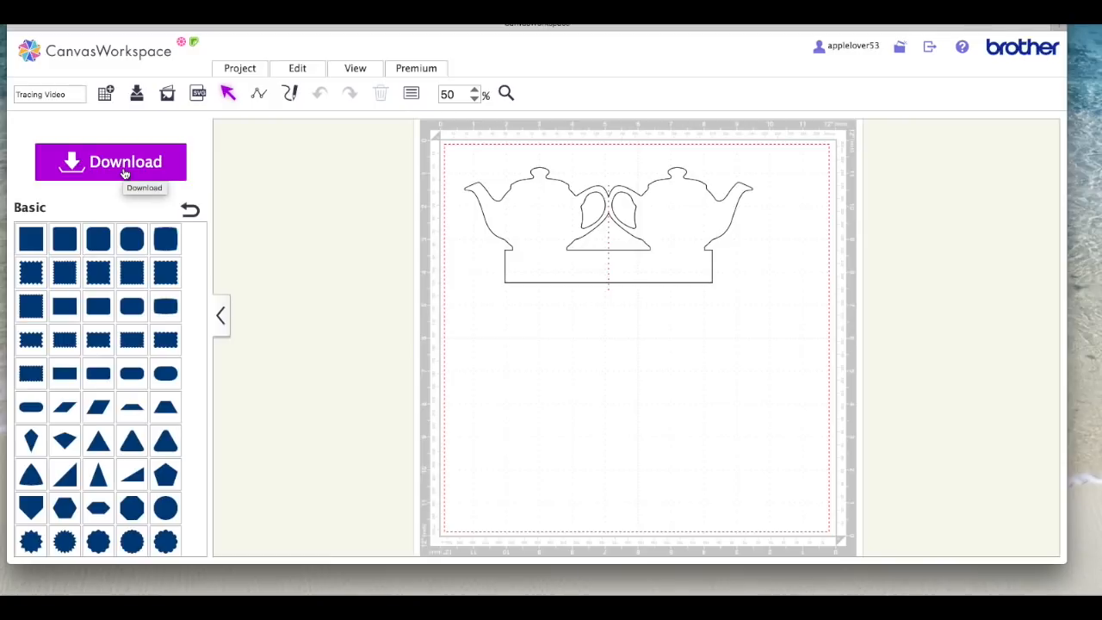